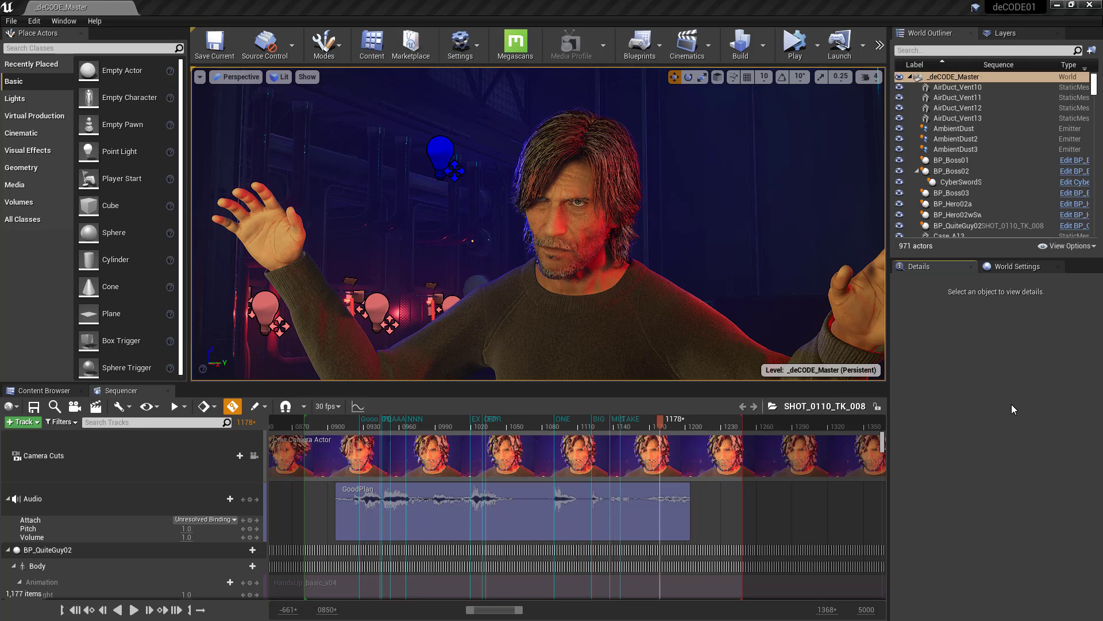
mouse_move(106, 395)
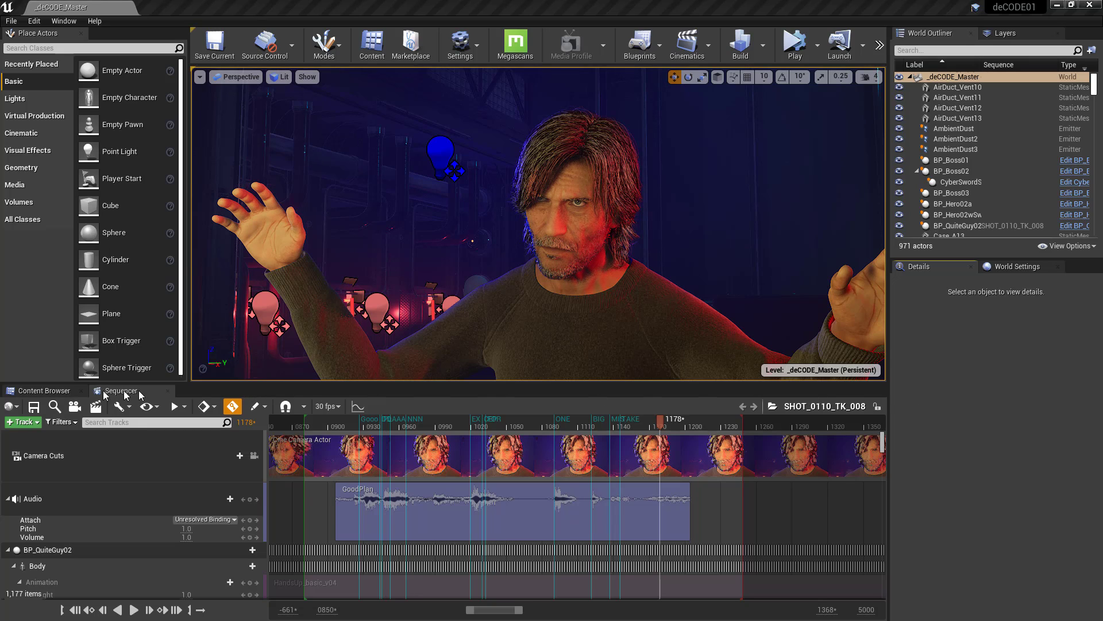
Step: Show the Content Browser and scroll the deCODE-Anim shot folders down to SHOT_0340
left_click(40, 390)
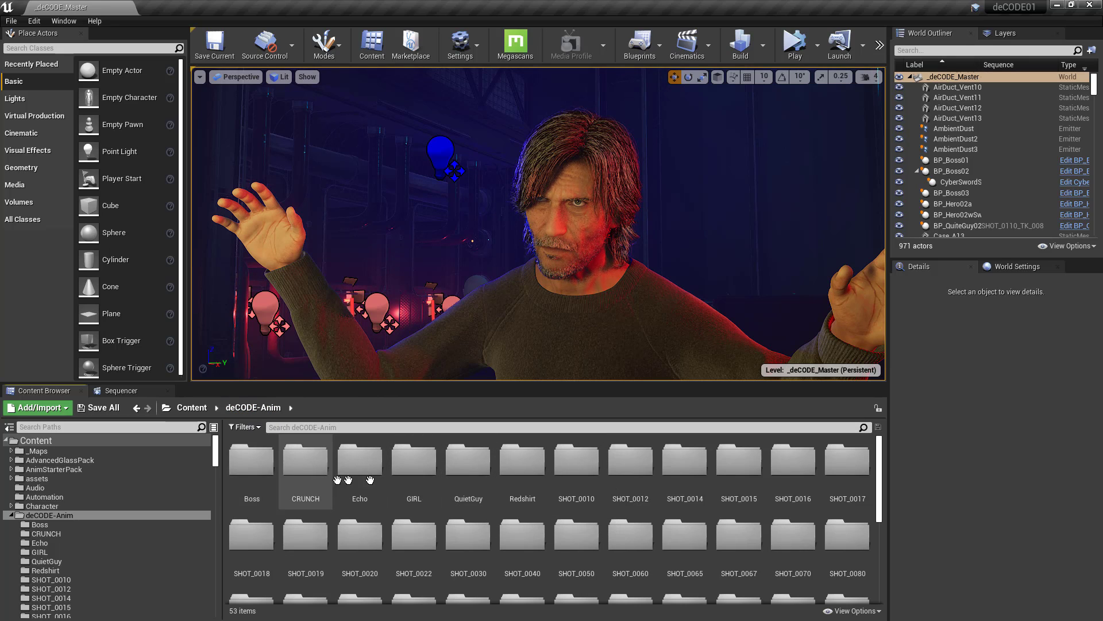
mouse_move(575, 534)
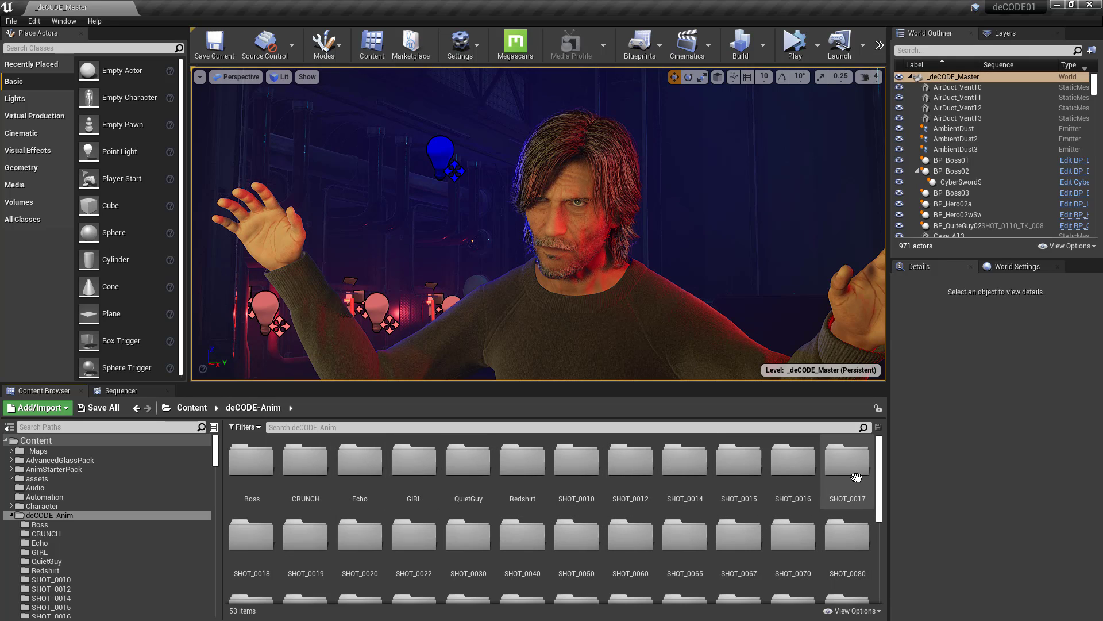
scroll("down", 3)
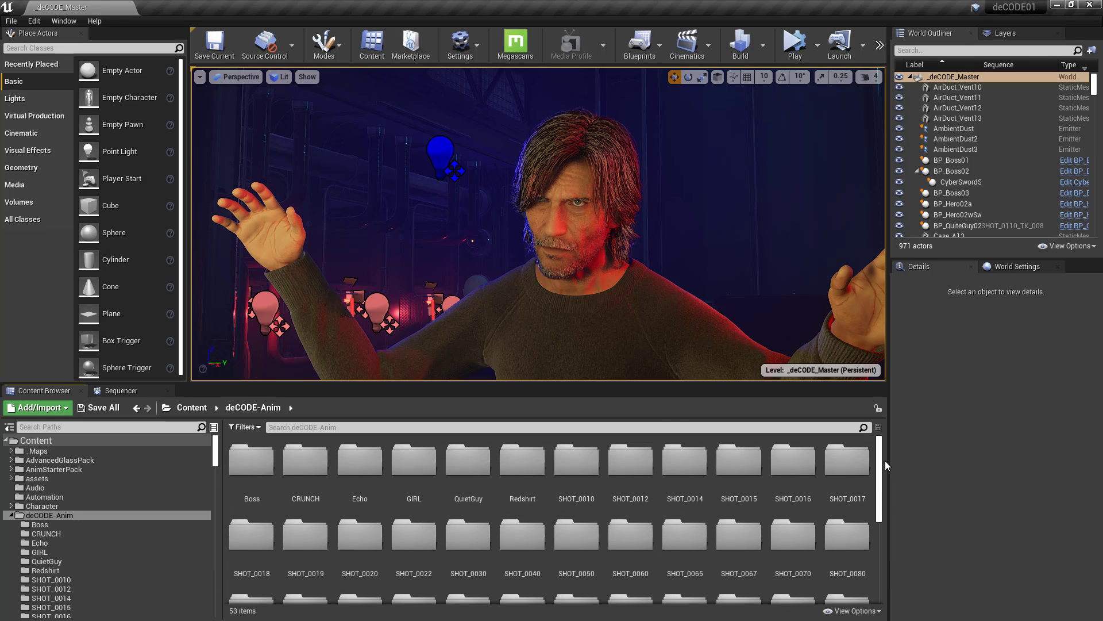
scroll("down", 3)
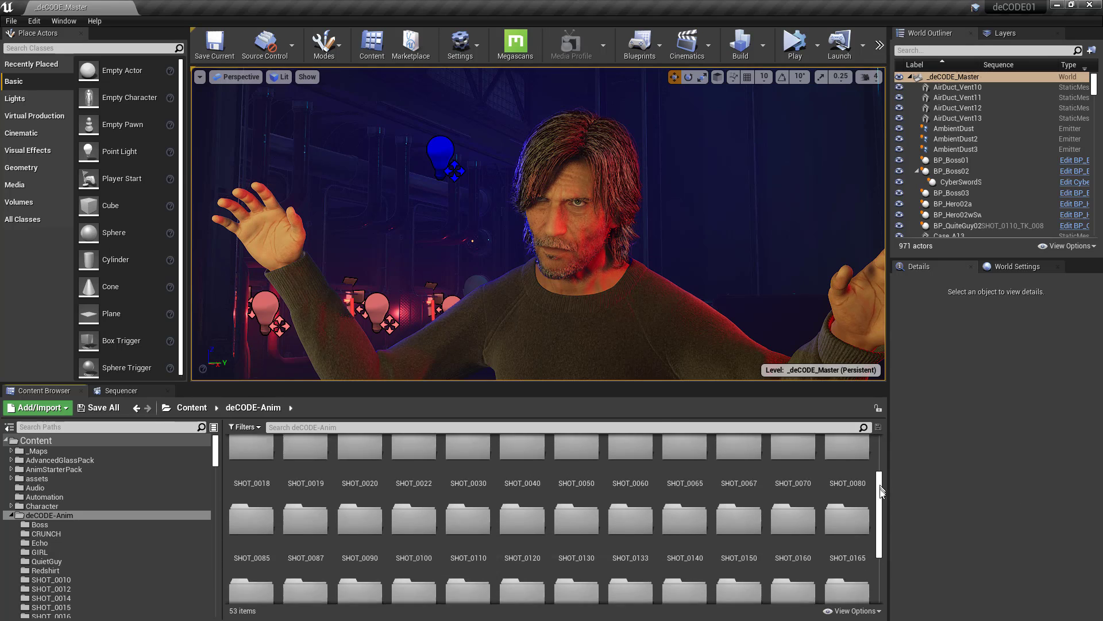
scroll("down", 3)
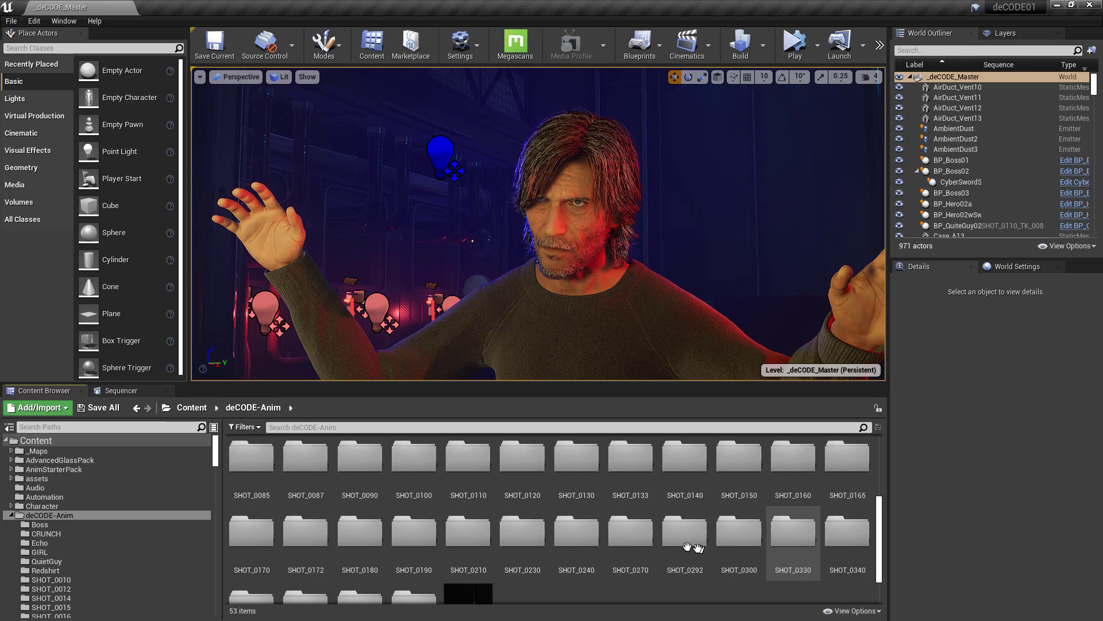
mouse_move(468, 531)
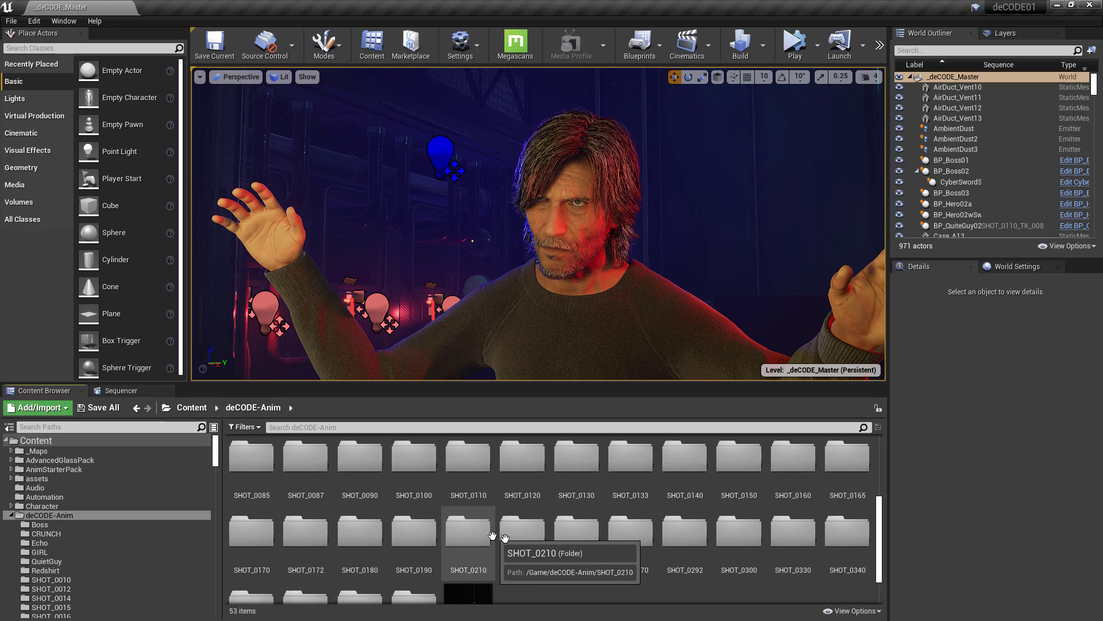
mouse_move(607, 525)
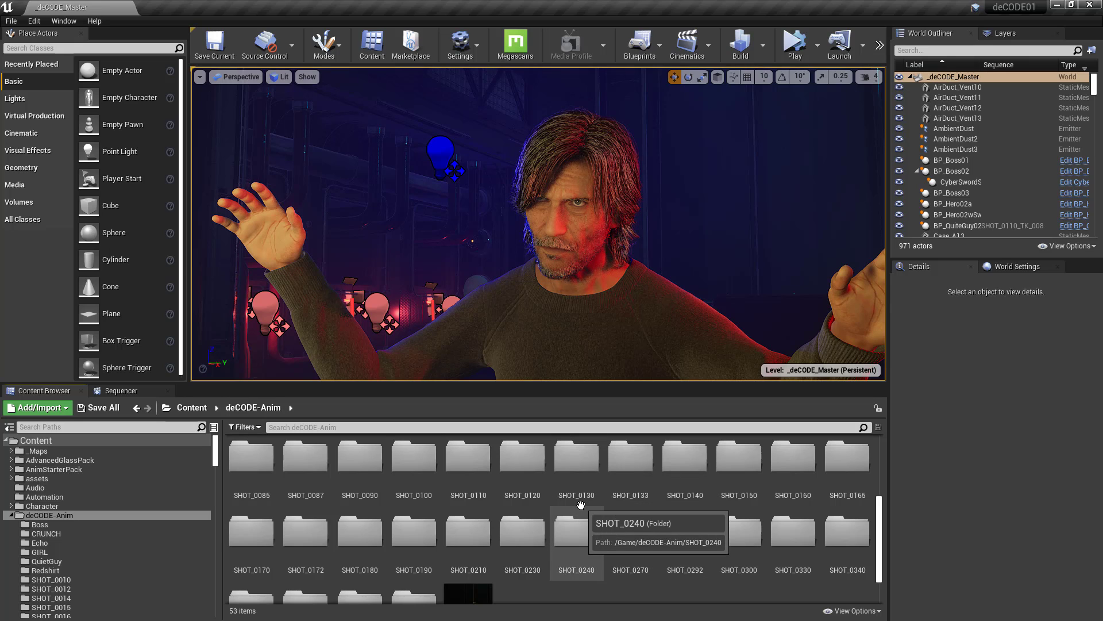
mouse_move(705, 472)
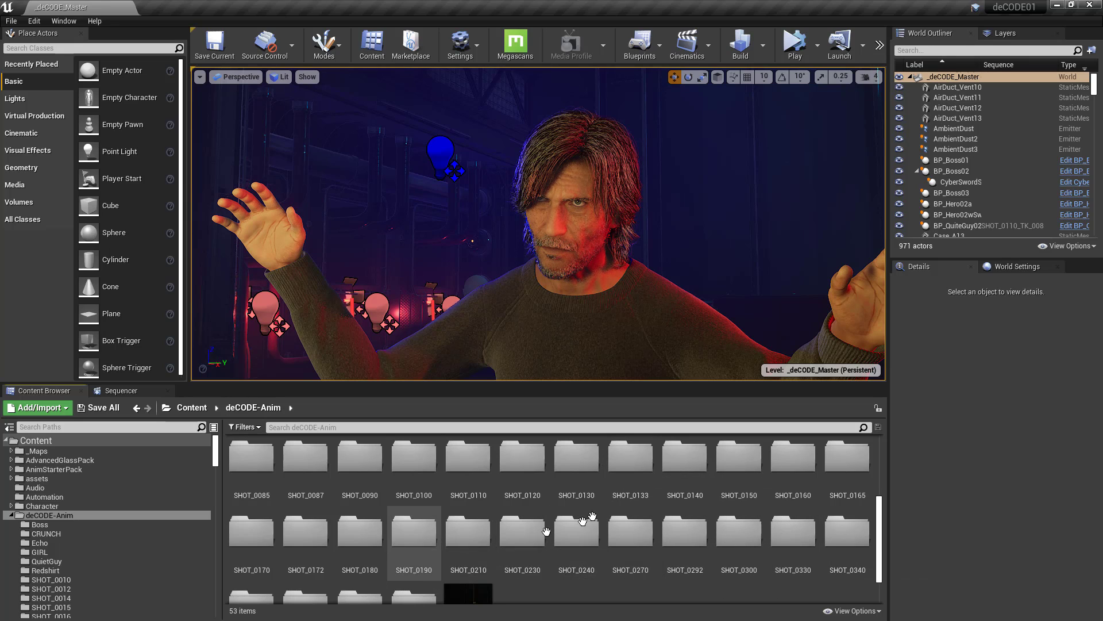
mouse_move(513, 529)
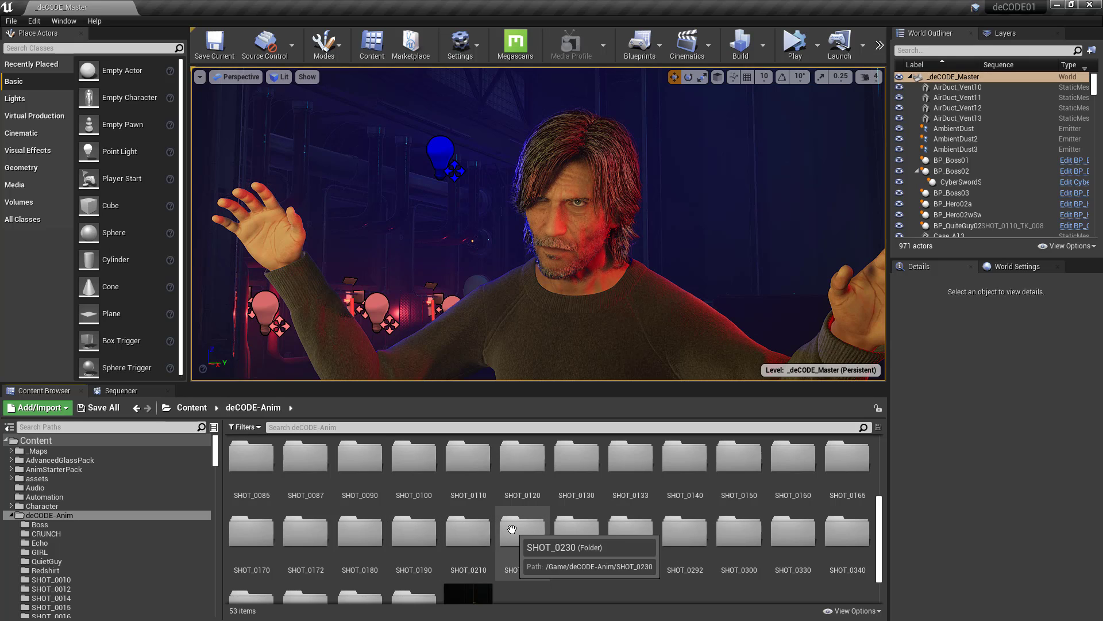
Step: Enter the SHOT_0110 folder and select the SHOT_0110_TK_008 level sequence
double_click(414, 454)
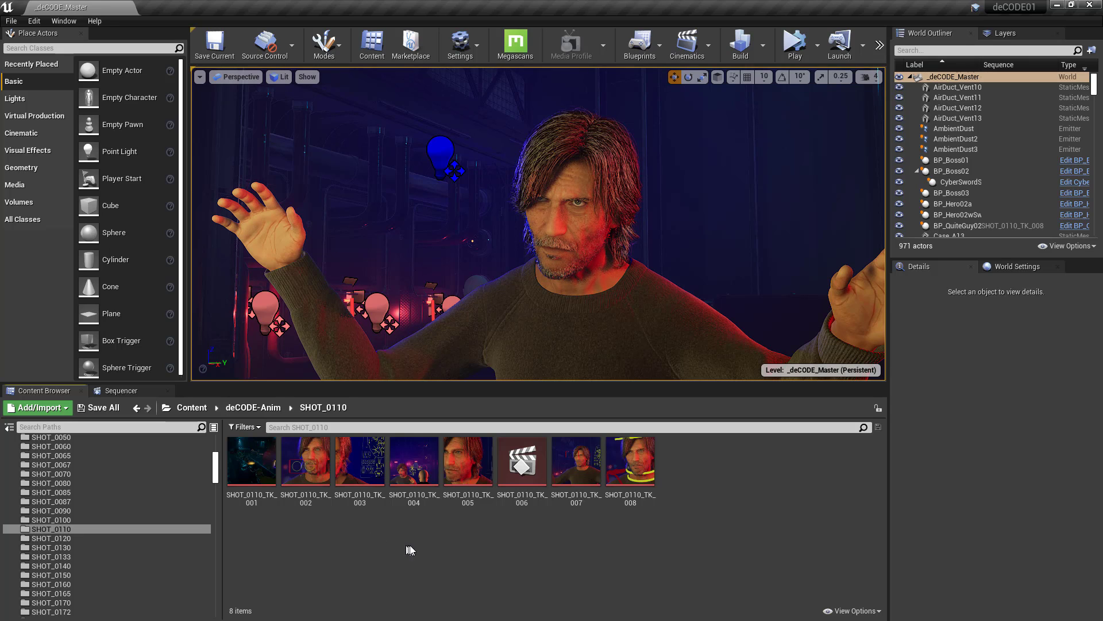
mouse_move(632, 461)
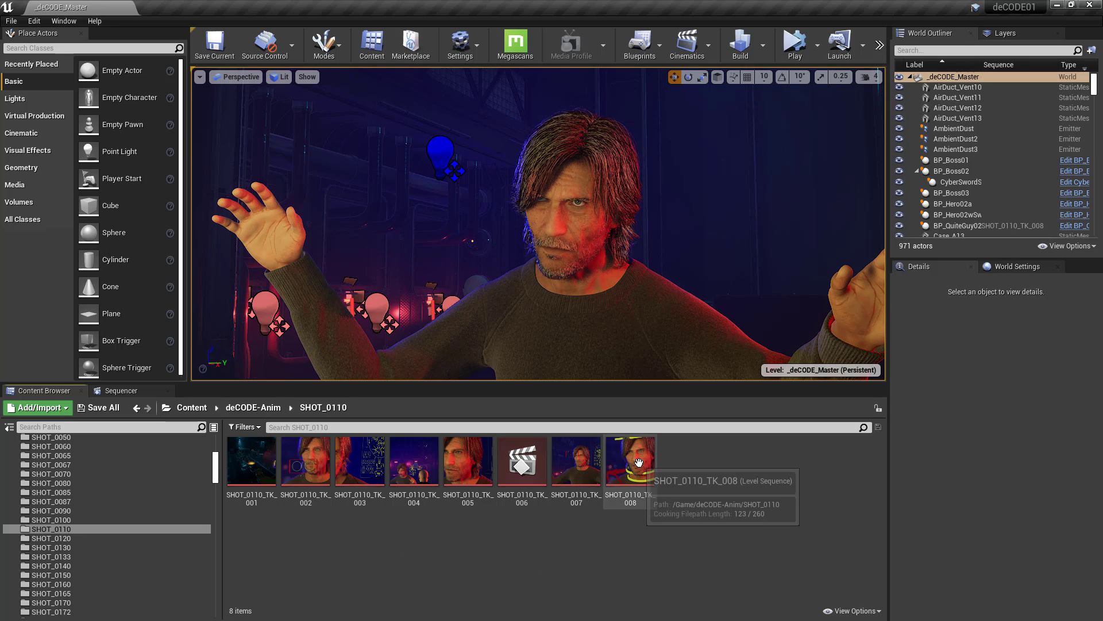
left_click(628, 460)
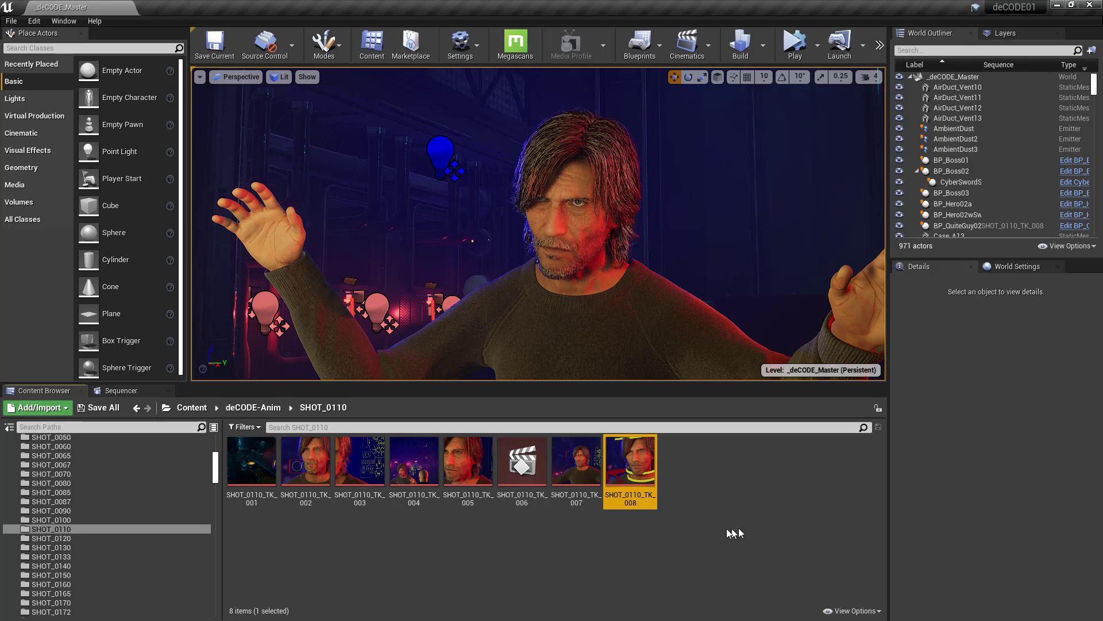
mouse_move(687, 469)
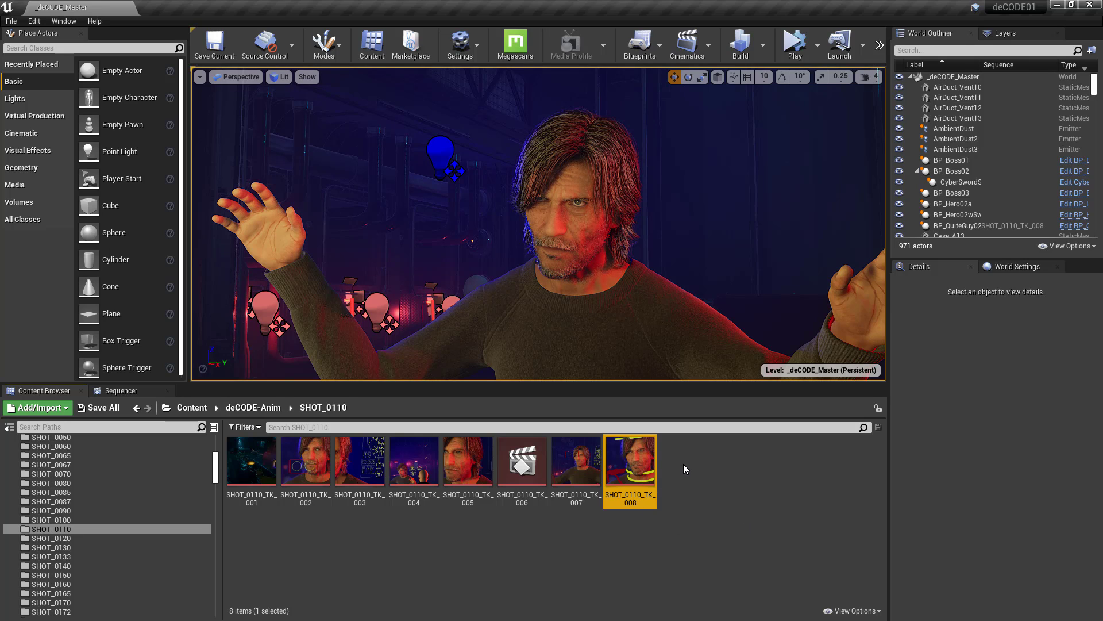
mouse_move(641, 524)
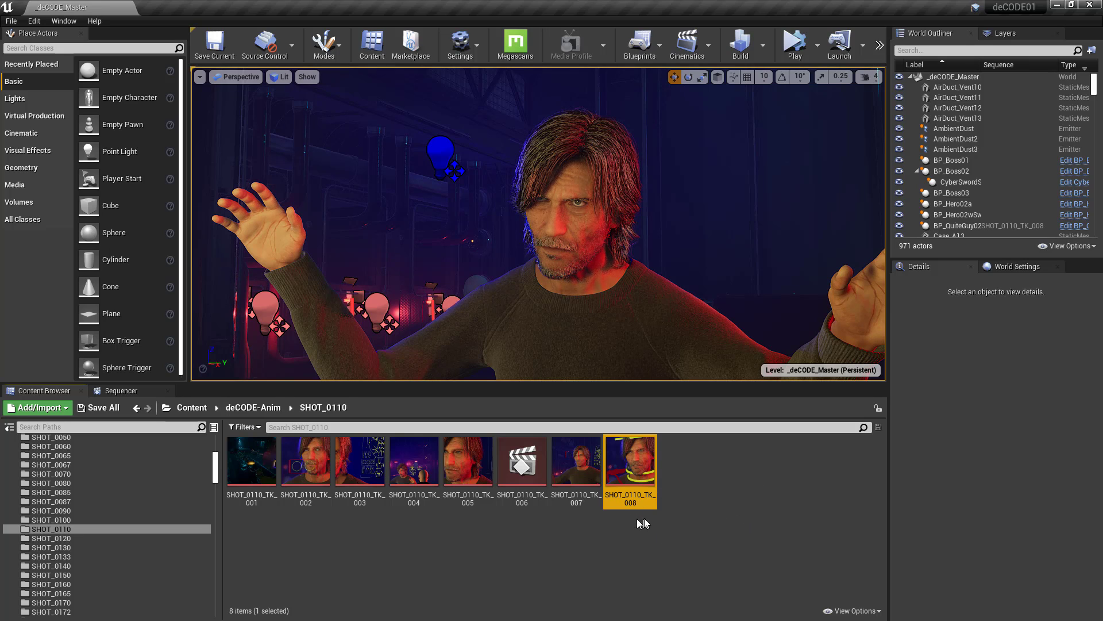
mouse_move(644, 503)
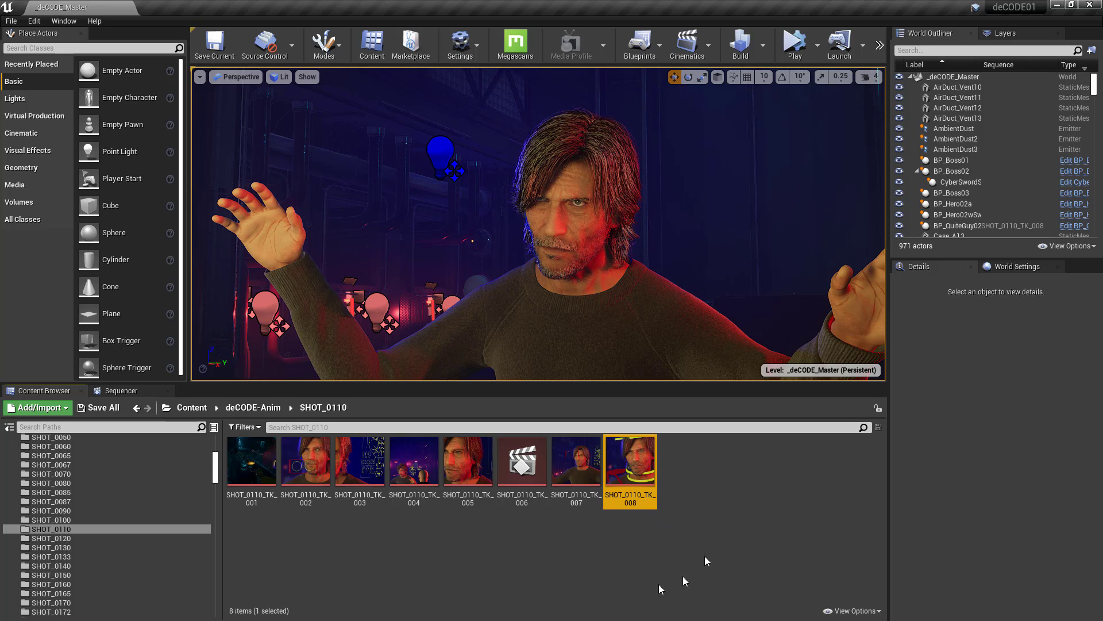
mouse_move(759, 493)
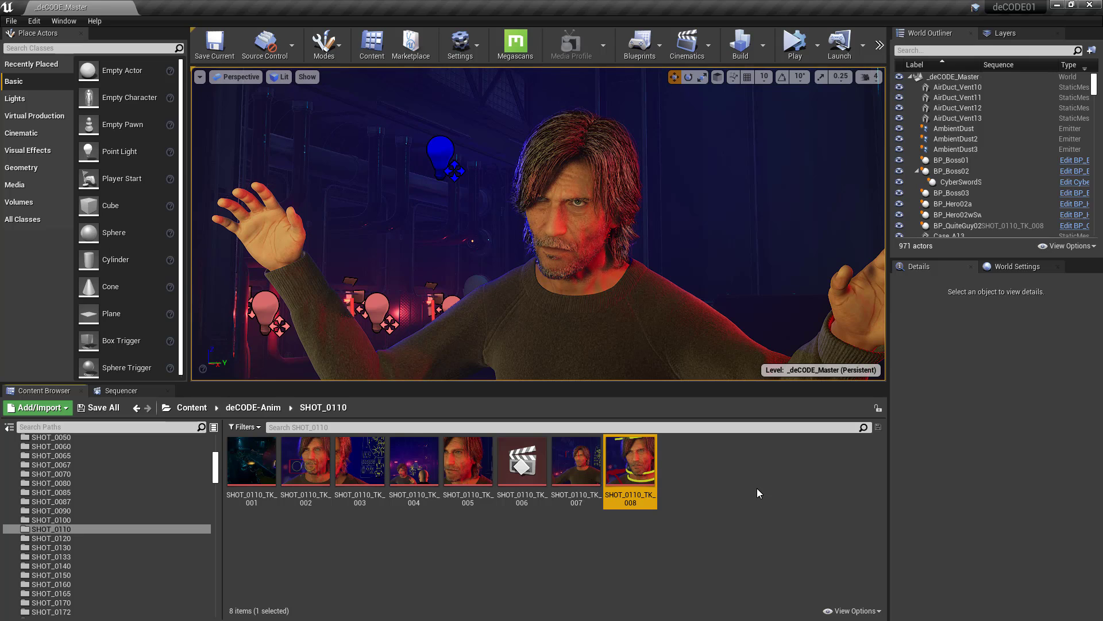
Step: Return to the SHOT_0110_TK_008 Sequencer timeline with its camera cuts, audio and character tracks
left_click(120, 390)
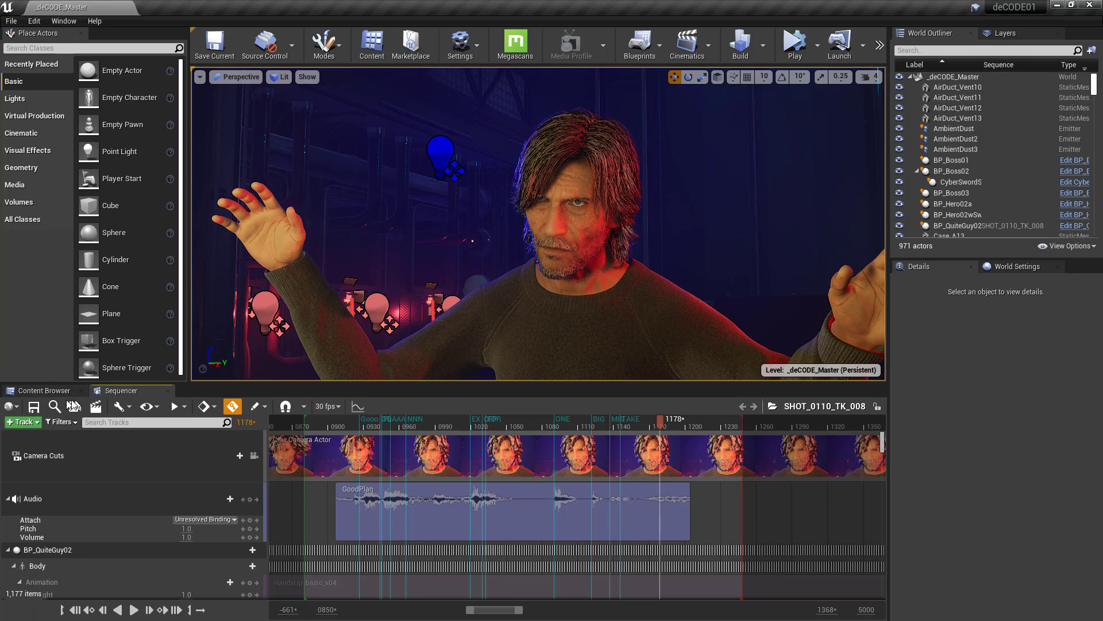
mouse_move(55, 400)
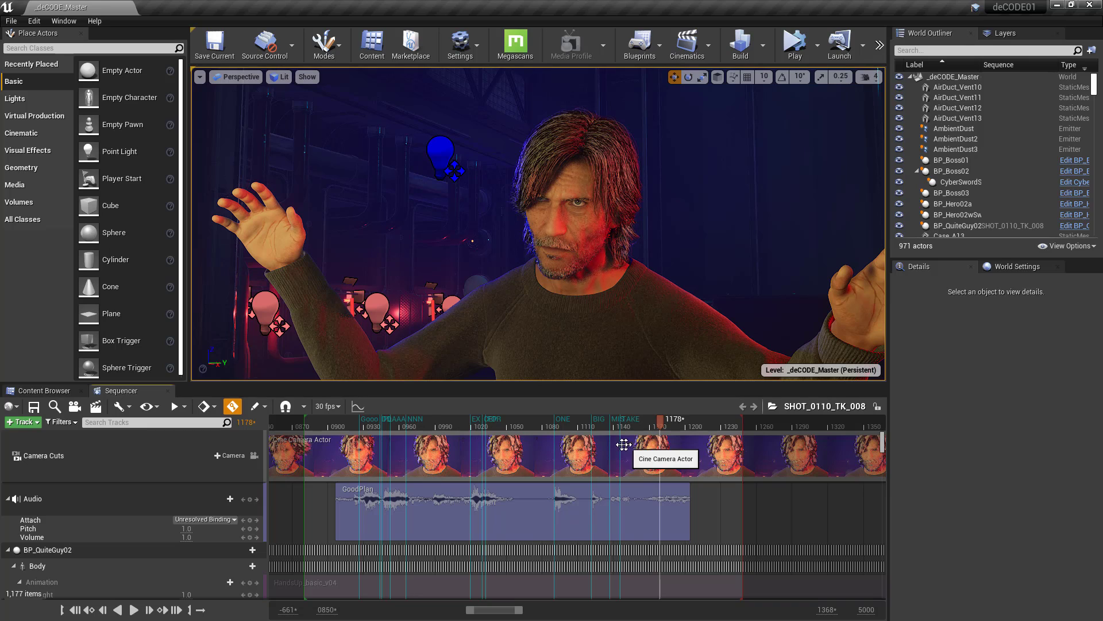
mouse_move(537, 478)
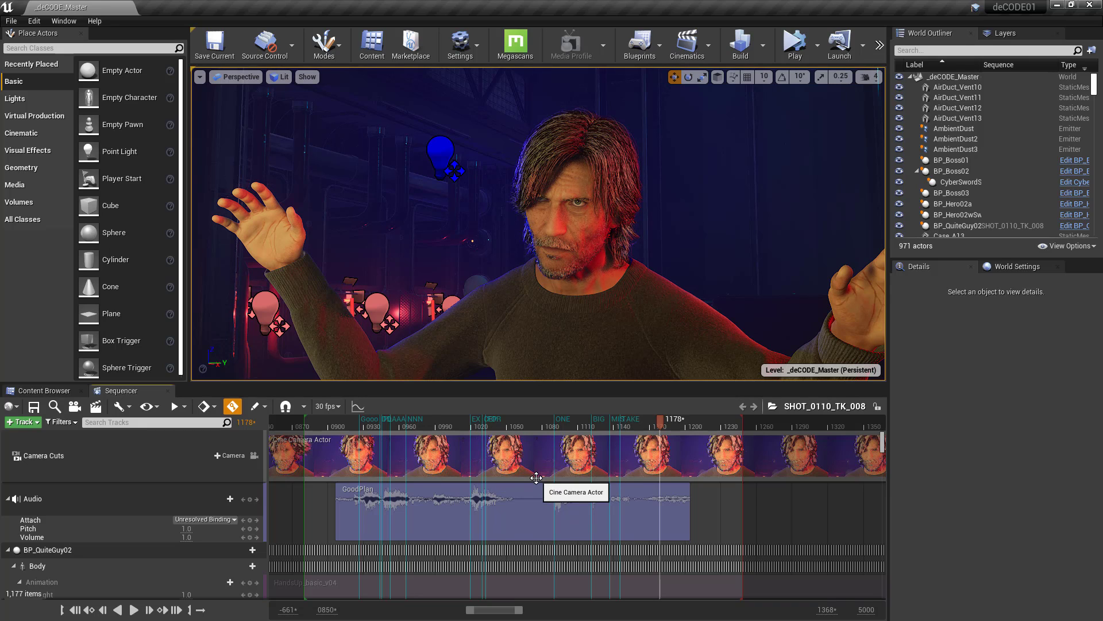
mouse_move(364, 447)
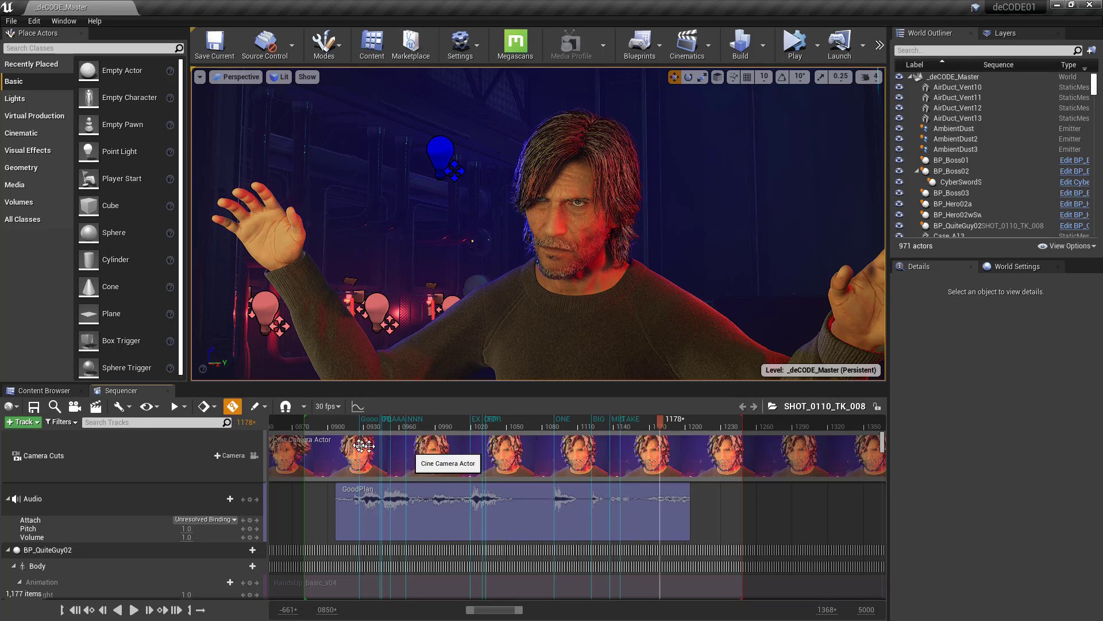
mouse_move(342, 428)
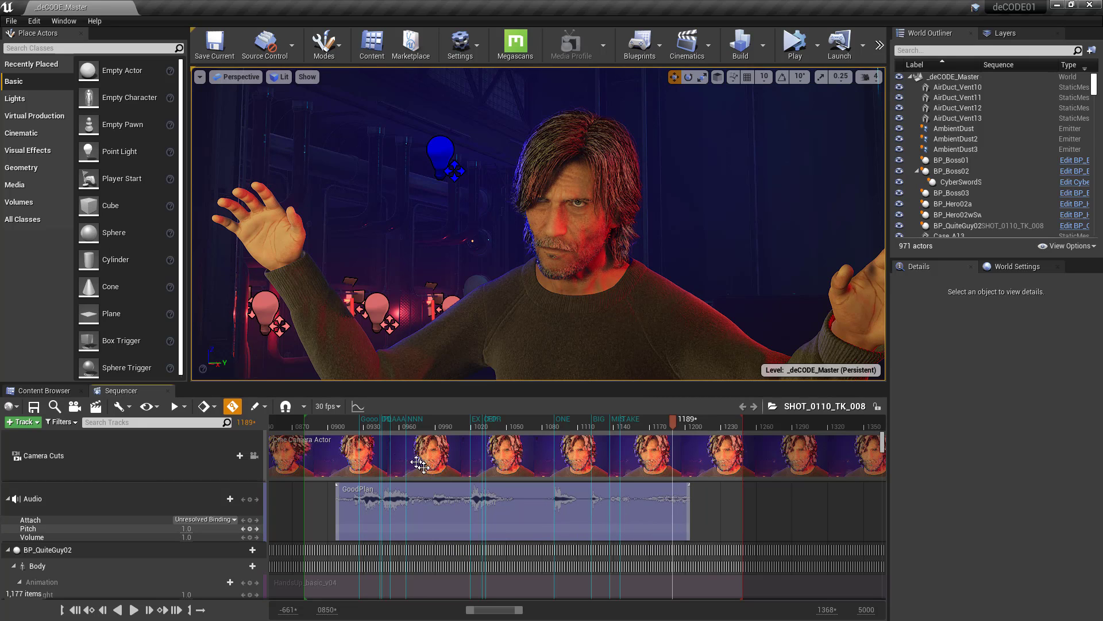
Step: Scrub the SHOT_0110_TK_008 playhead from frame 0912 through the shot to watch the performance
left_click(344, 425)
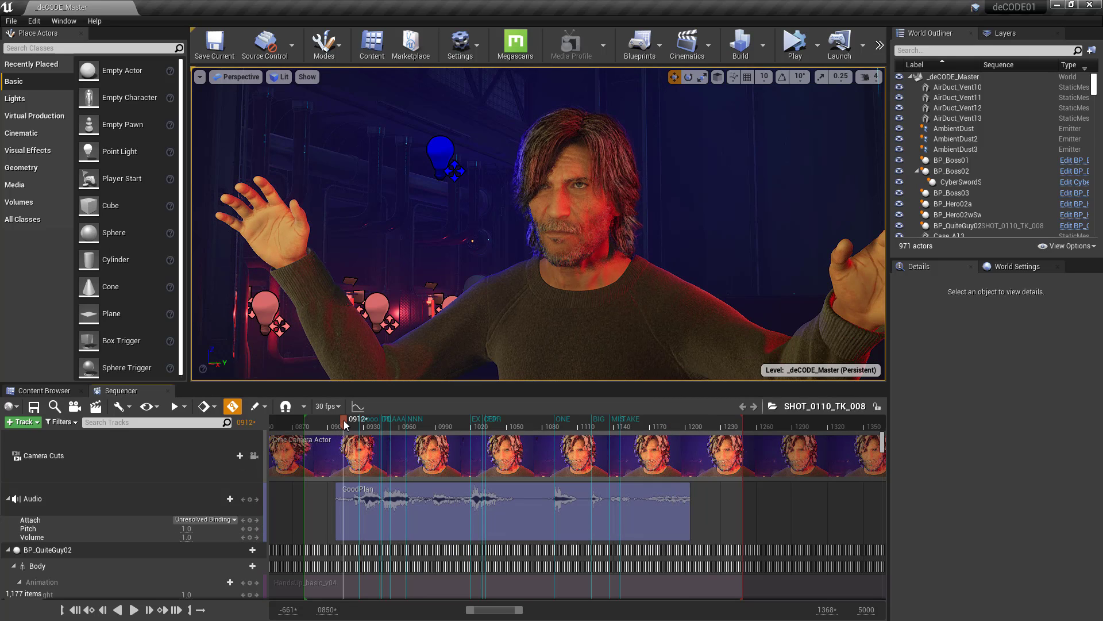
left_click_drag(358, 426, 629, 426)
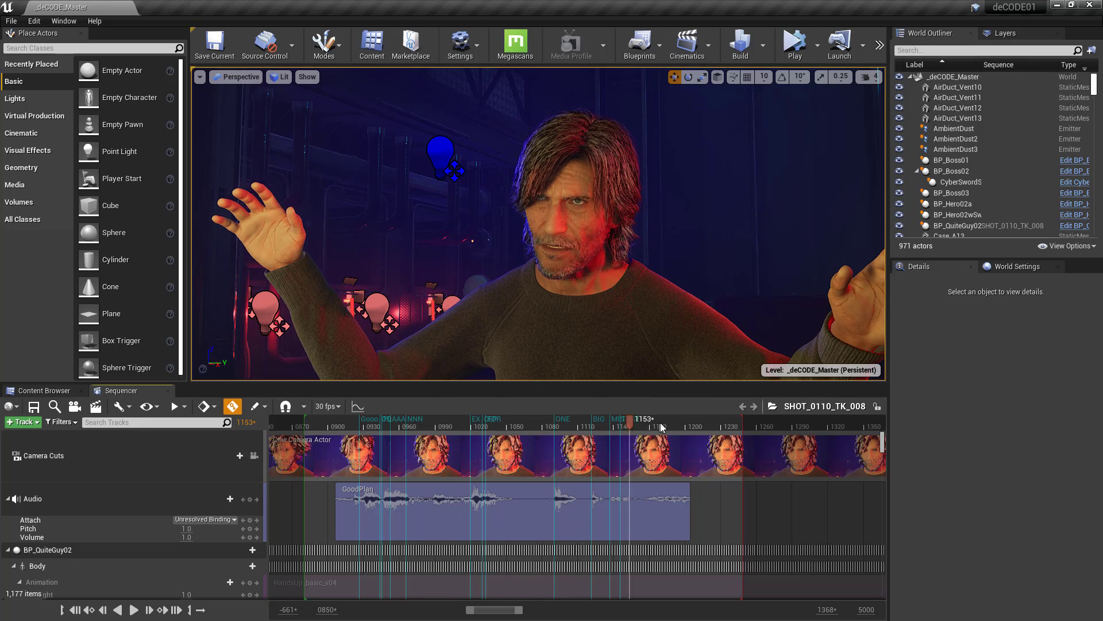
left_click(362, 425)
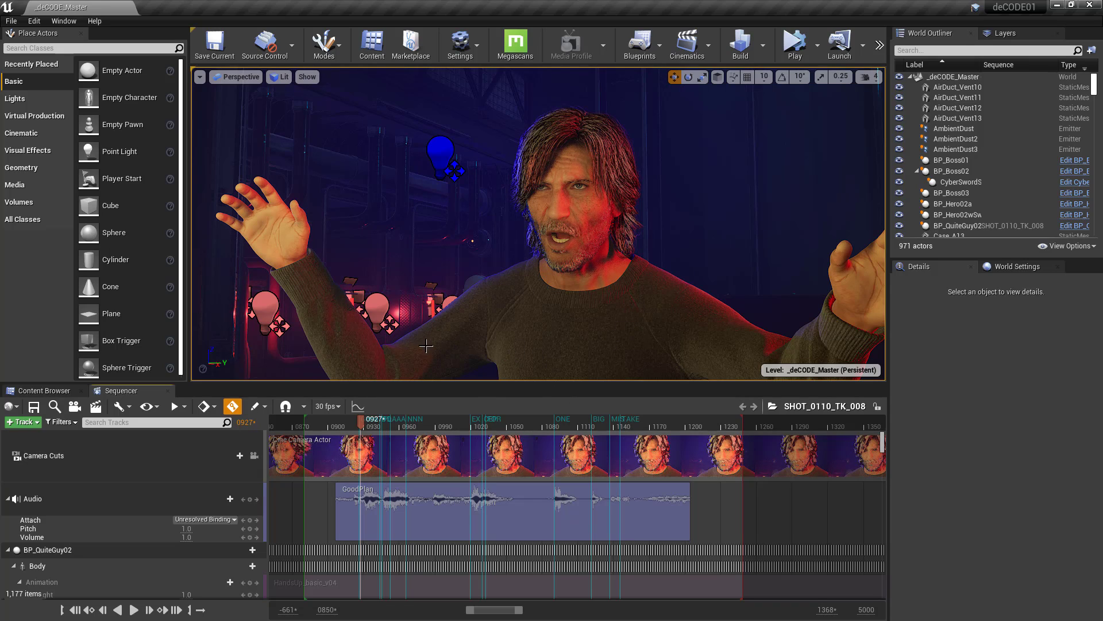
mouse_move(717, 305)
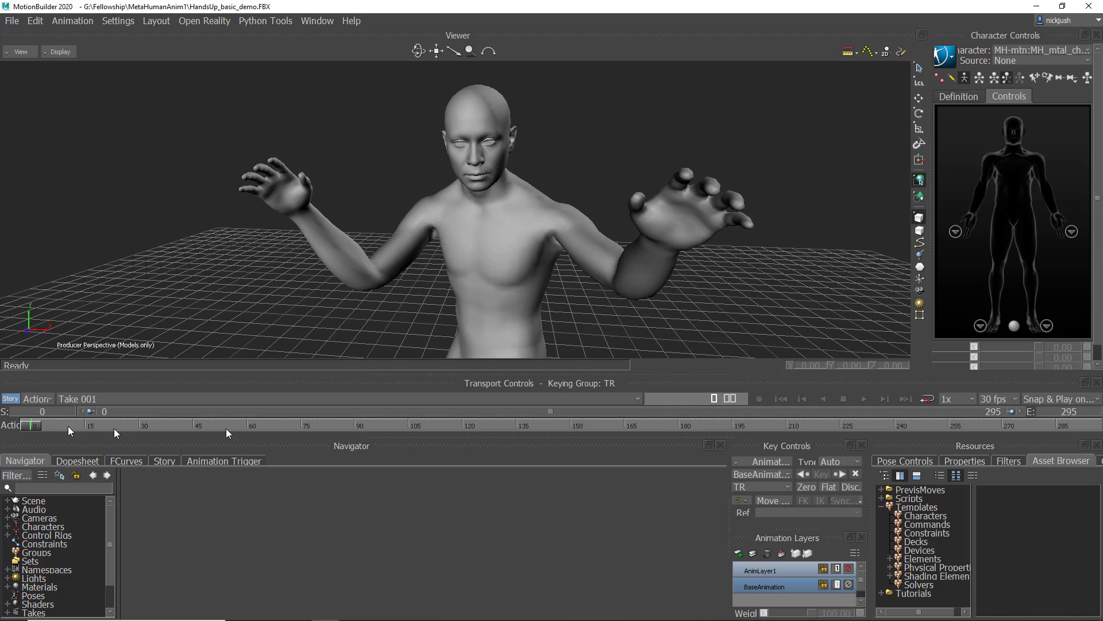
Step: Play the HandsUp_basic_demo briefly, expand the Navigator Scene hierarchy, then switch to Unreal
left_click(864, 399)
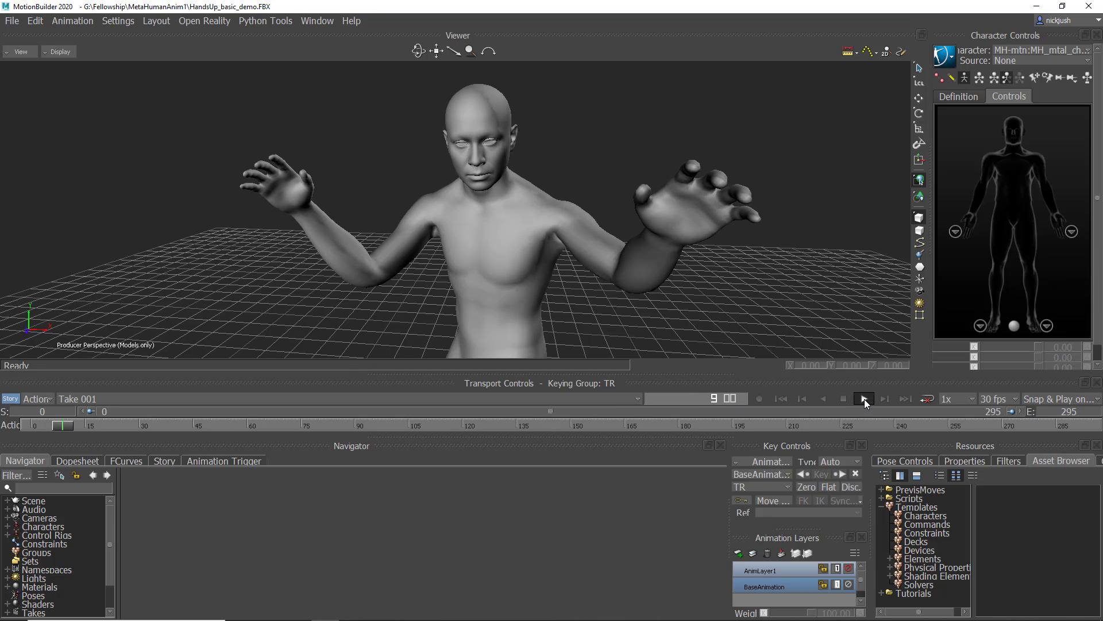
left_click(864, 398)
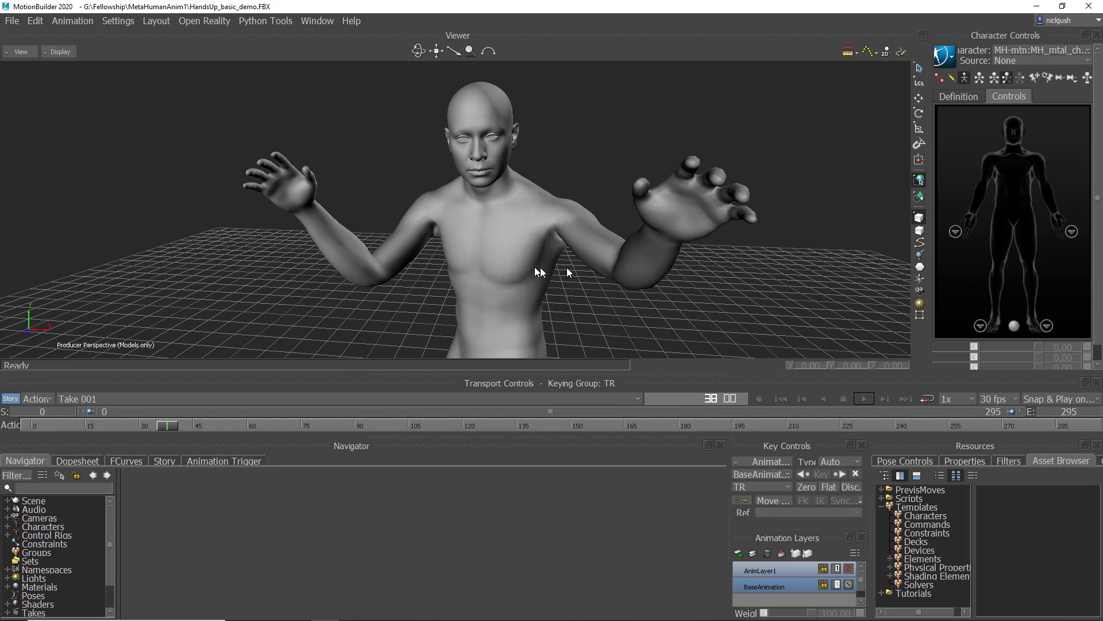
mouse_move(508, 253)
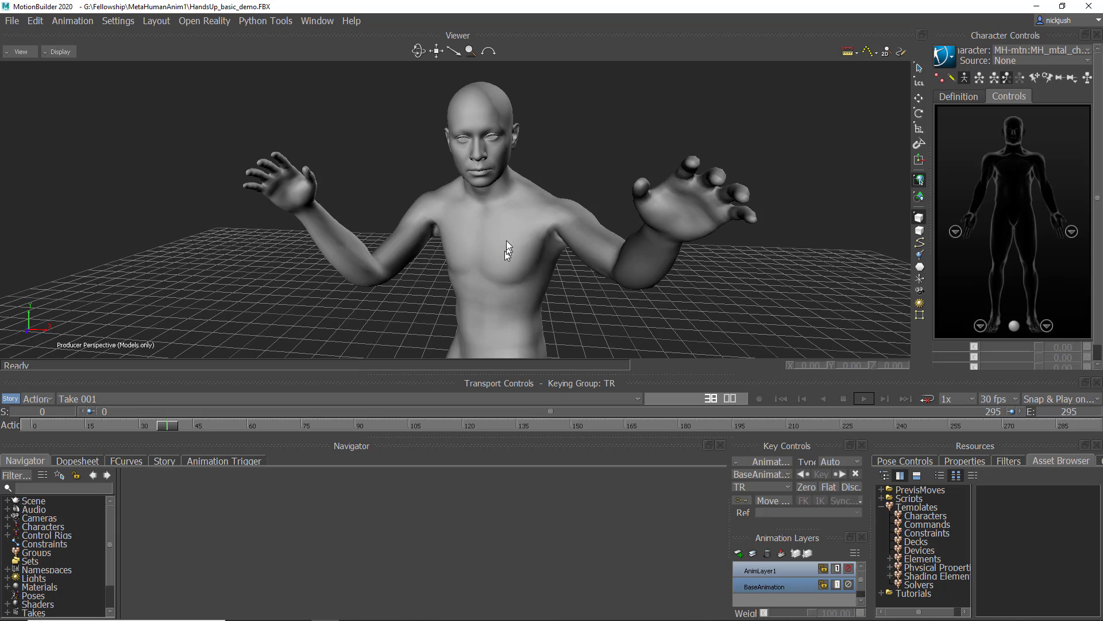
mouse_move(502, 251)
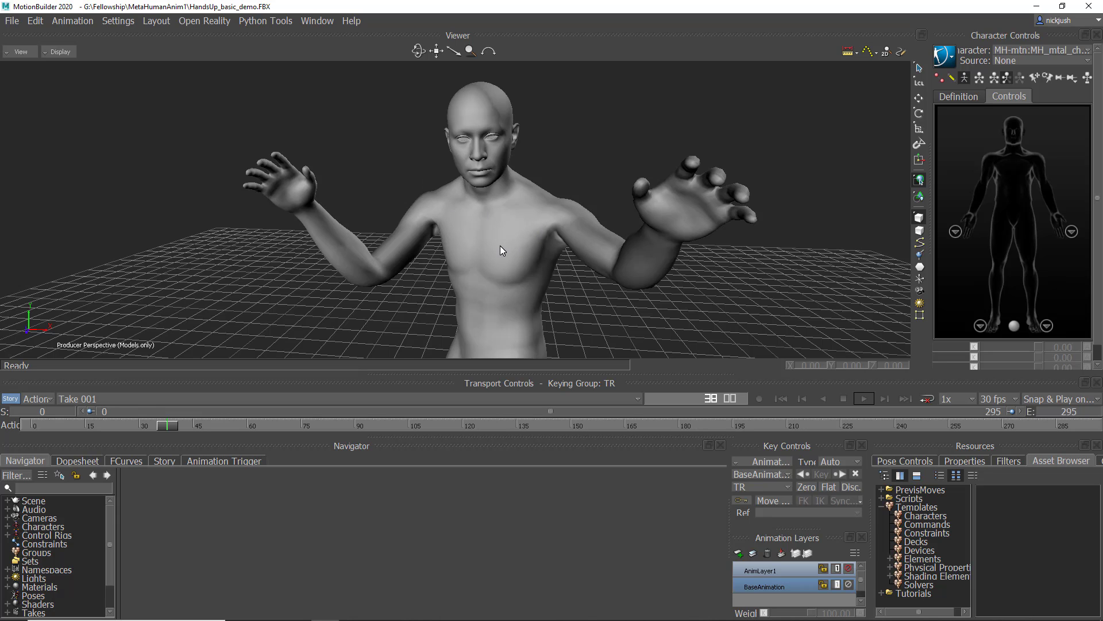
mouse_move(457, 285)
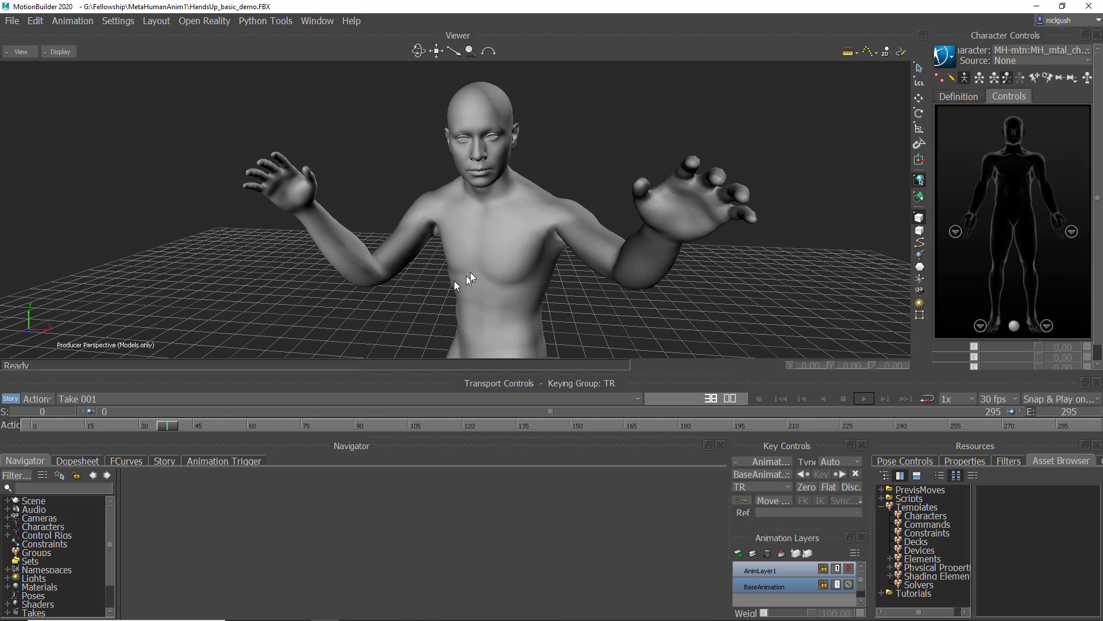
mouse_move(493, 238)
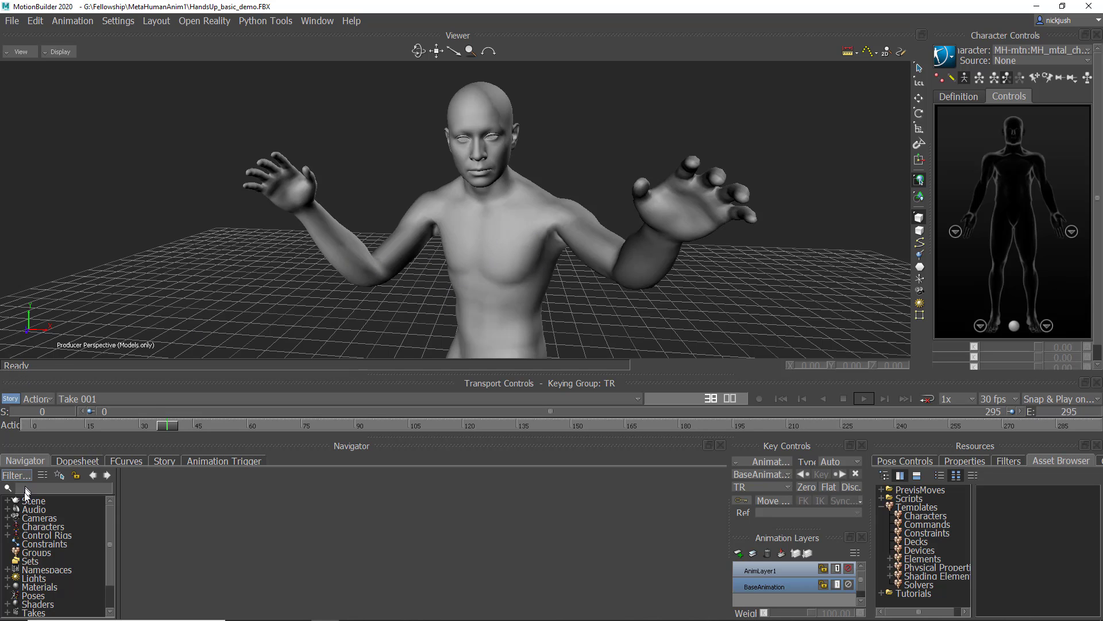
left_click(7, 500)
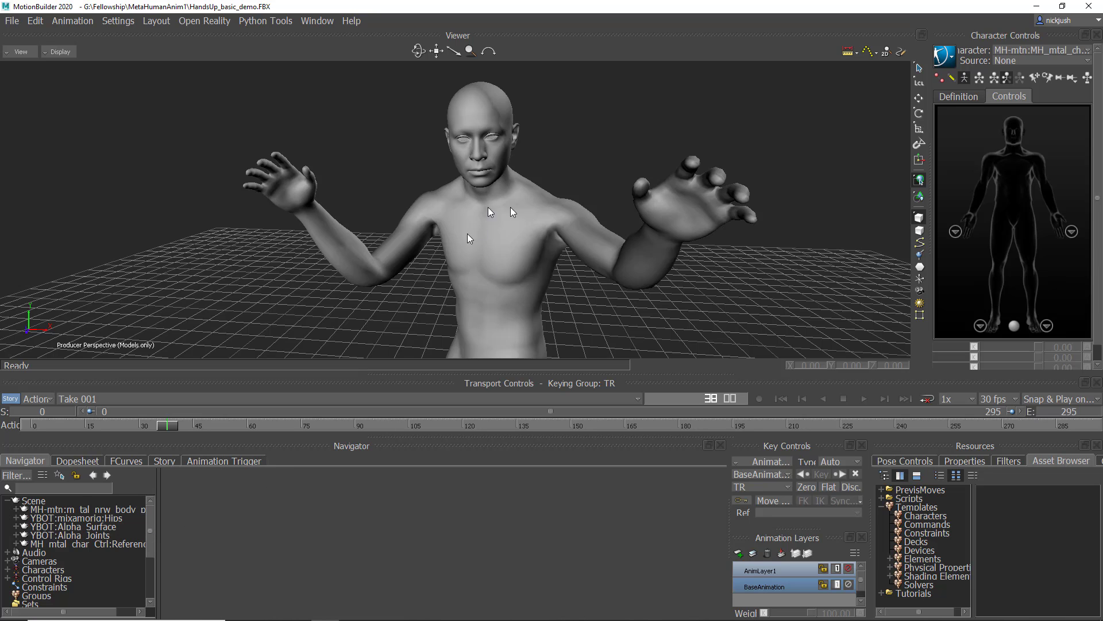
key("alt+tab")
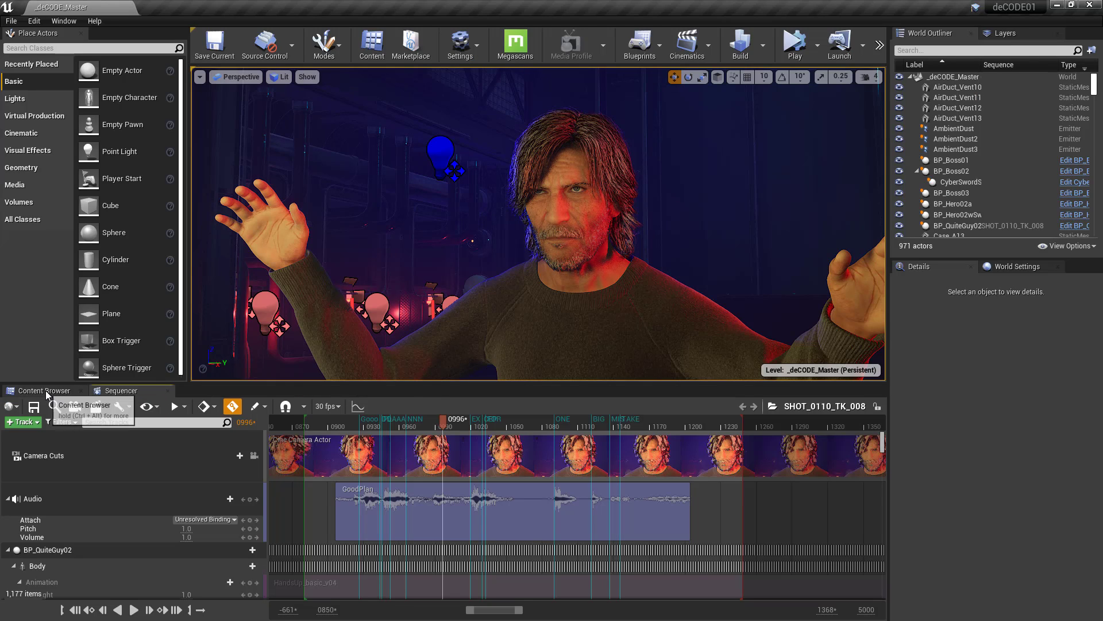
Step: Browse from Content into MetaHumans > Common > Common to list the body meshes and control rigs
left_click(42, 390)
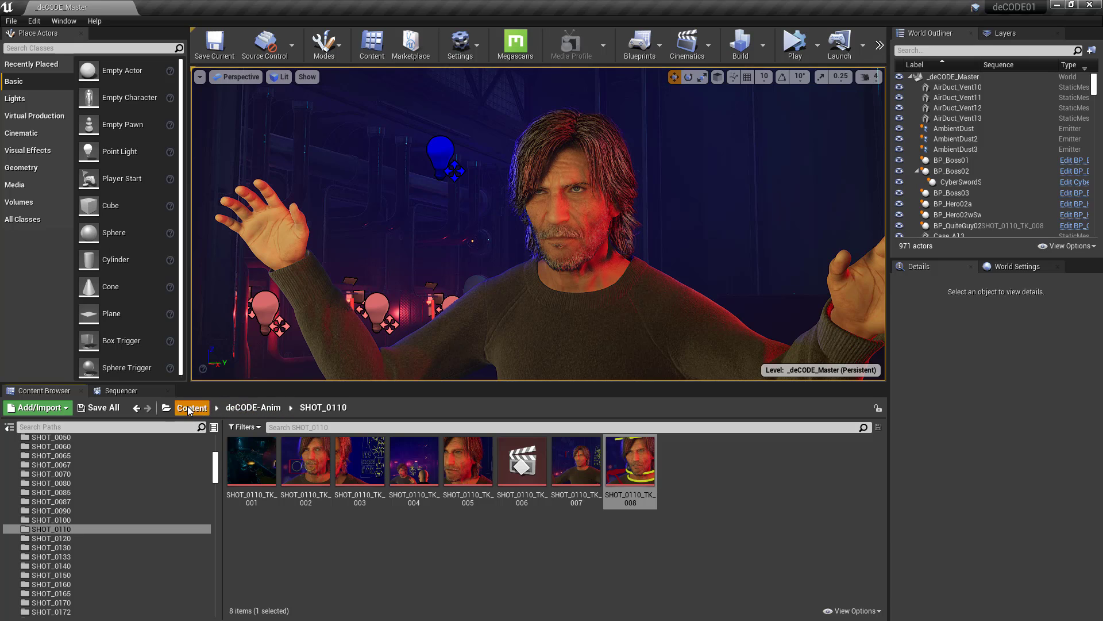
left_click(190, 407)
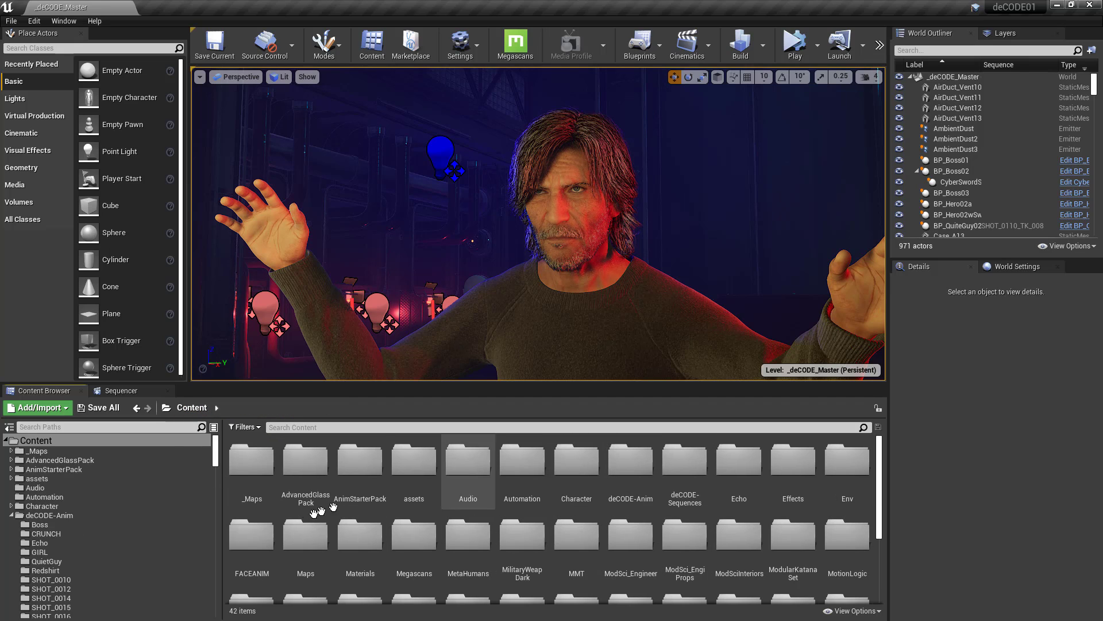
left_click(467, 534)
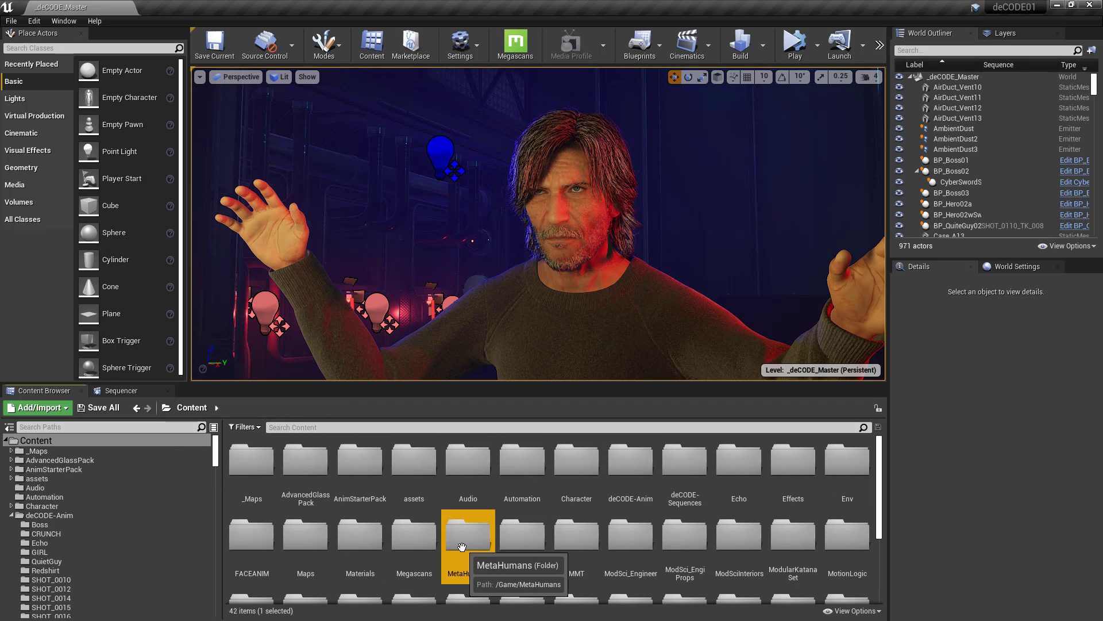
double_click(467, 537)
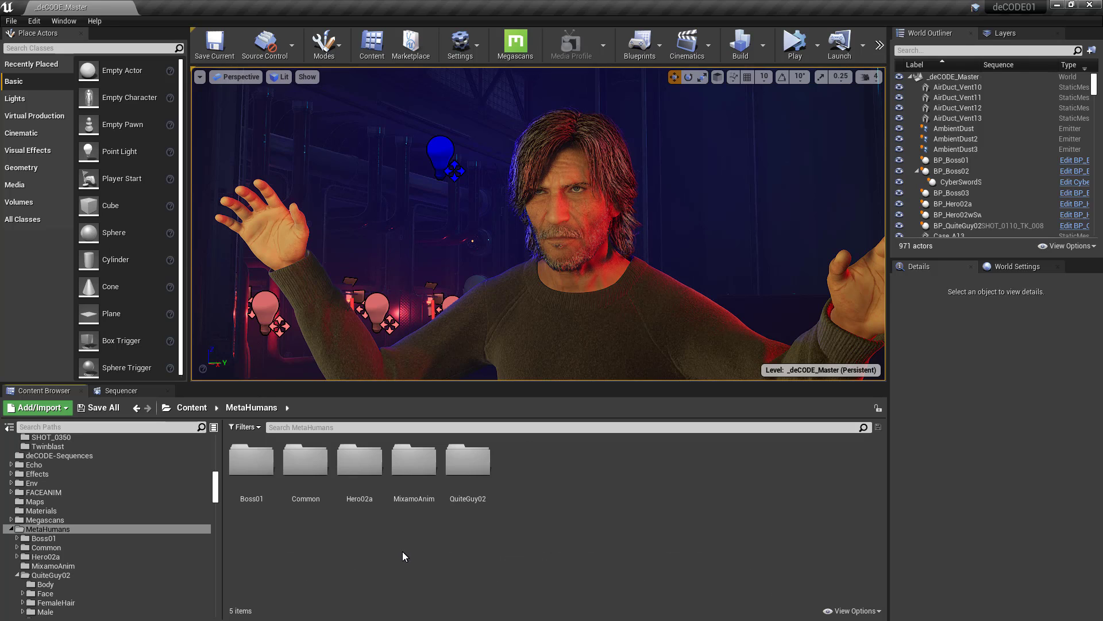
mouse_move(303, 459)
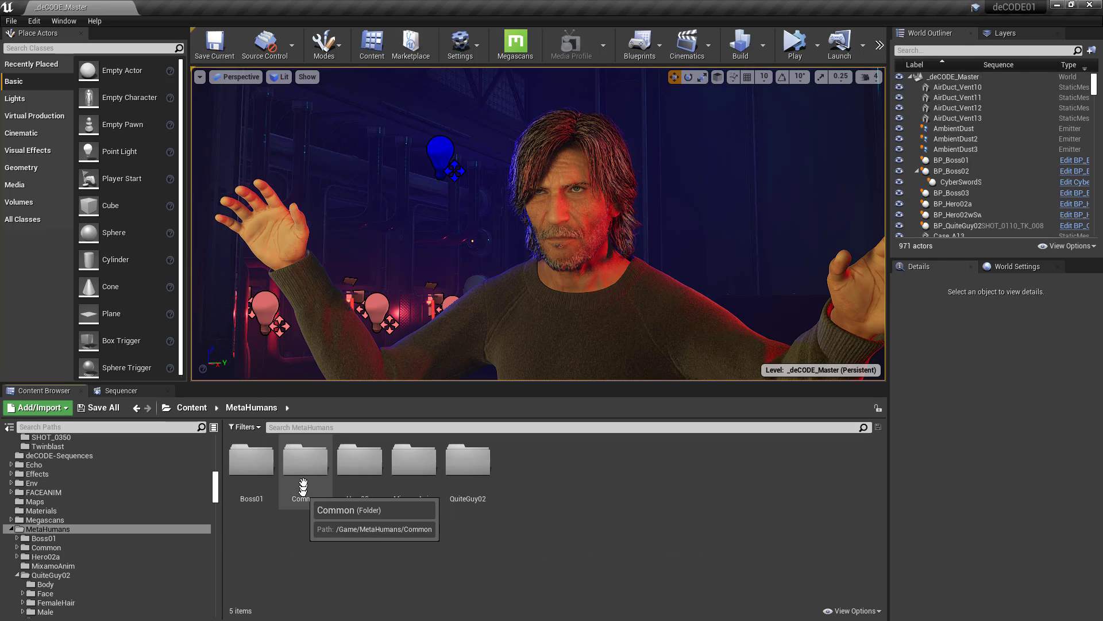
mouse_move(533, 526)
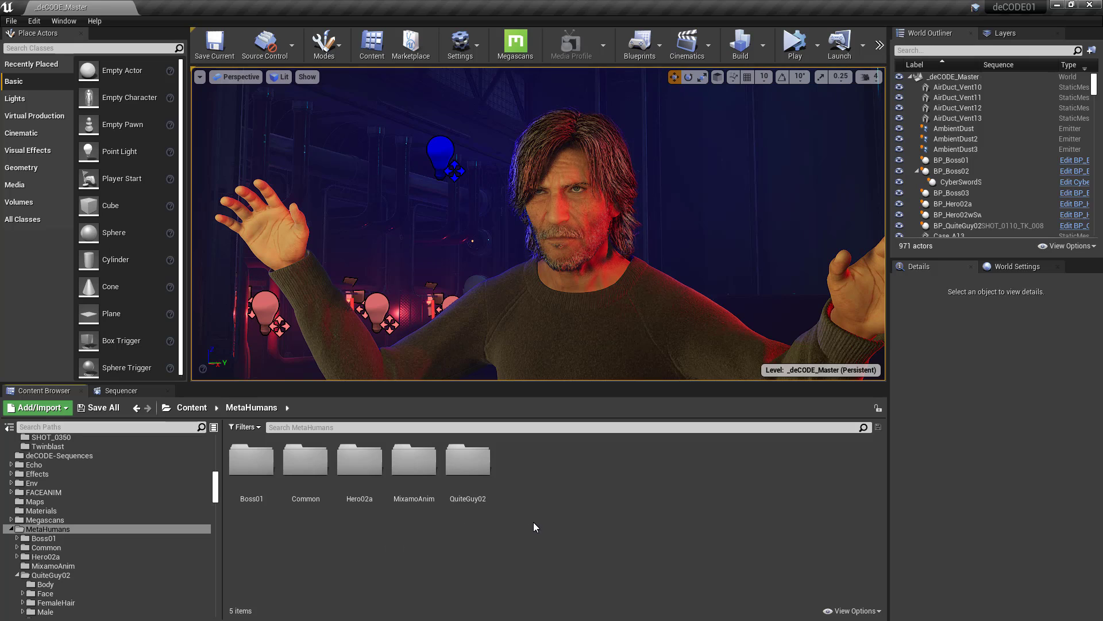
mouse_move(250, 458)
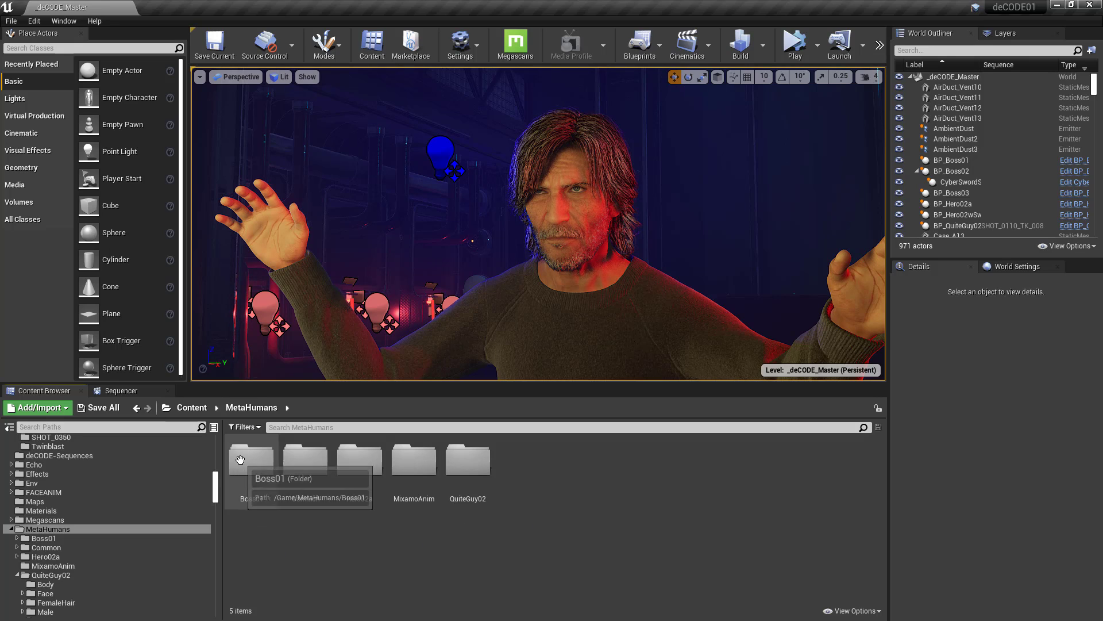
mouse_move(467, 457)
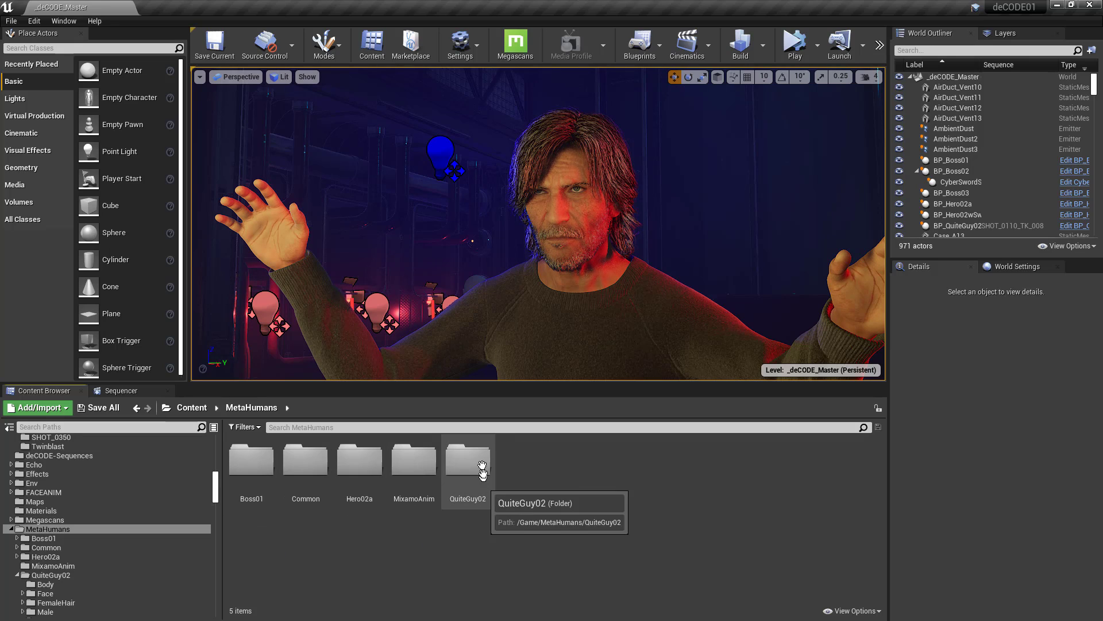
mouse_move(362, 595)
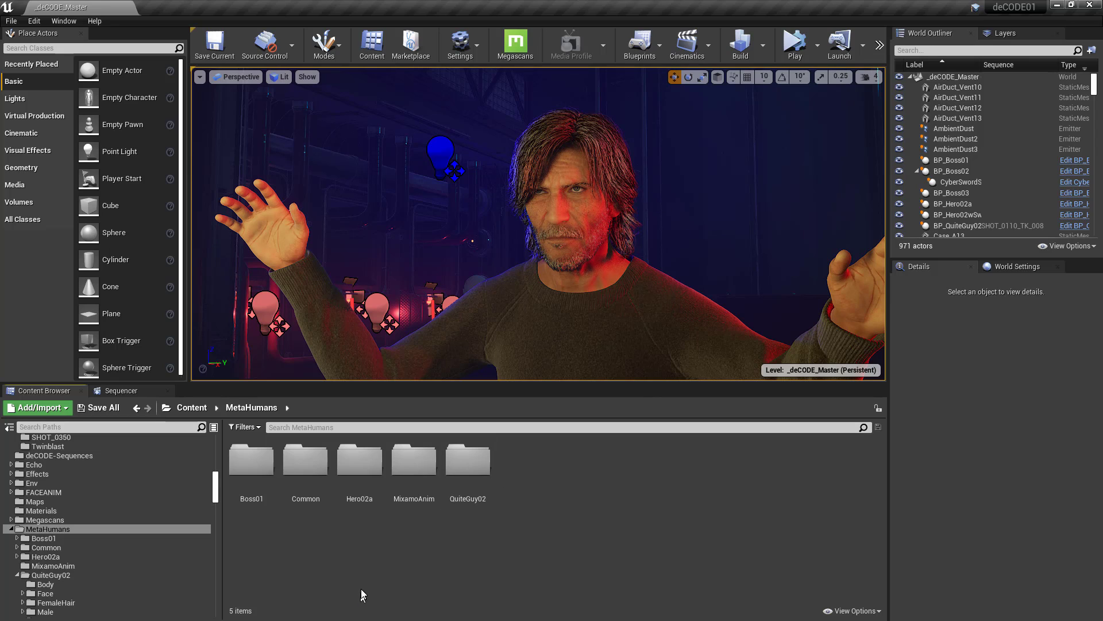
mouse_move(251, 457)
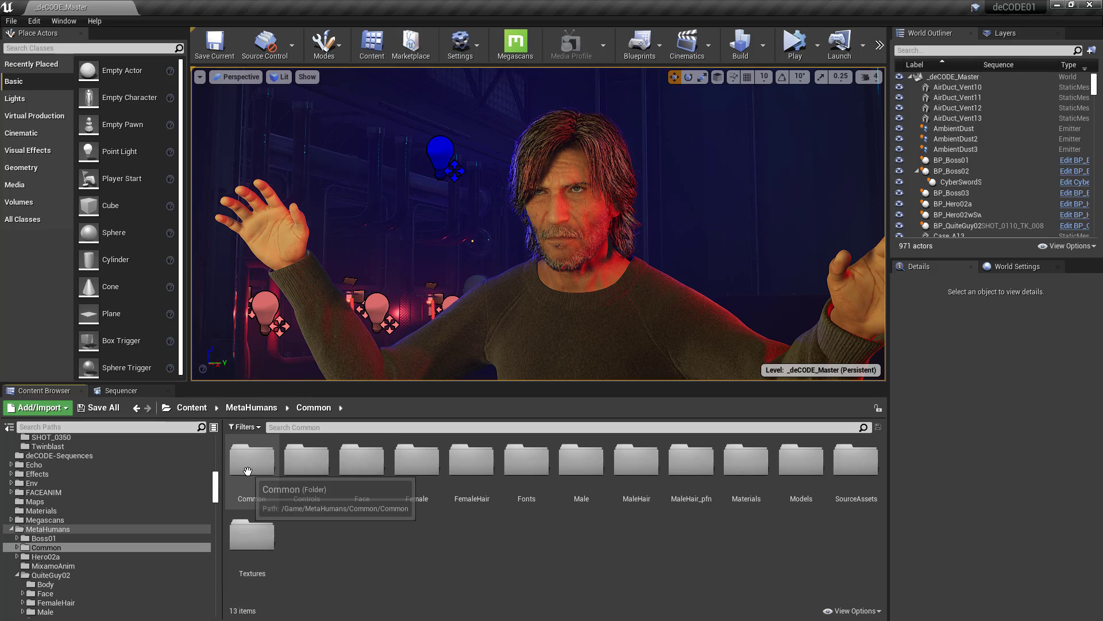
double_click(252, 461)
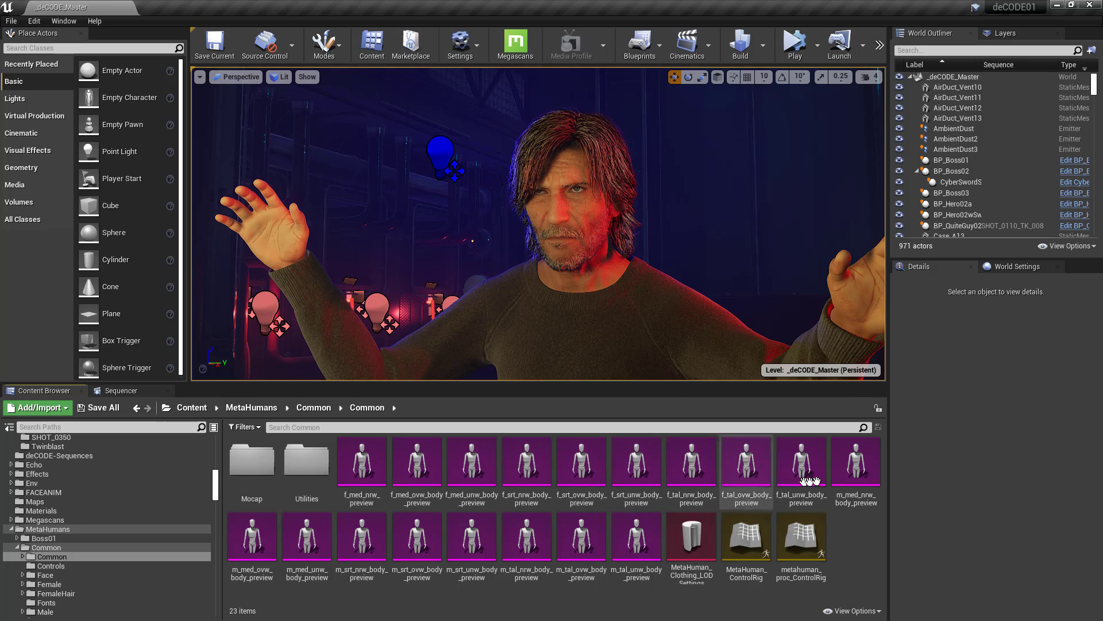
mouse_move(635, 467)
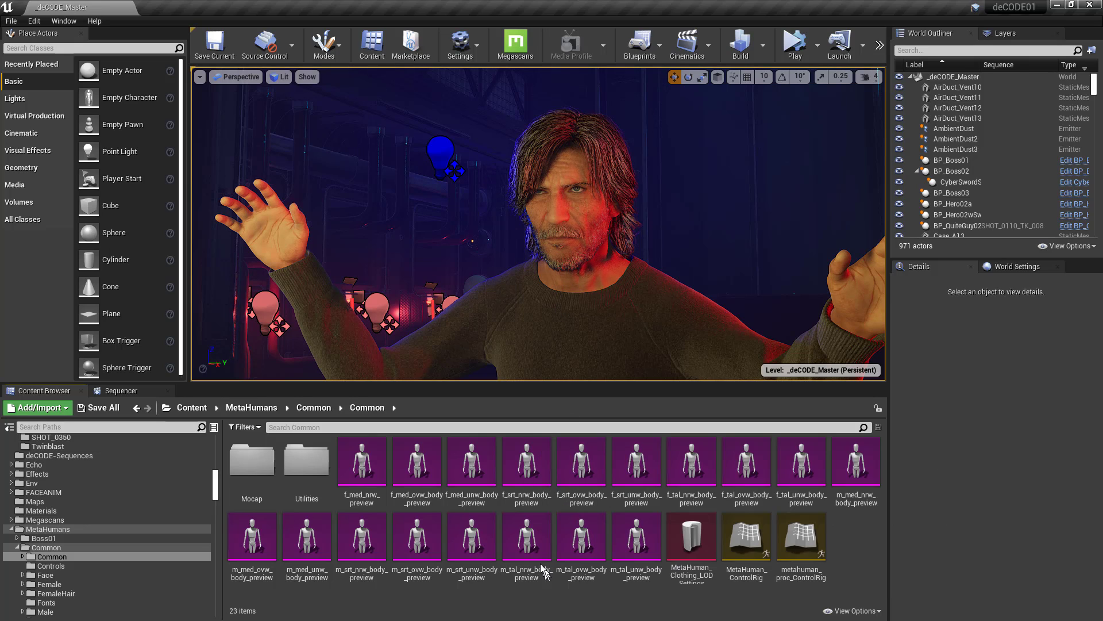
Step: Show the Asset Actions for the m_tal_nrw_body_preview skeletal mesh
right_click(526, 537)
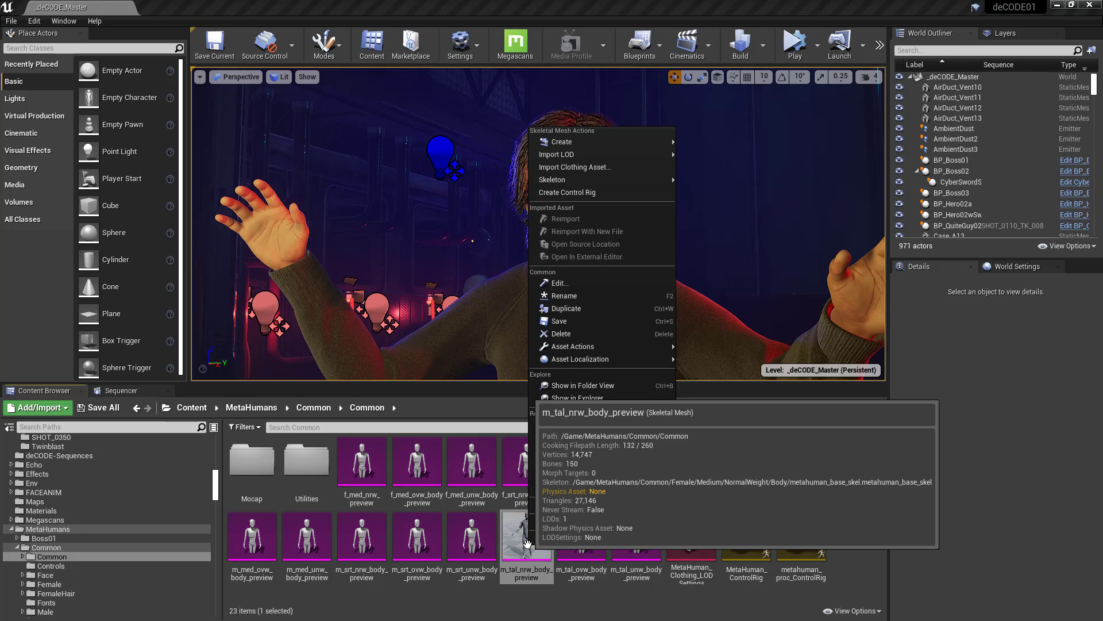
left_click(570, 346)
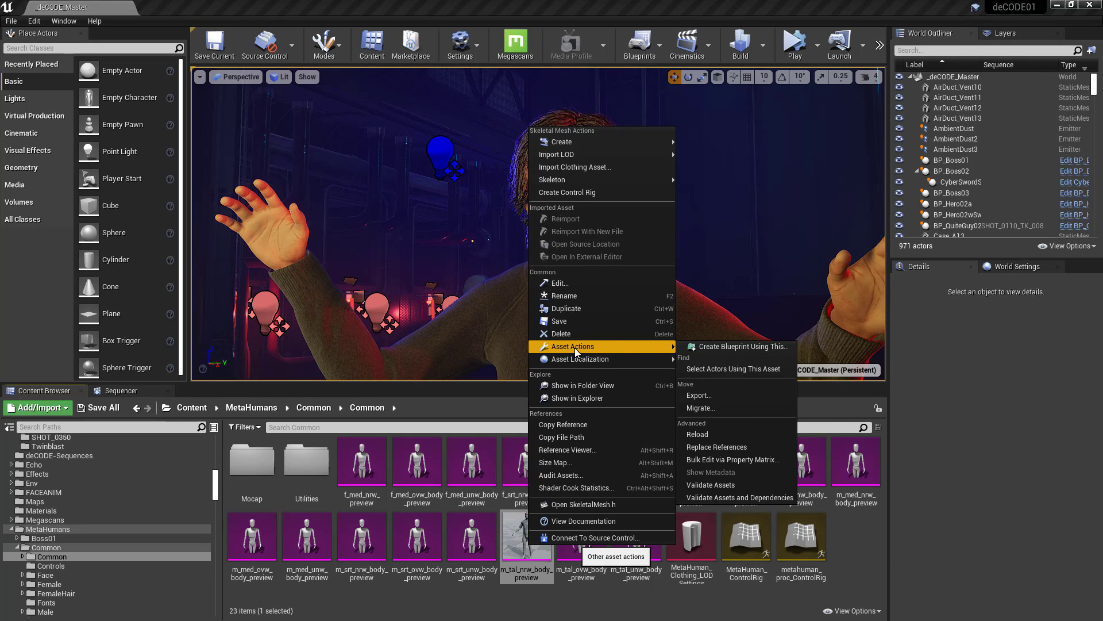
mouse_move(698, 396)
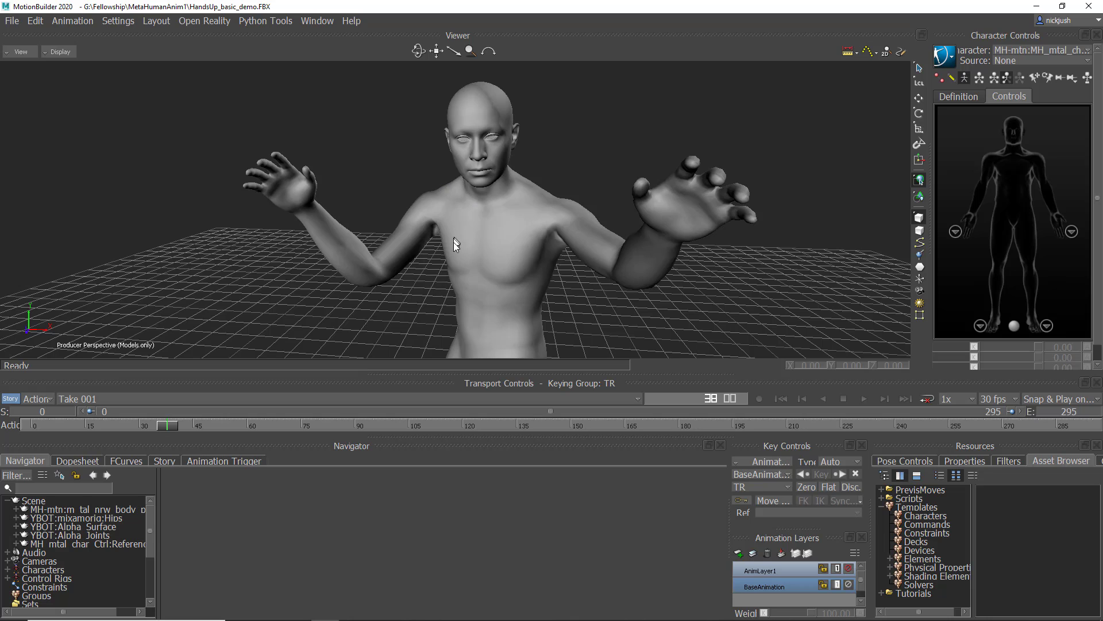
mouse_move(490, 133)
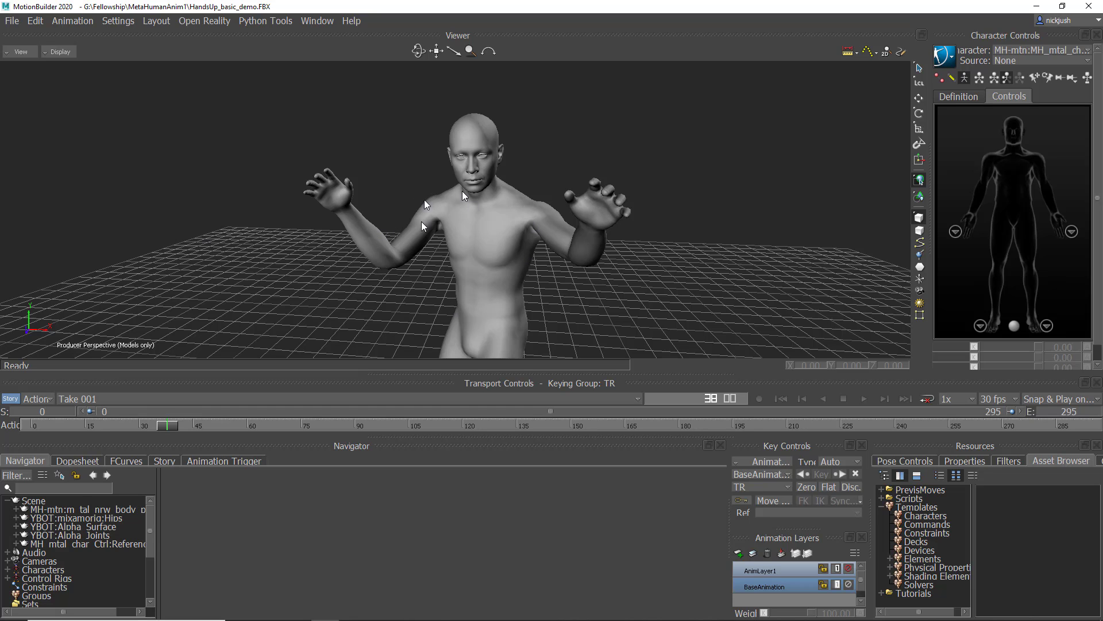
Step: Bring up MotionBuilder's File menu over the hands-up MetaHuman scene
left_click(12, 21)
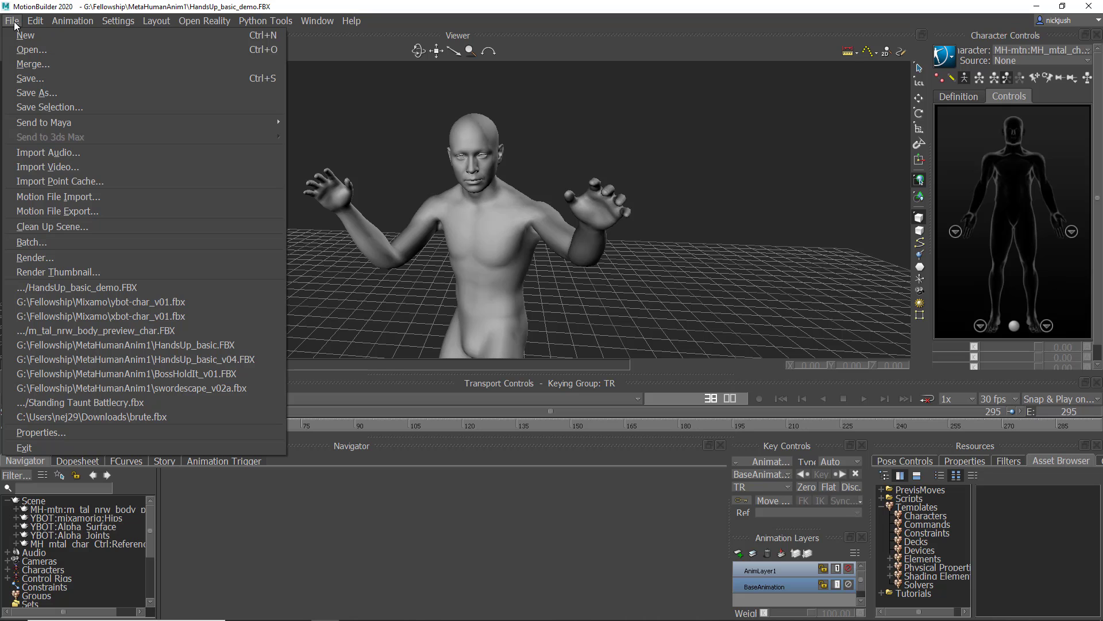
Step: Load ybot-char_v01.fbx from the Fellowship Mixamo folder without saving, using default open options
left_click(31, 49)
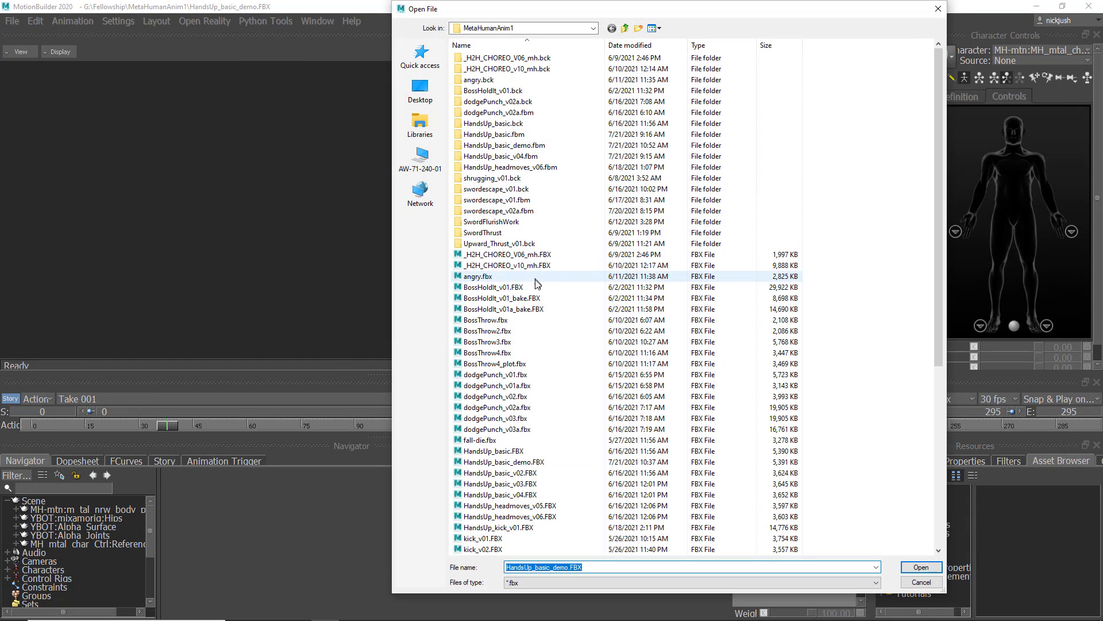
left_click(625, 27)
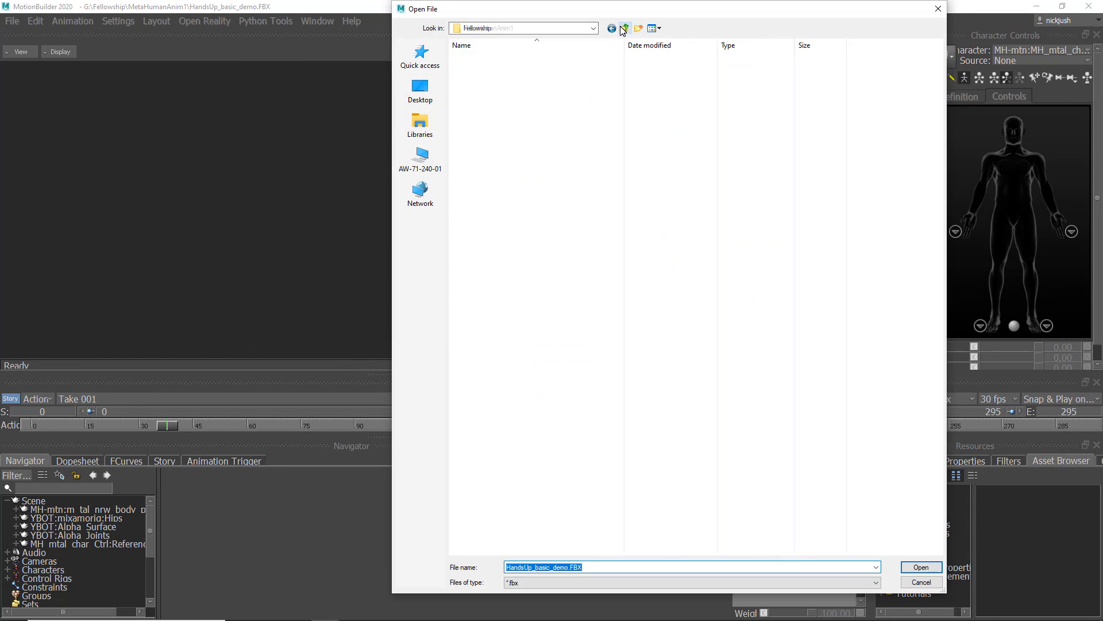
left_click(624, 28)
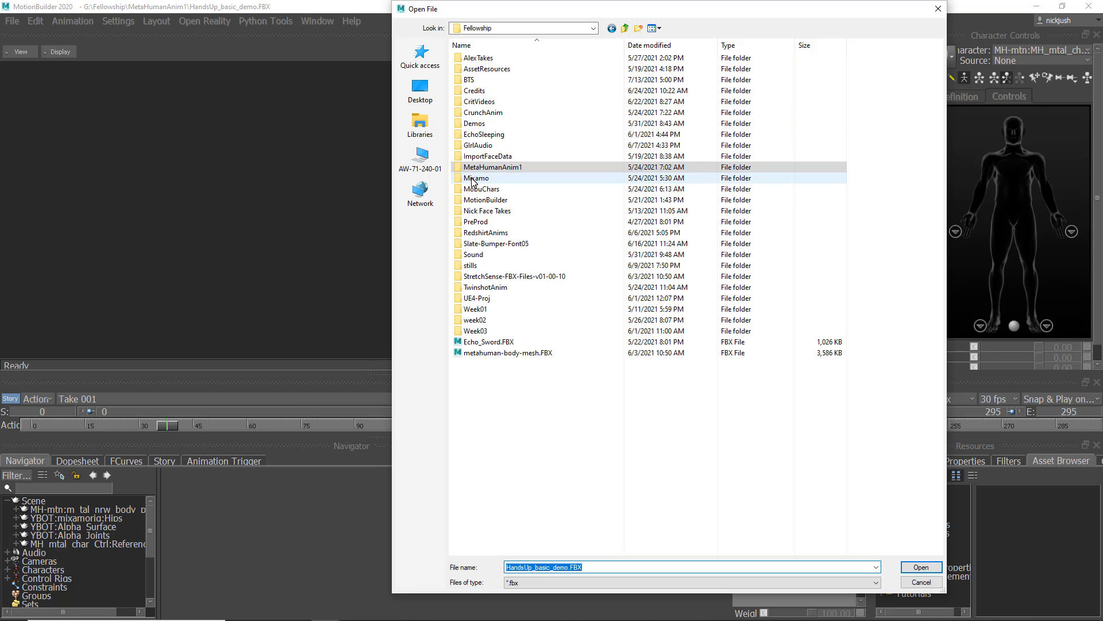
double_click(478, 179)
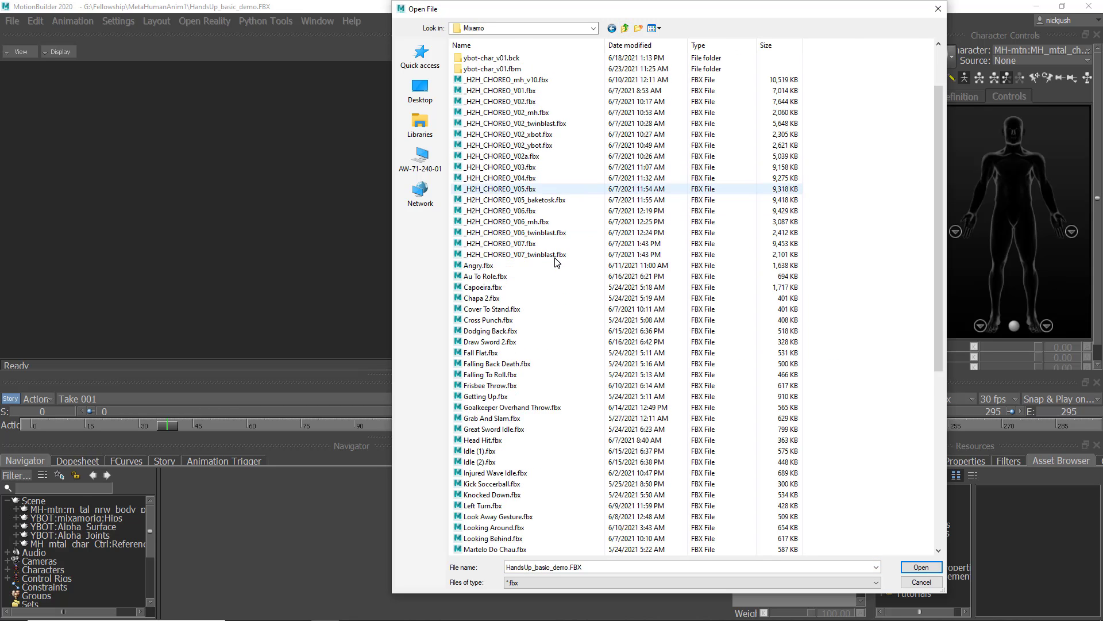
scroll("down", 3)
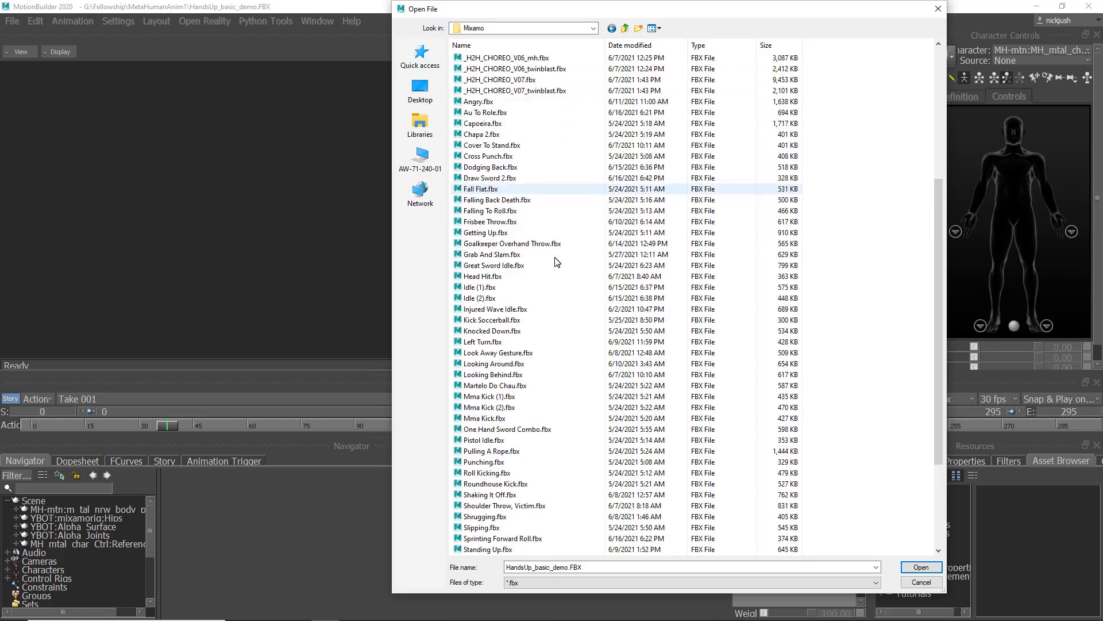
scroll("down", 3)
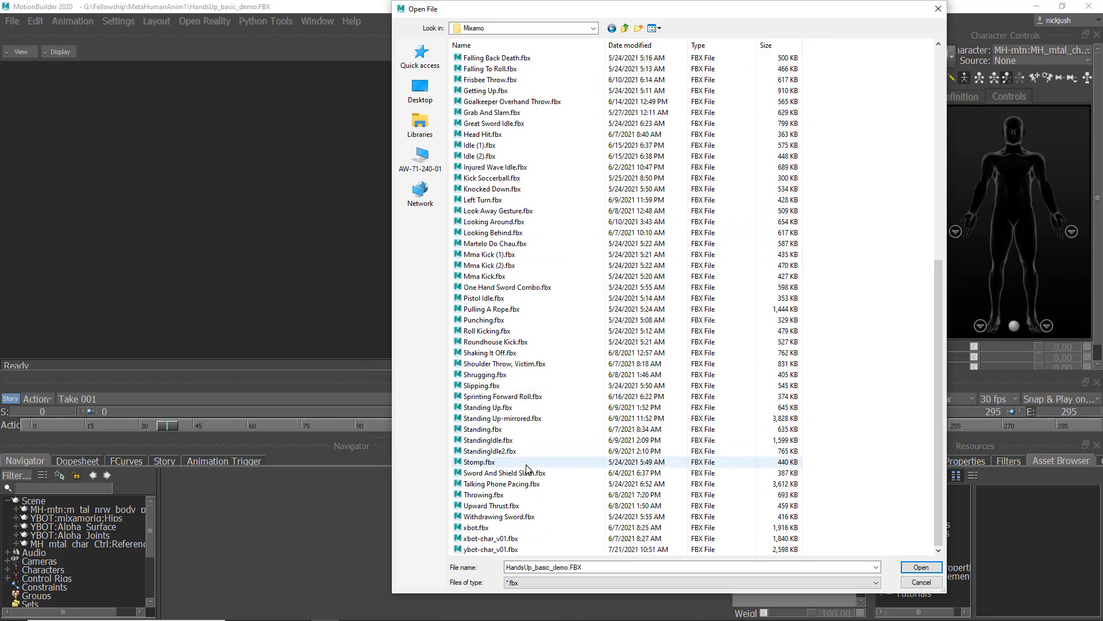
left_click(500, 549)
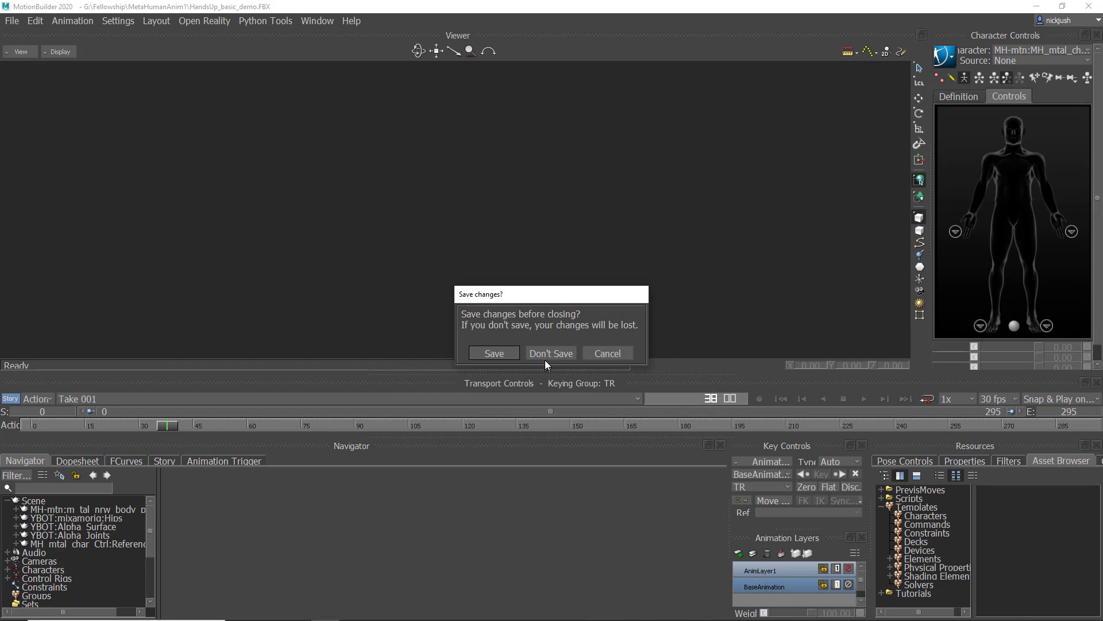
left_click(551, 352)
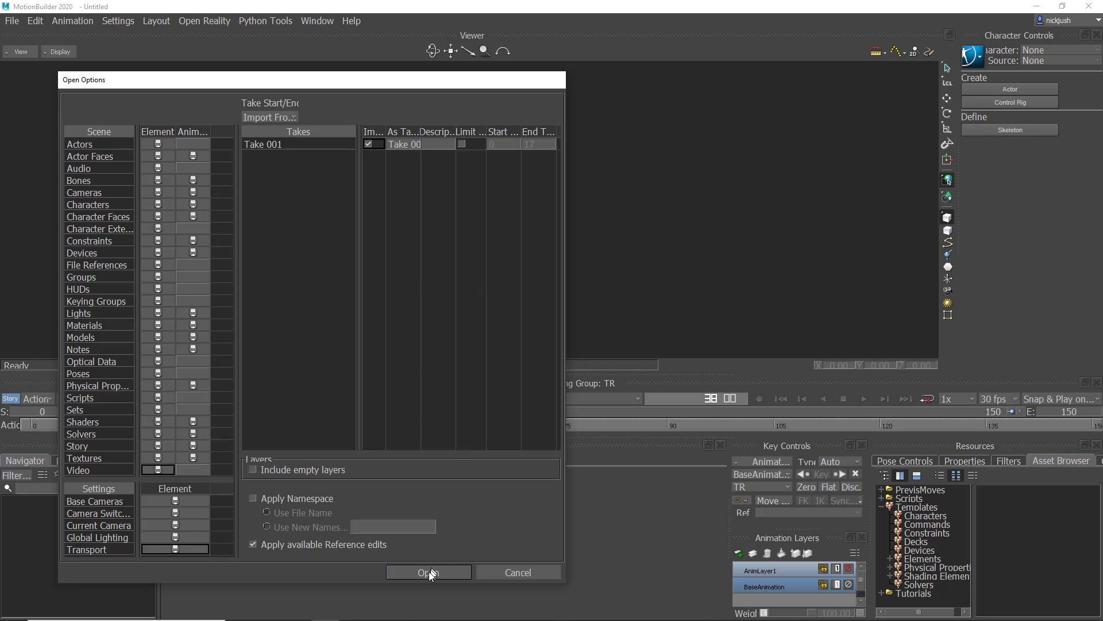
left_click(428, 571)
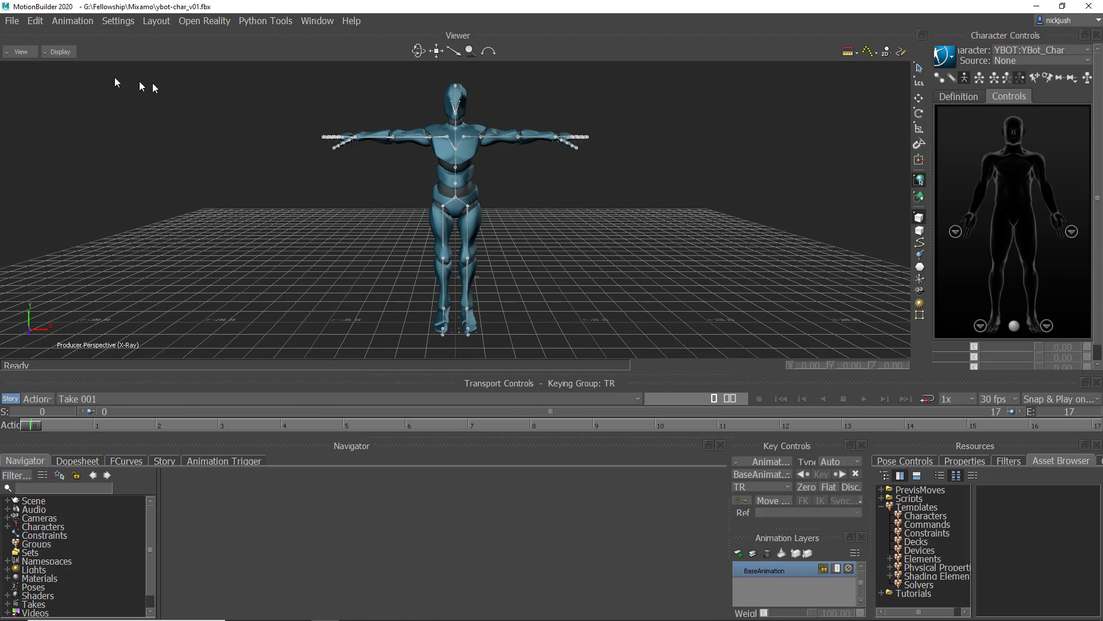
mouse_move(566, 139)
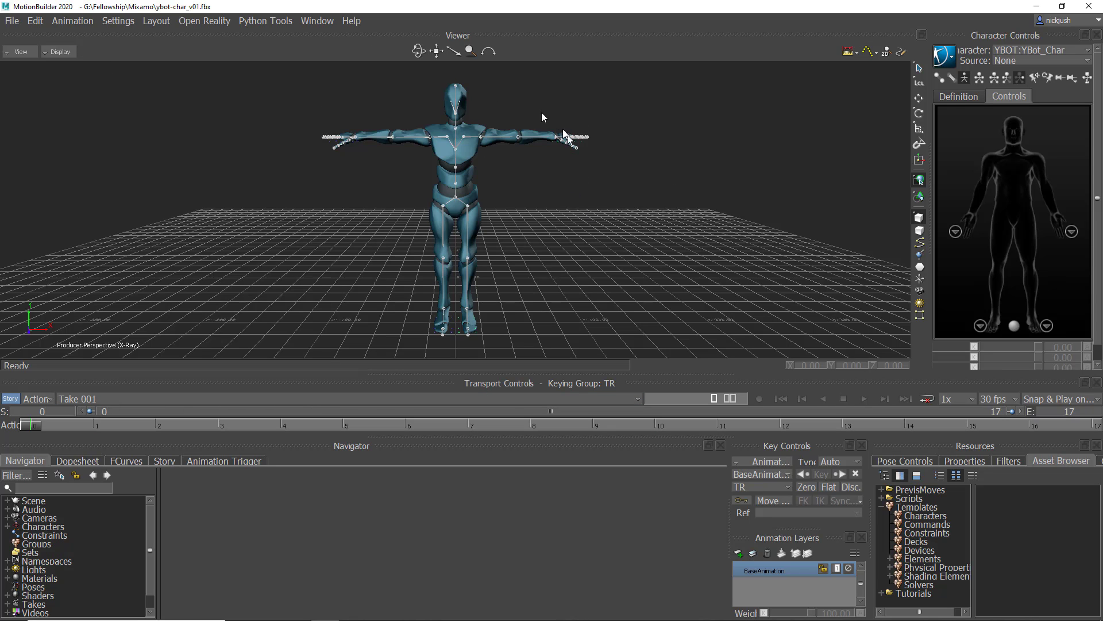
mouse_move(458, 179)
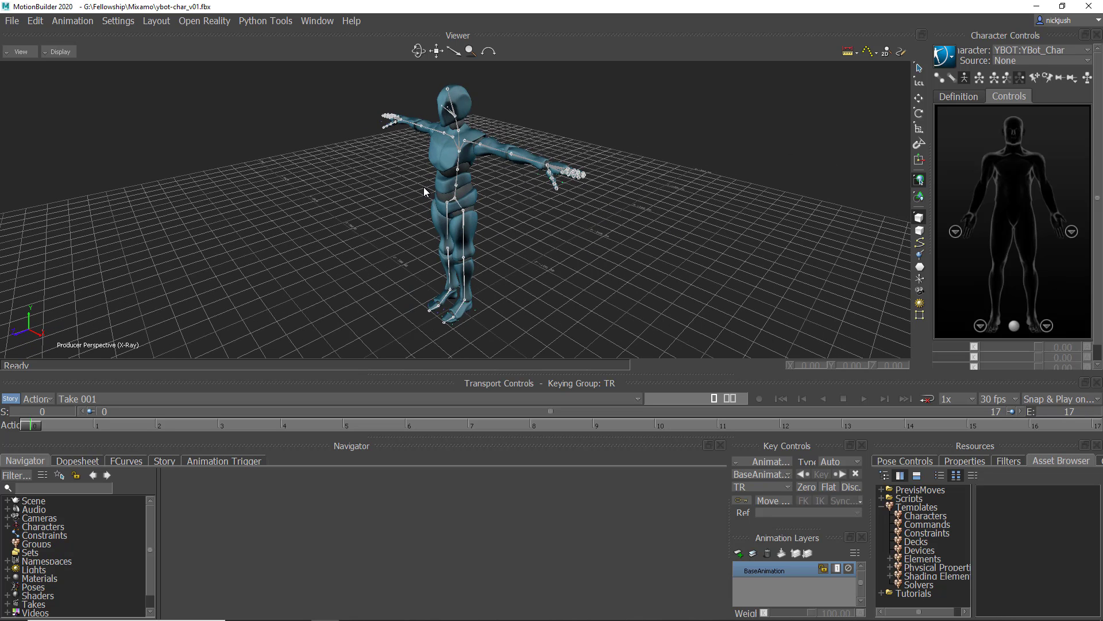
mouse_move(478, 195)
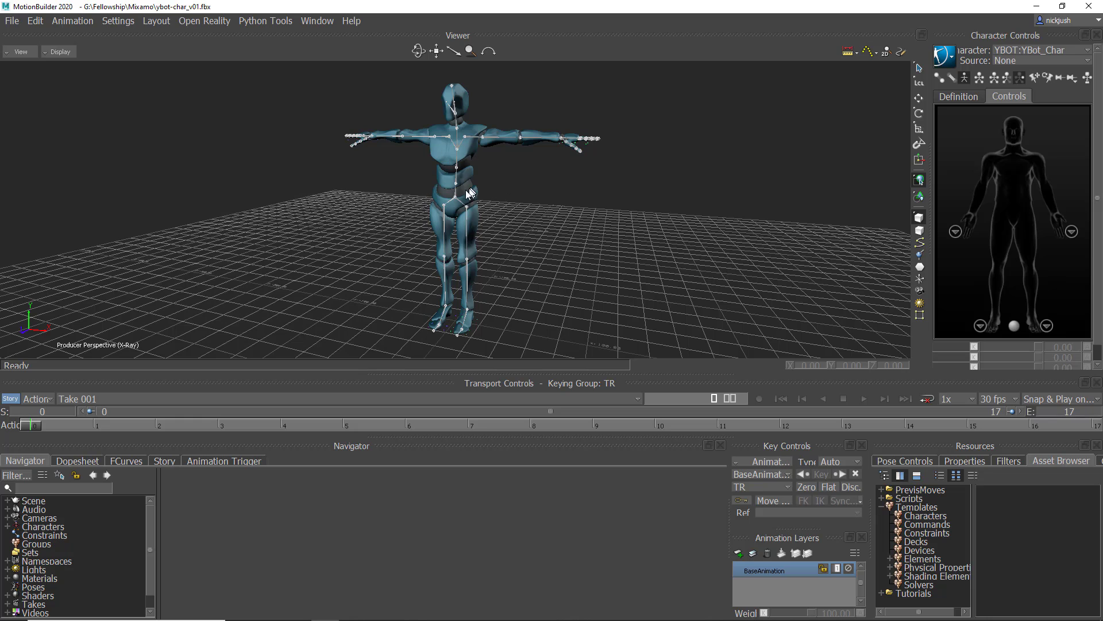
mouse_move(489, 228)
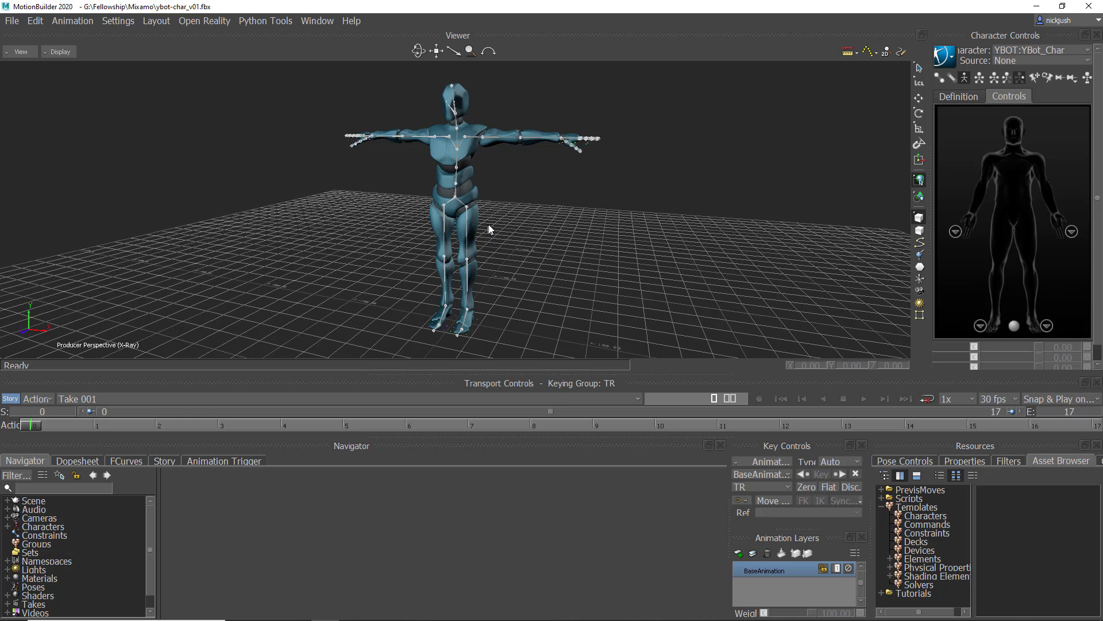
mouse_move(518, 199)
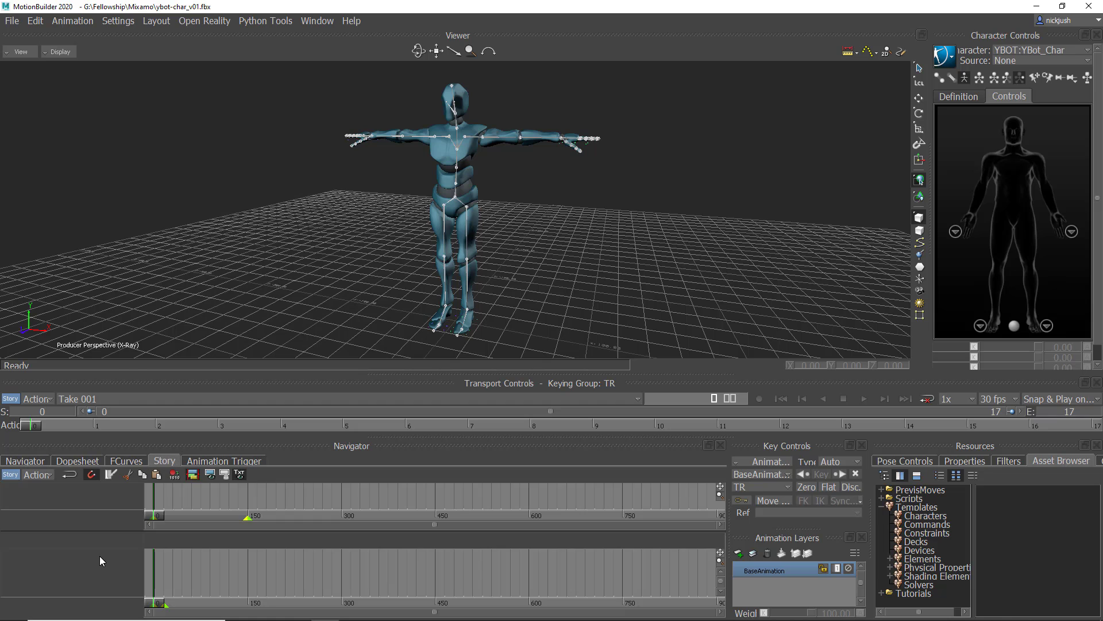
Step: Insert a Story character track driving YBOT:YBot_Char
right_click(101, 561)
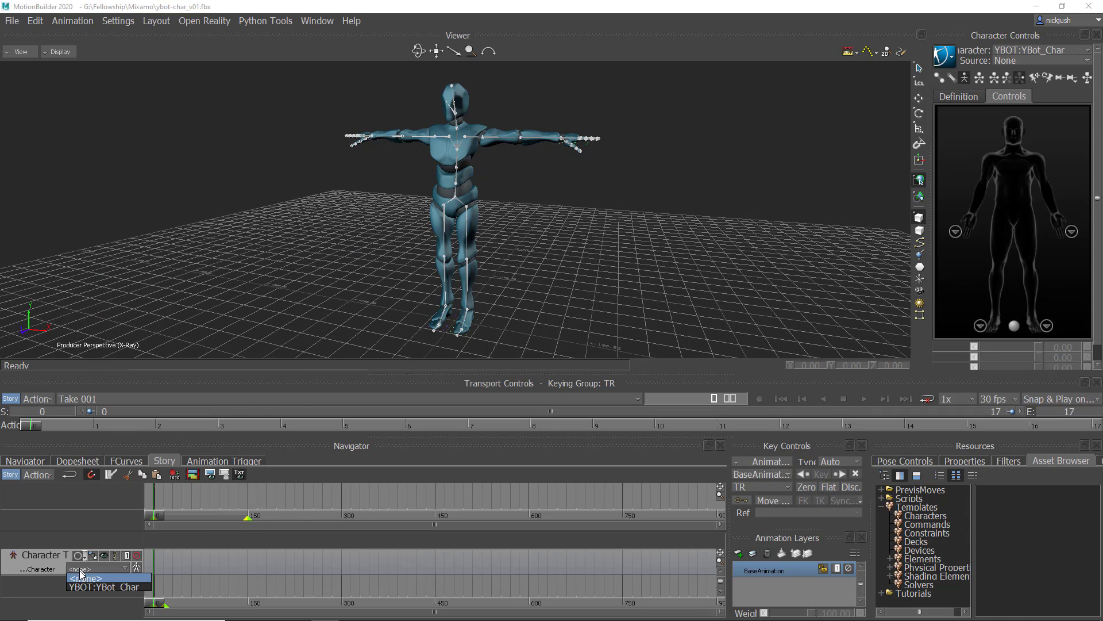
left_click(103, 586)
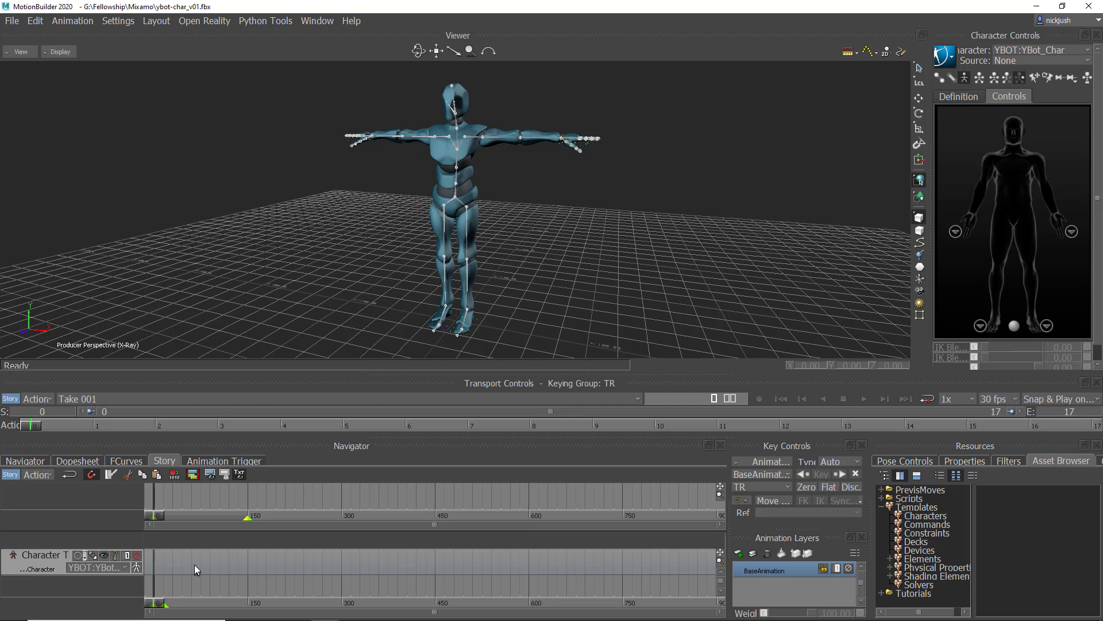
Step: Insert the Idle (2).fbx Mixamo animation file onto the YBot character track
right_click(196, 570)
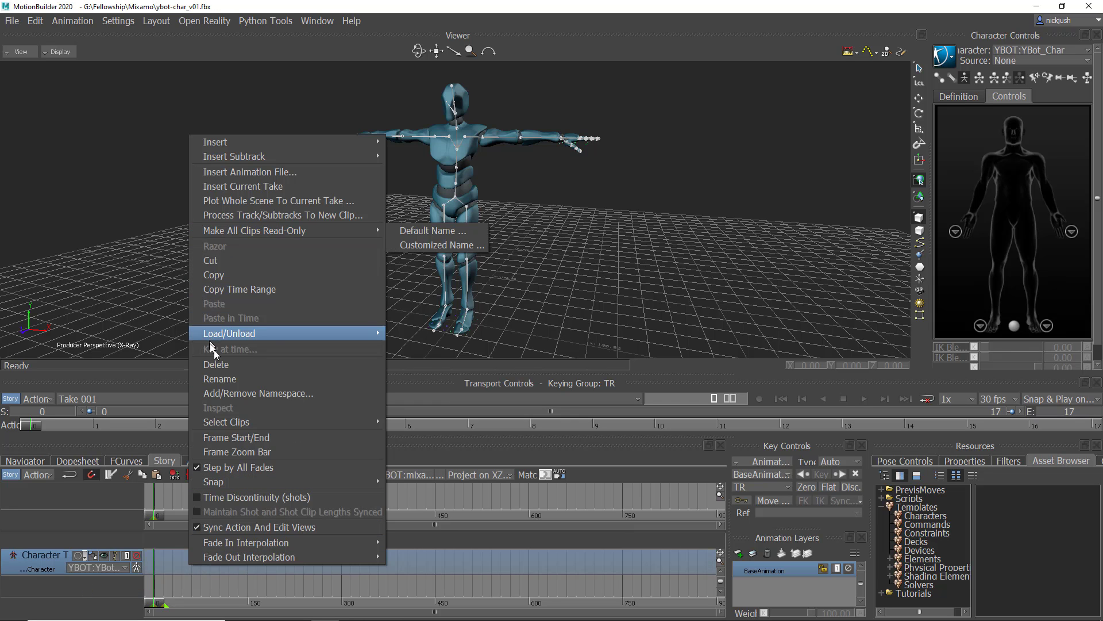
mouse_move(253, 230)
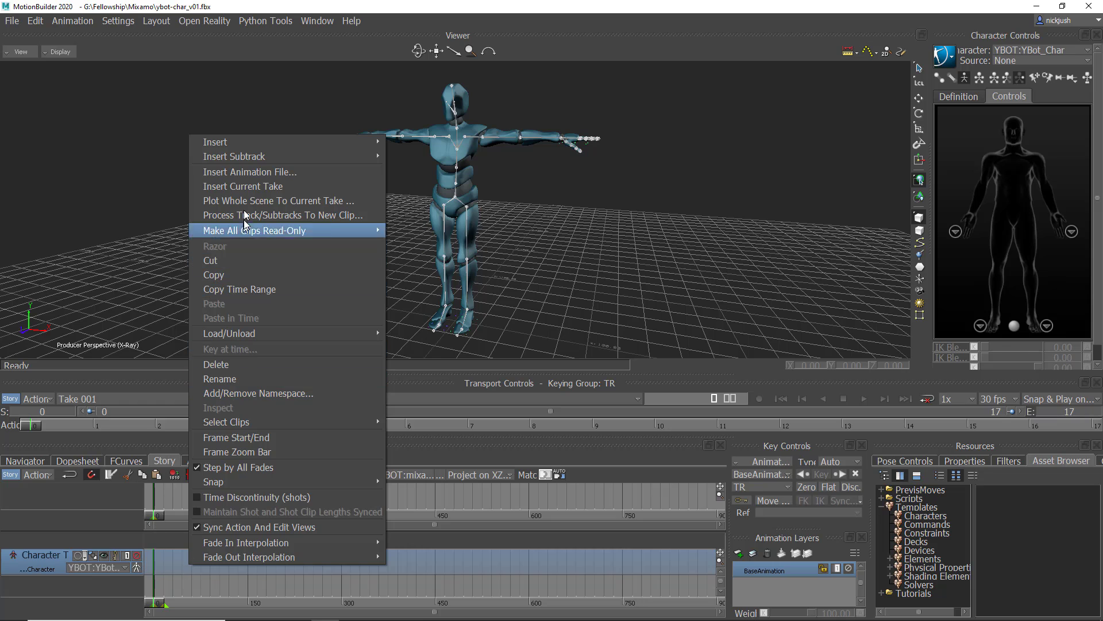
left_click(249, 171)
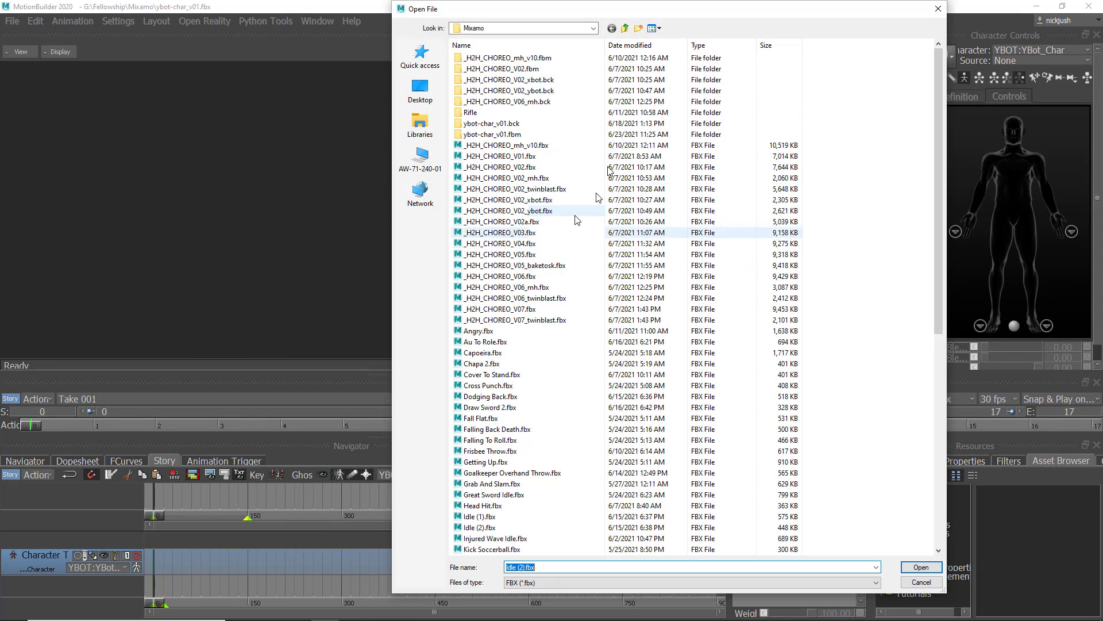
scroll("down", 3)
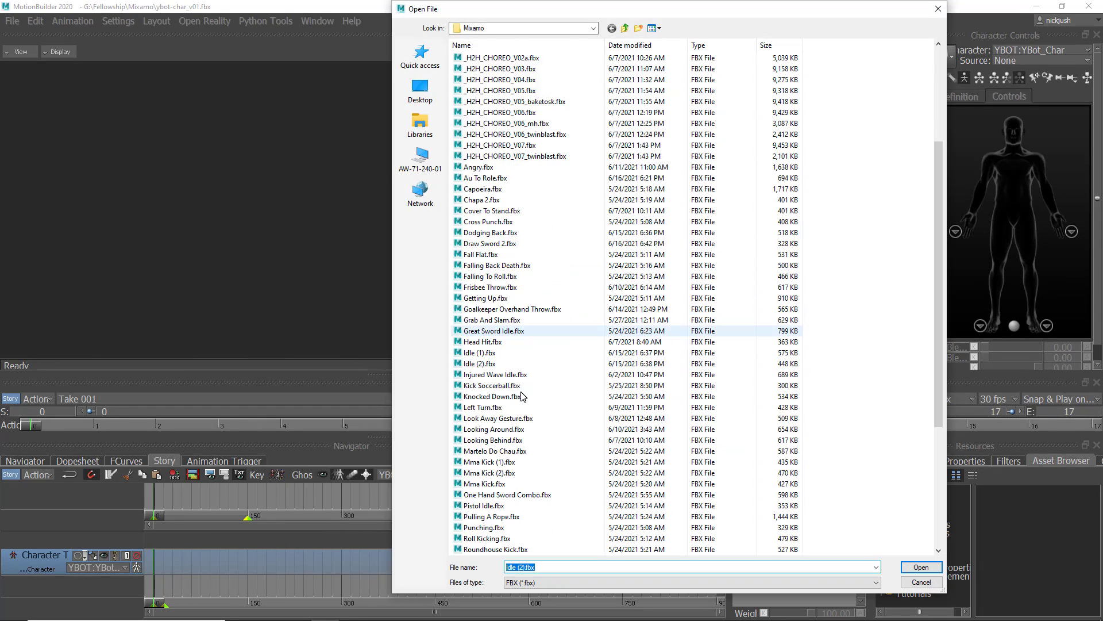
left_click(481, 363)
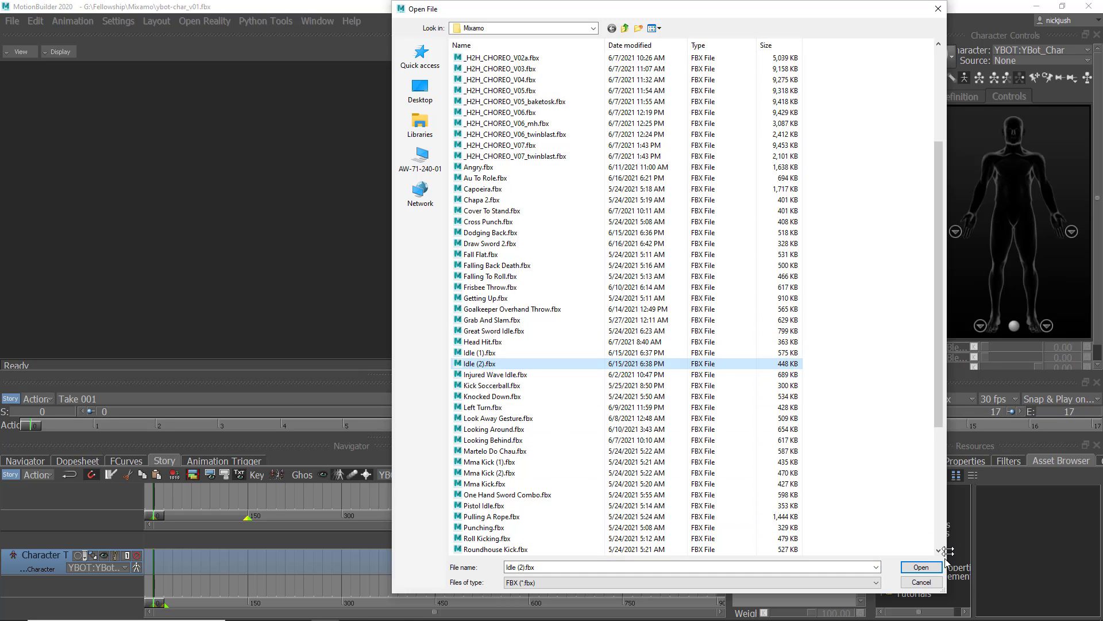
left_click(921, 567)
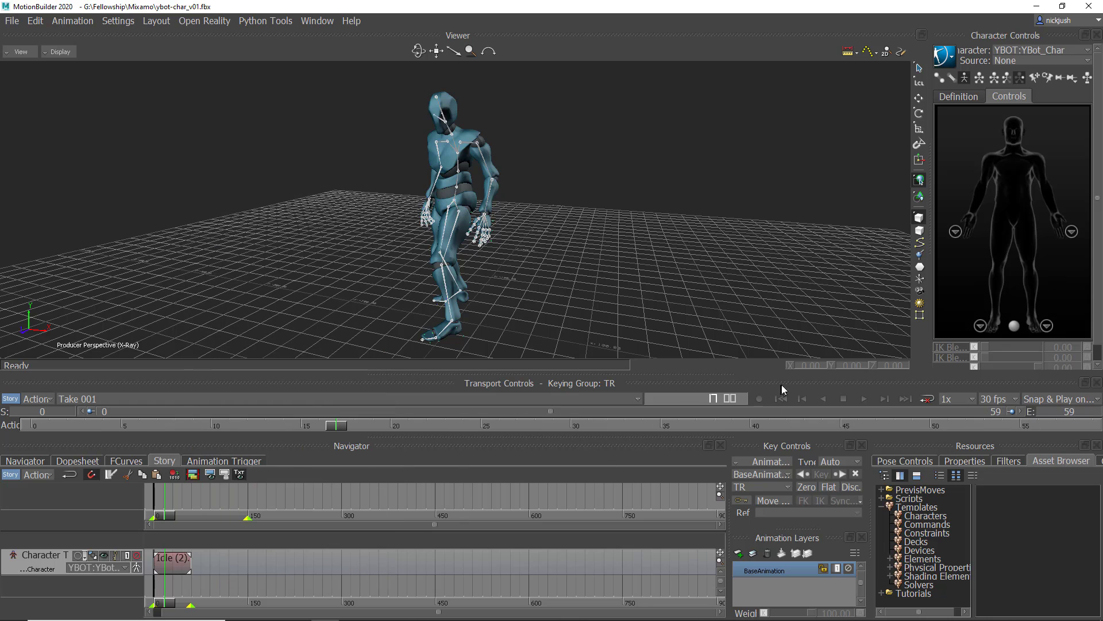
Step: Stop playback and stretch the Idle (2) clip's end so it loops out to frame 295
left_click(864, 399)
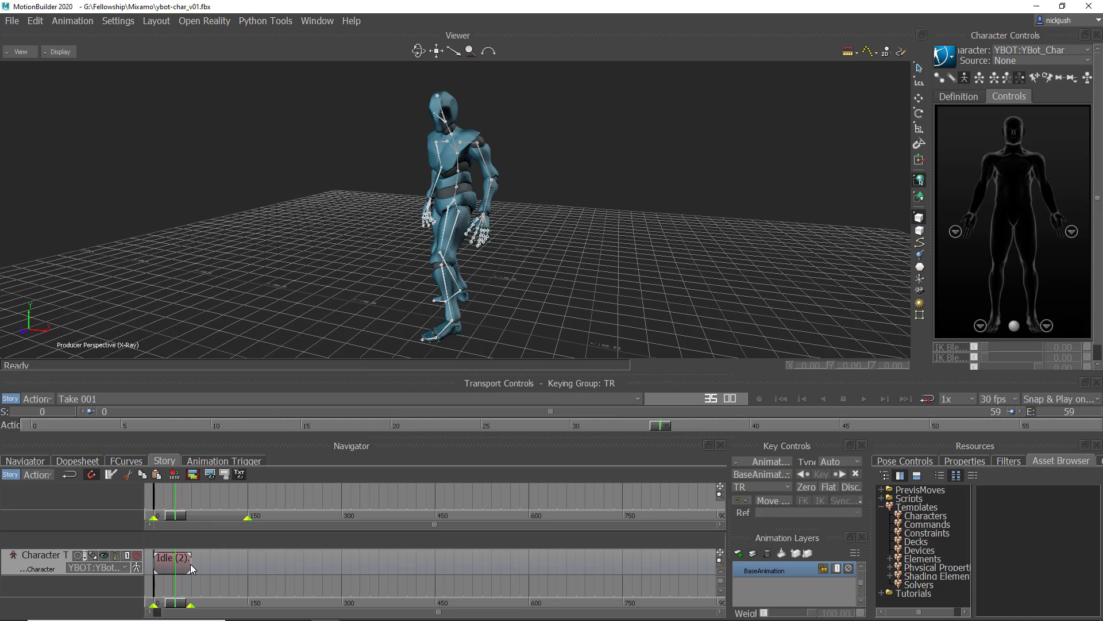
left_click_drag(190, 562, 337, 565)
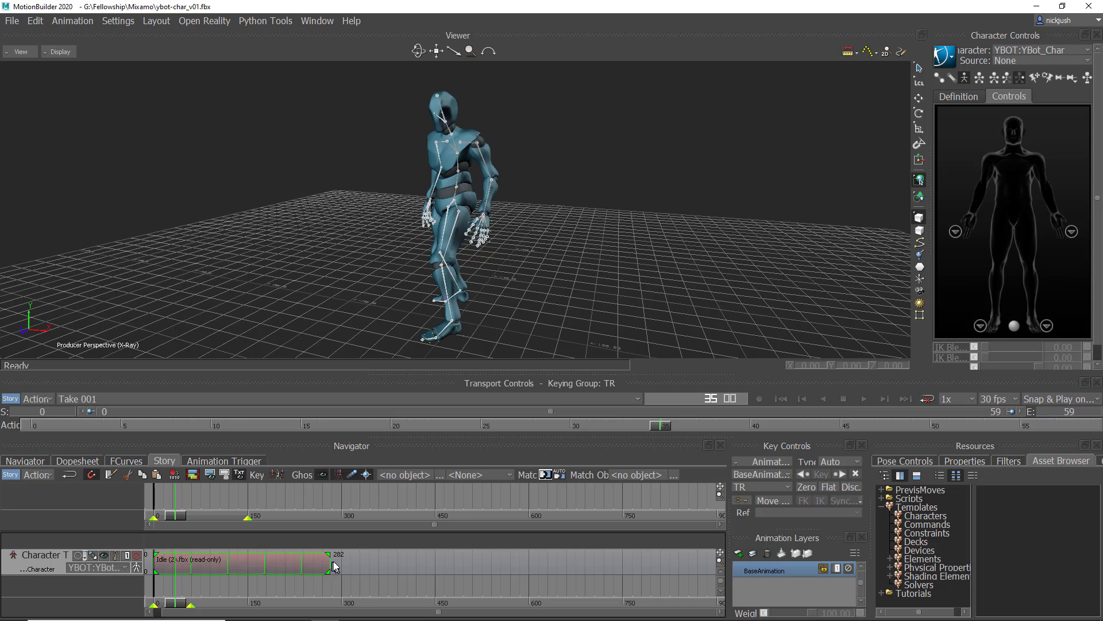
left_click_drag(335, 566, 345, 566)
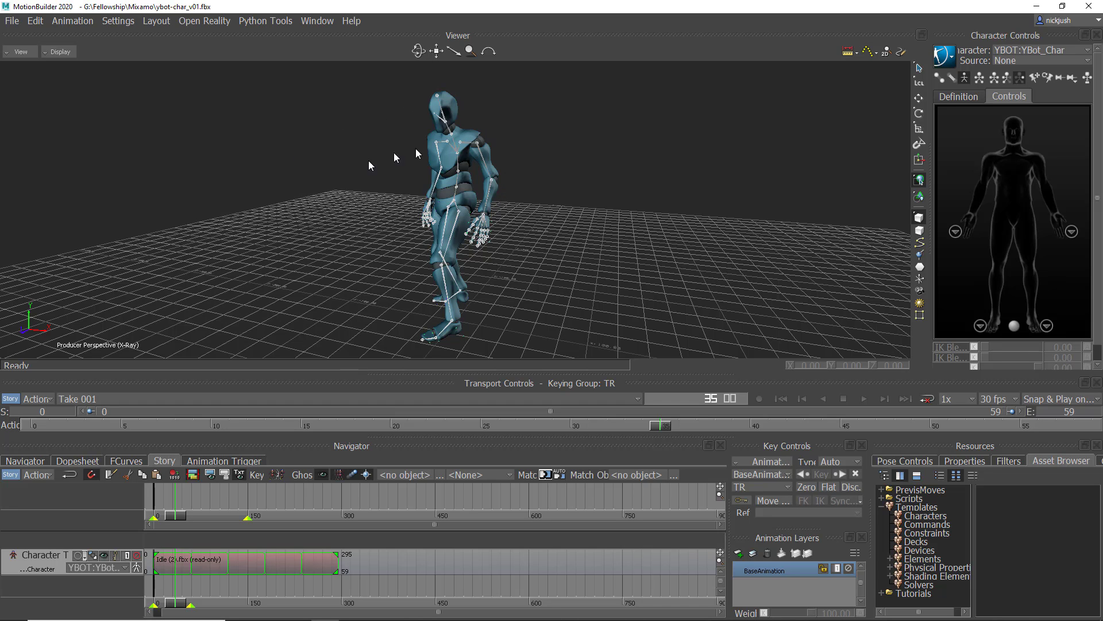
mouse_move(364, 433)
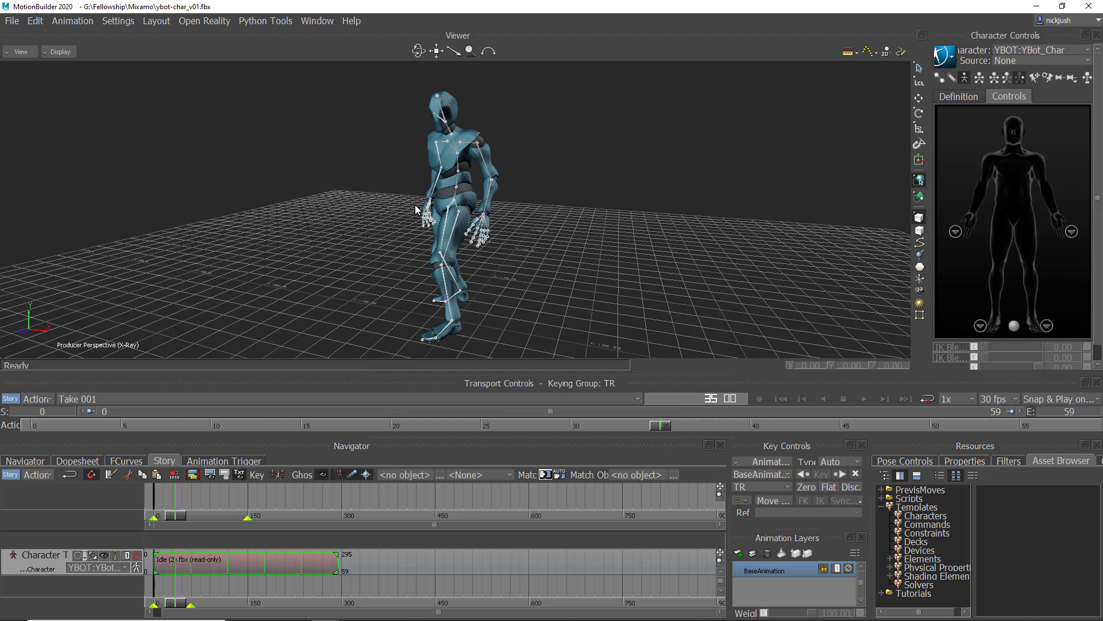
mouse_move(324, 195)
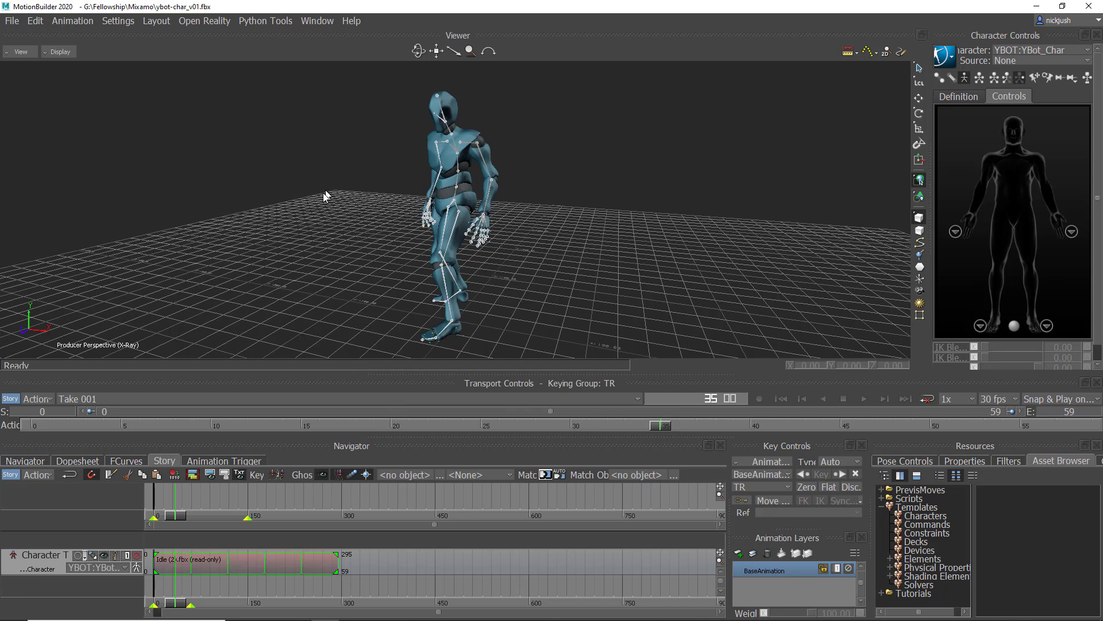
mouse_move(299, 589)
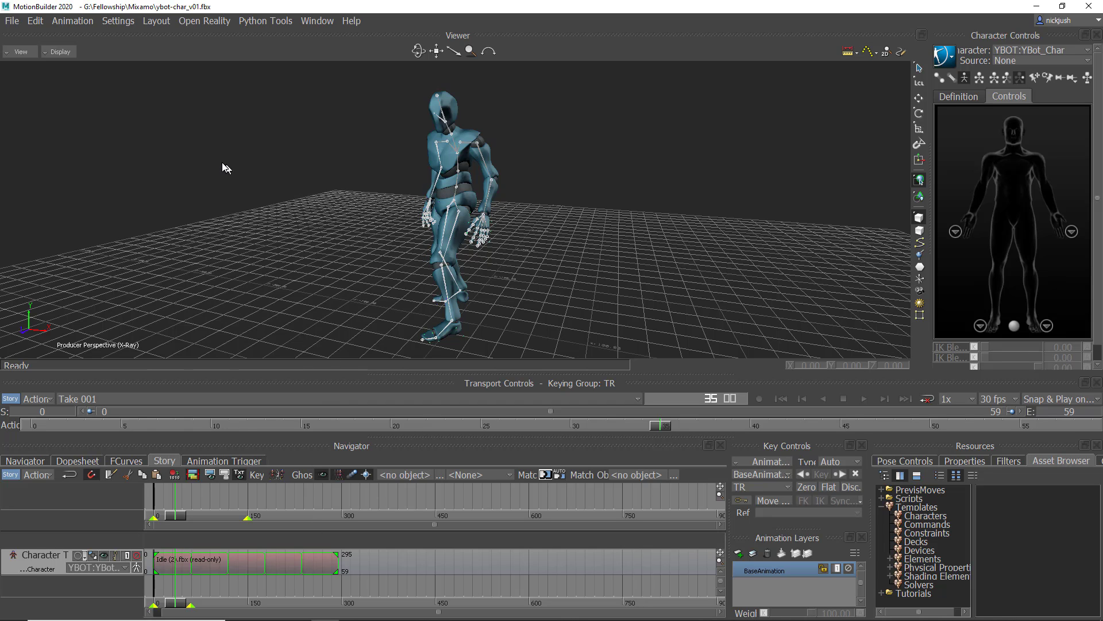
mouse_move(293, 156)
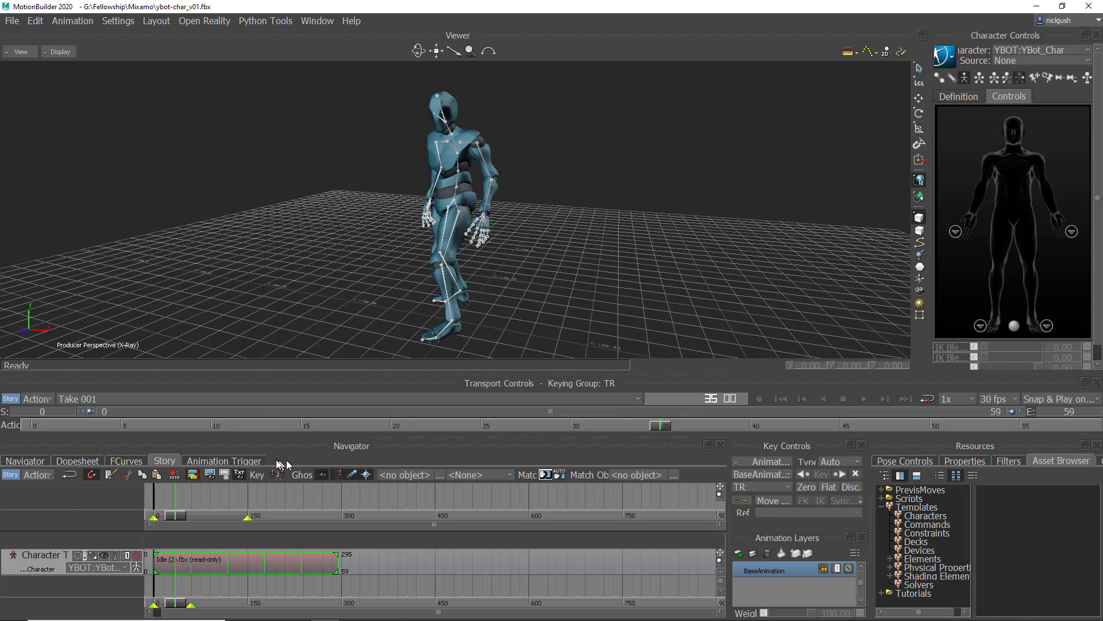
mouse_move(243, 584)
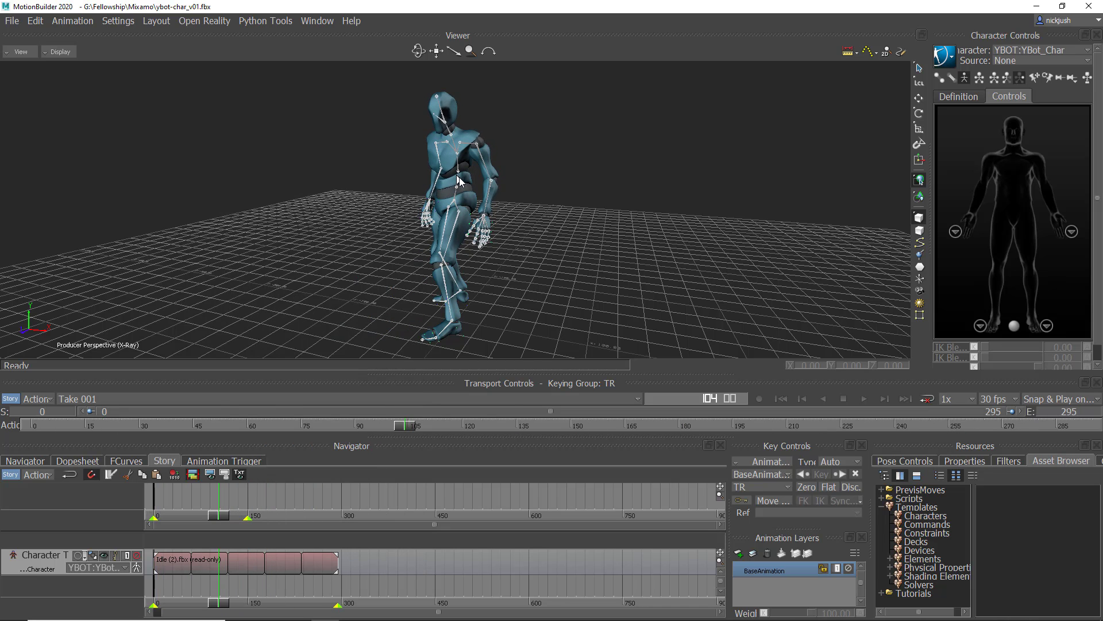
Step: Start File > Merge and browse up into the Fellowship MobuChars character folder
left_click(11, 20)
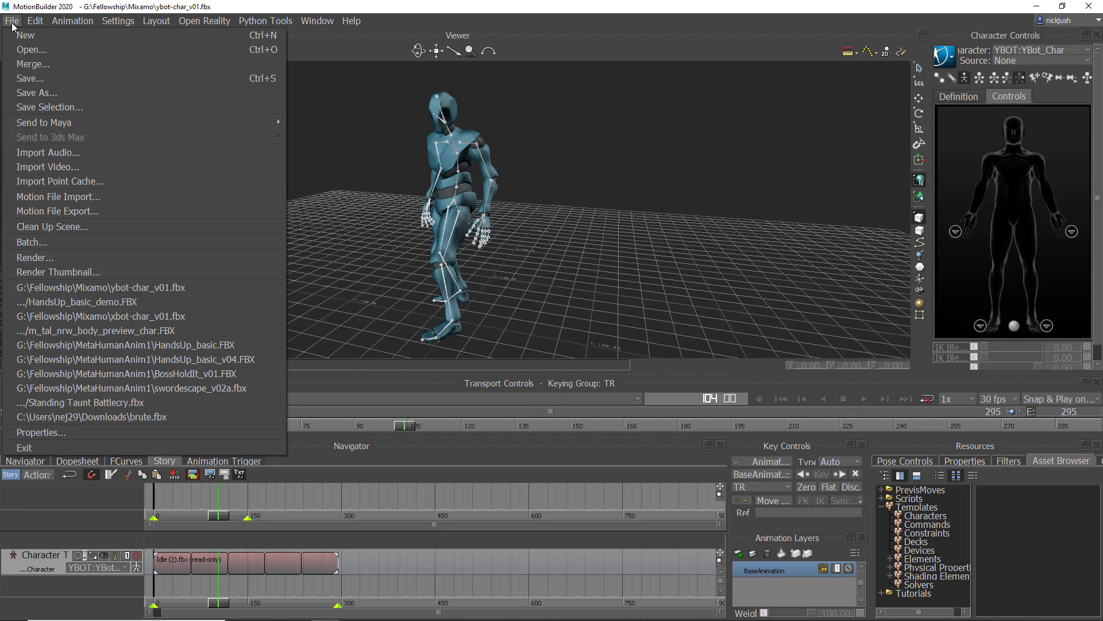
left_click(31, 50)
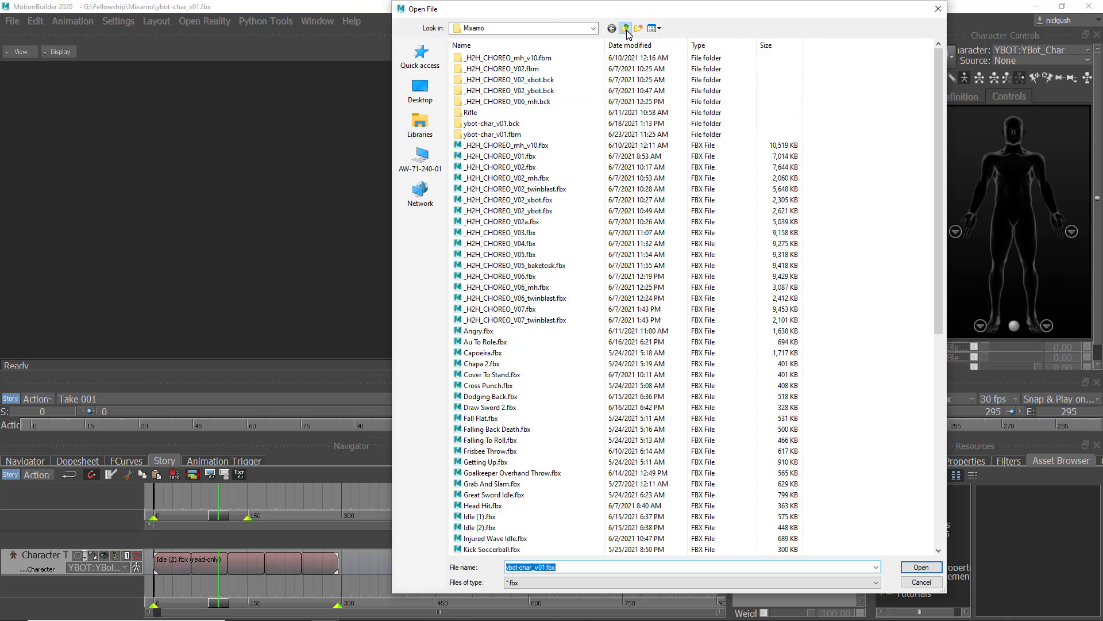
left_click(625, 28)
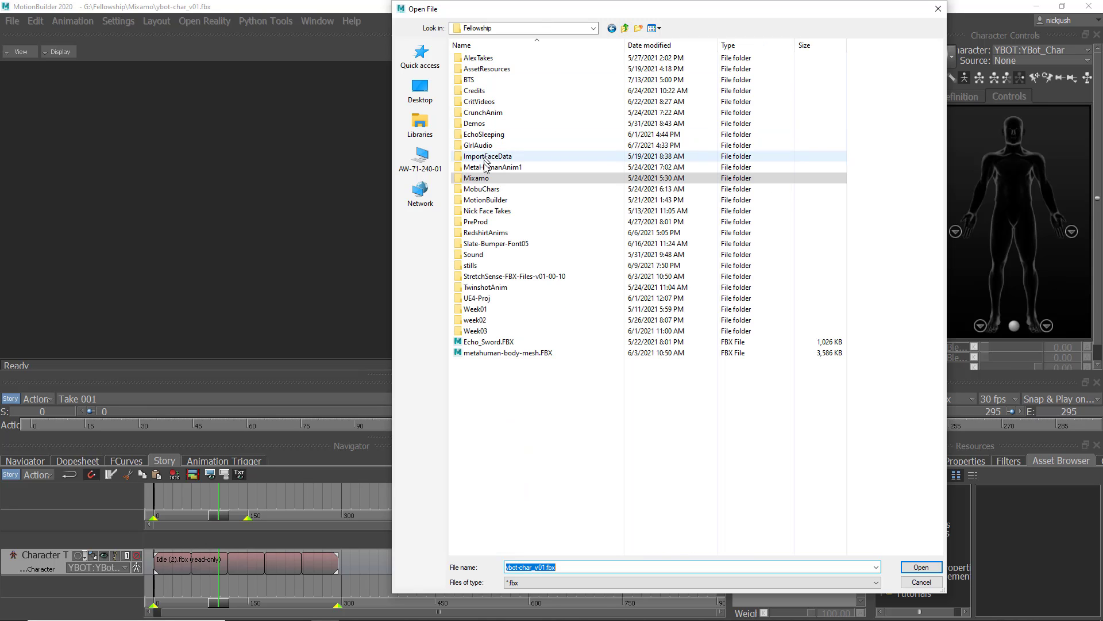
left_click(481, 188)
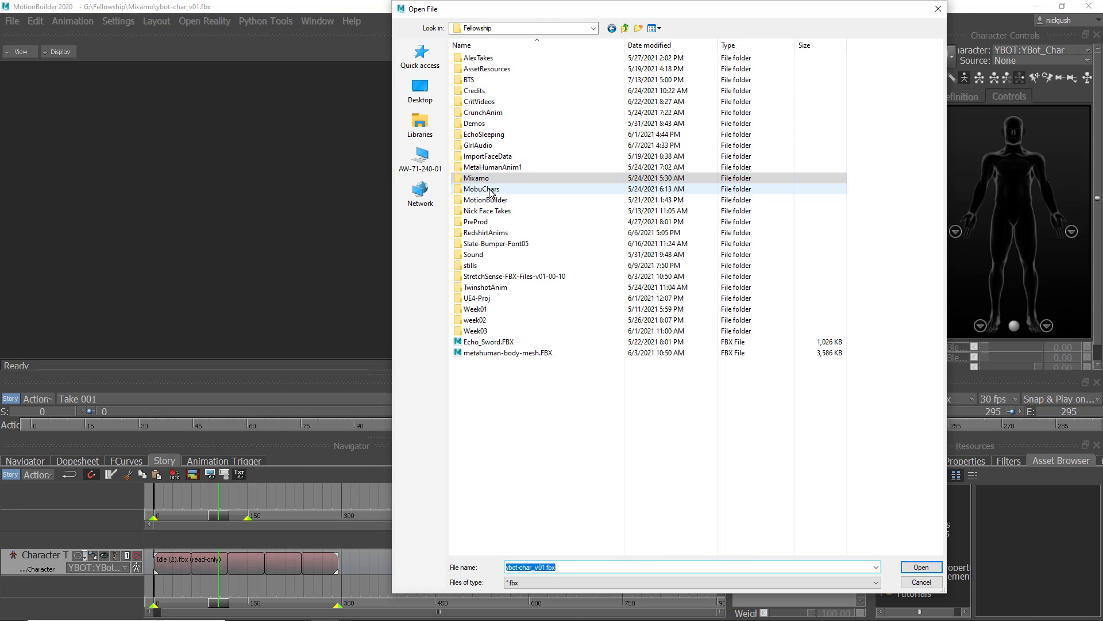
double_click(482, 188)
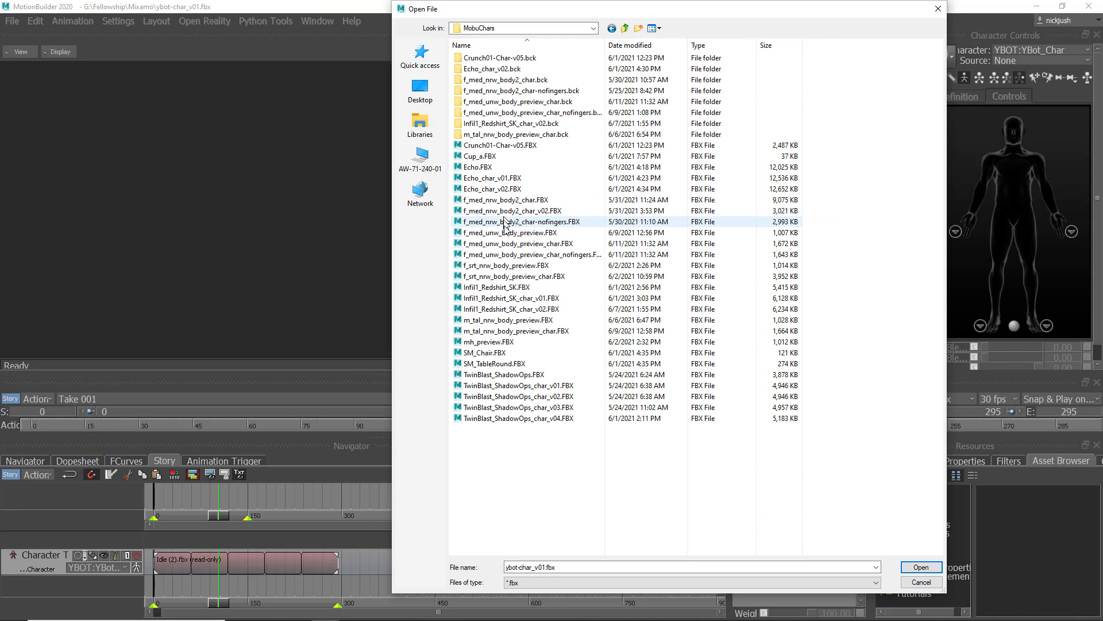
Step: Merge m_tal_nrw_body_preview_char.FBX into the YBot scene with the default Merge Options
left_click(490, 341)
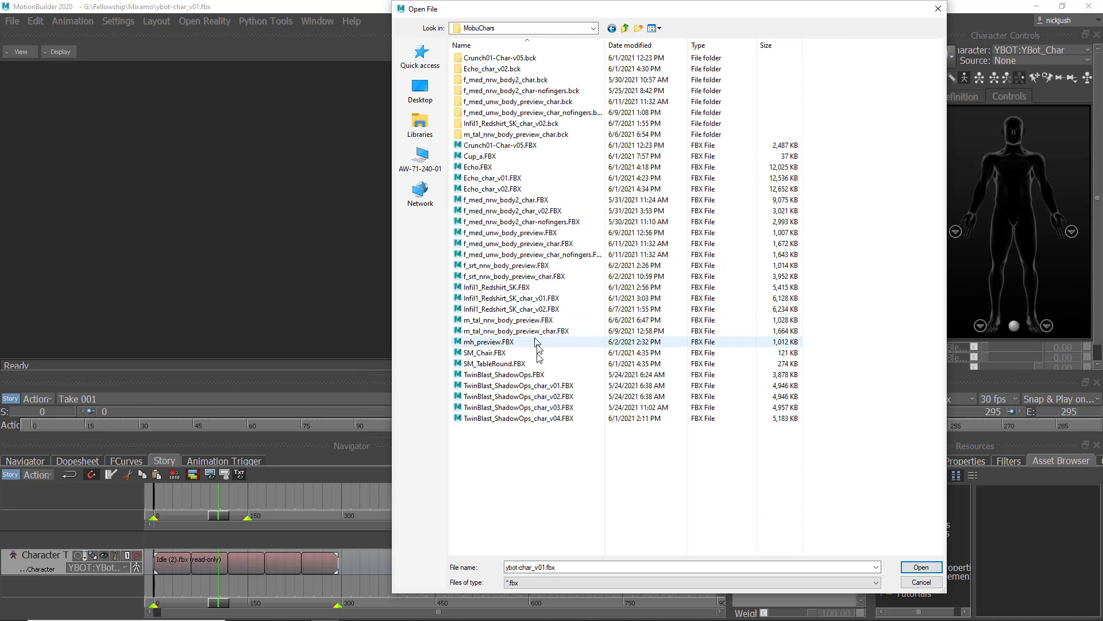
left_click(516, 385)
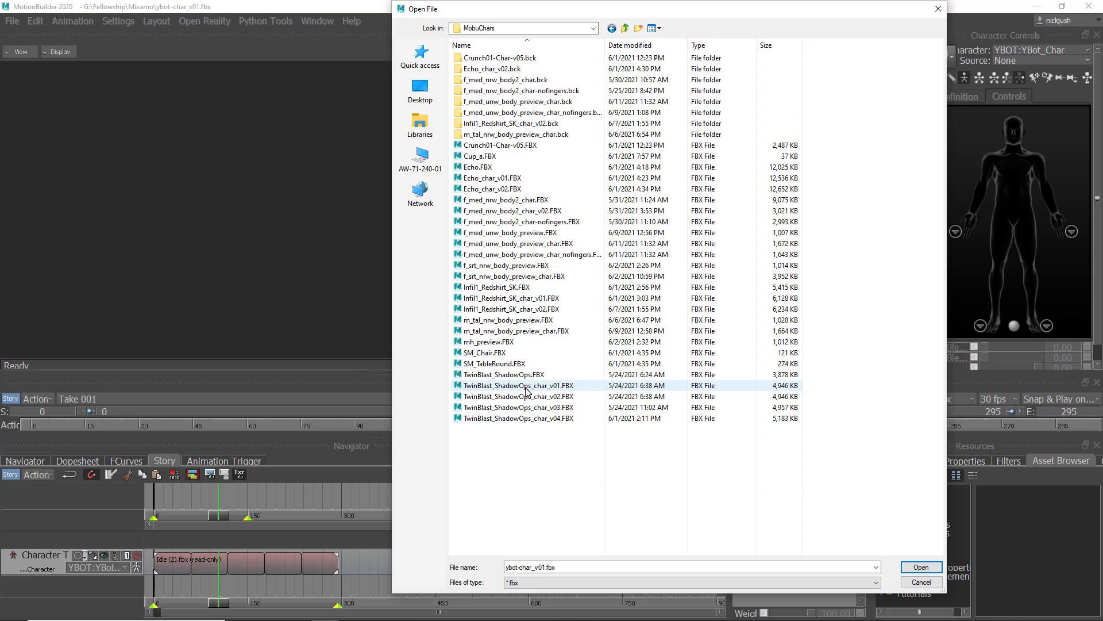
left_click(517, 244)
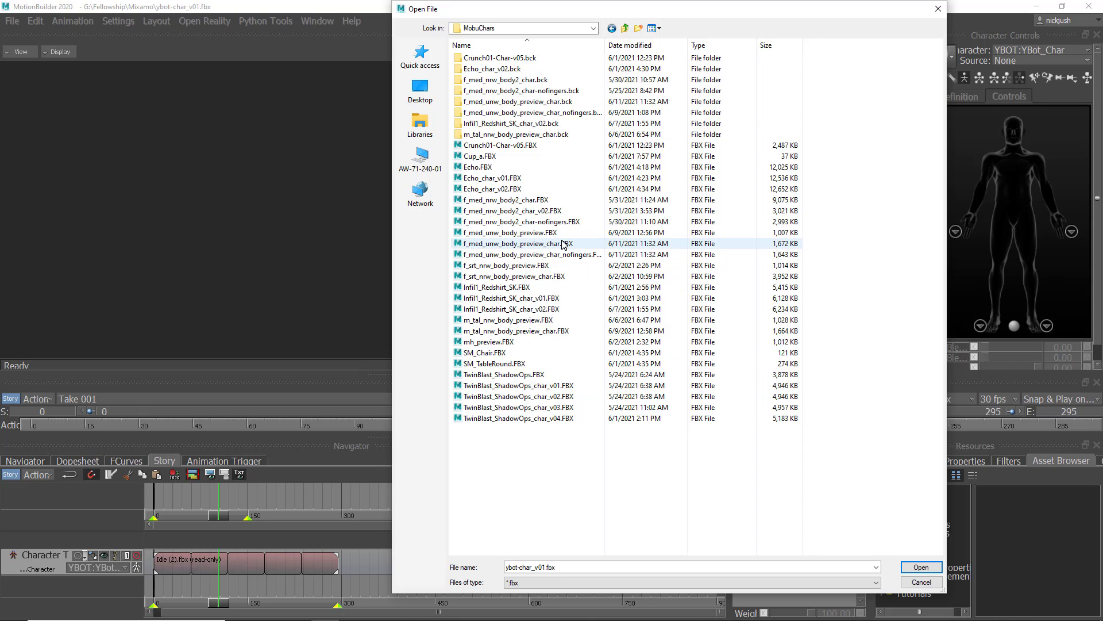
left_click(500, 145)
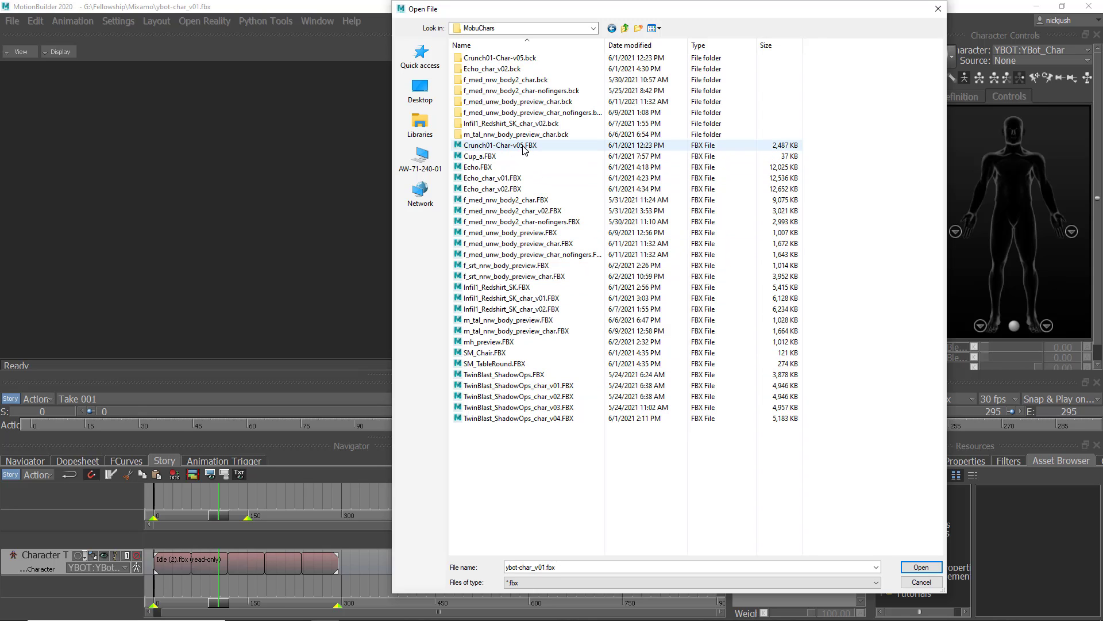
left_click(493, 342)
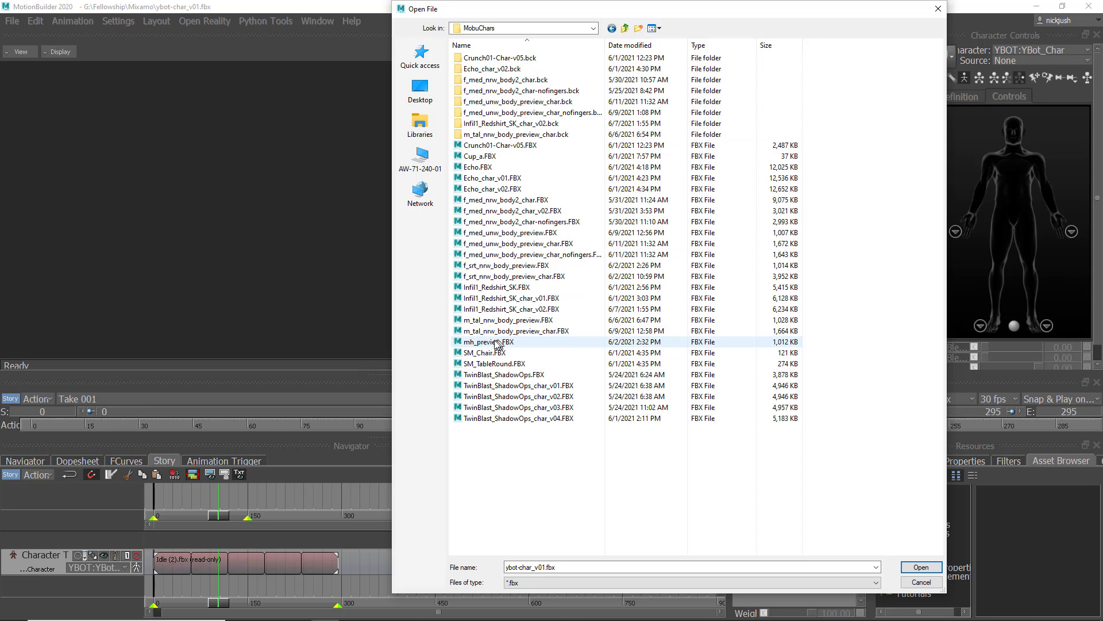
left_click(516, 331)
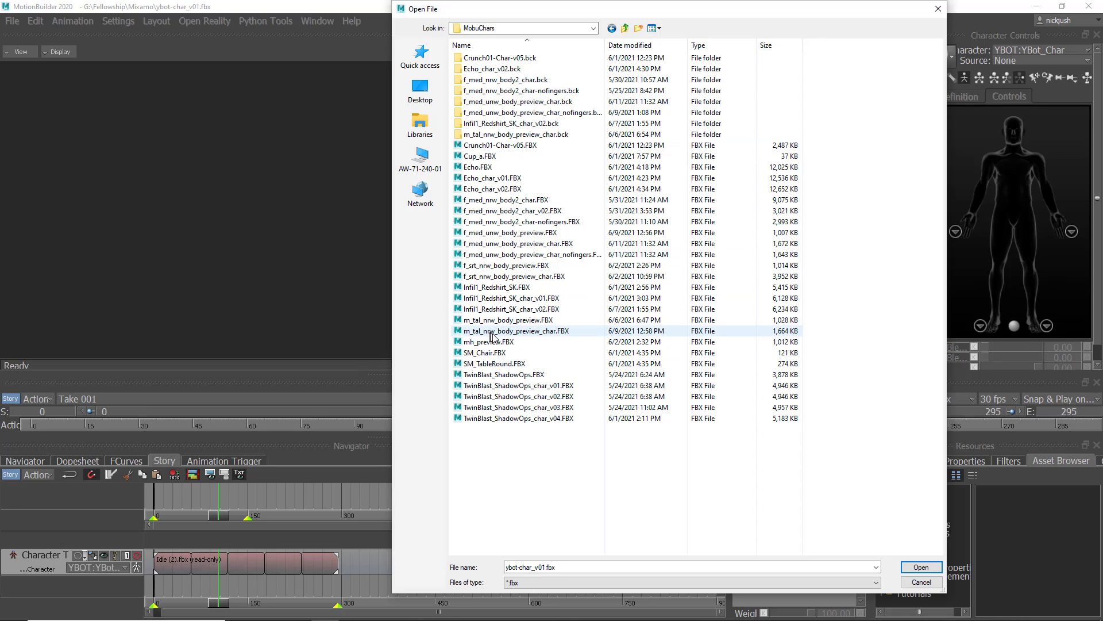
mouse_move(554, 338)
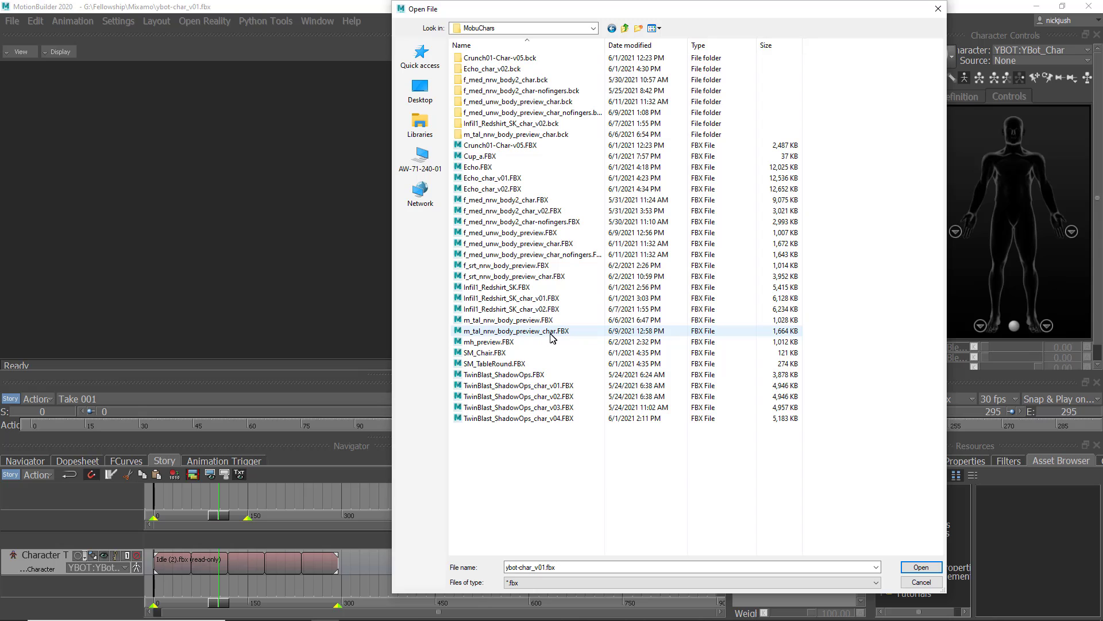
left_click(516, 331)
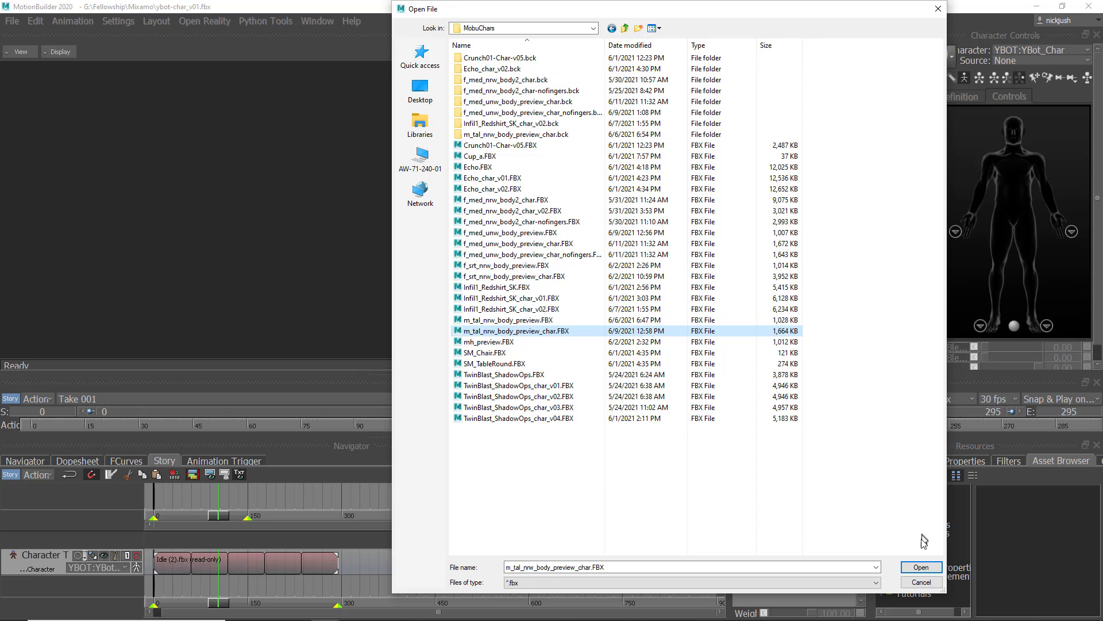
left_click(920, 567)
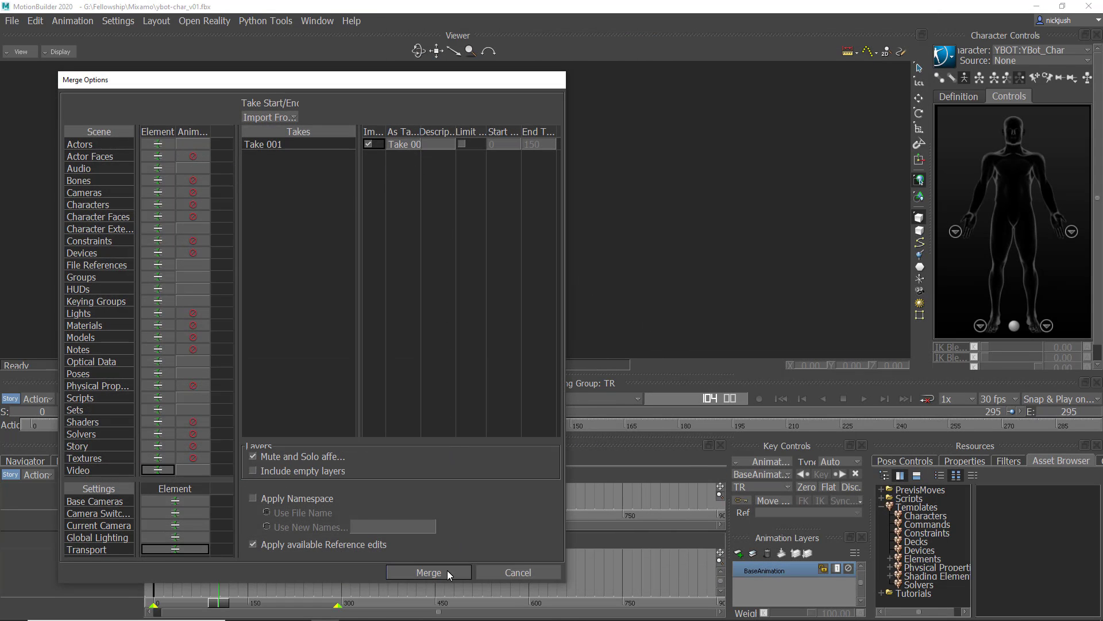
left_click(429, 572)
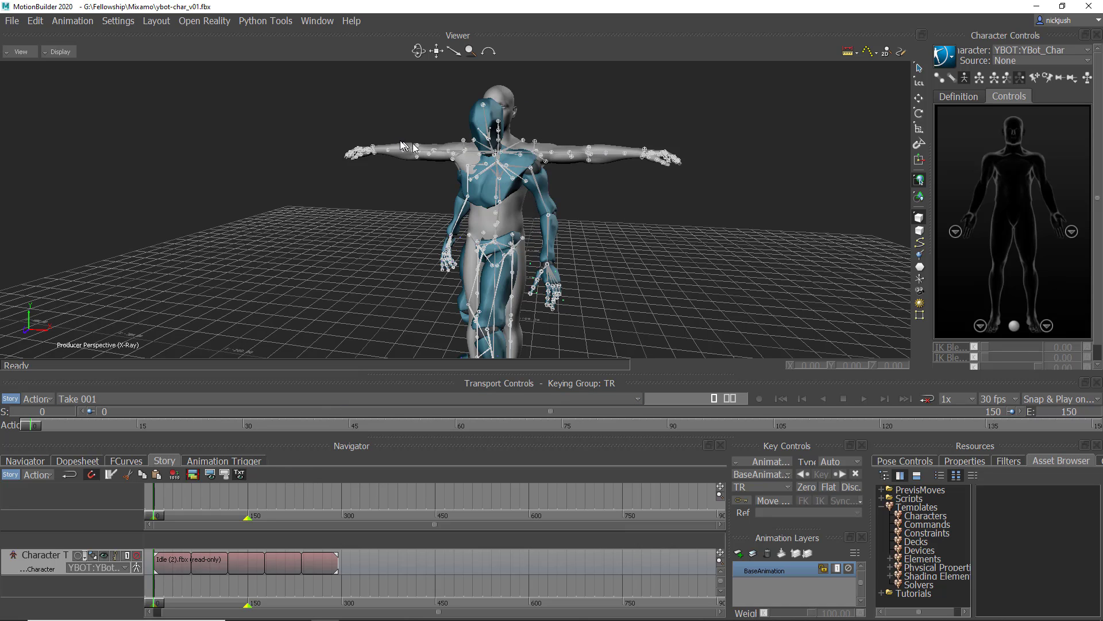
mouse_move(568, 168)
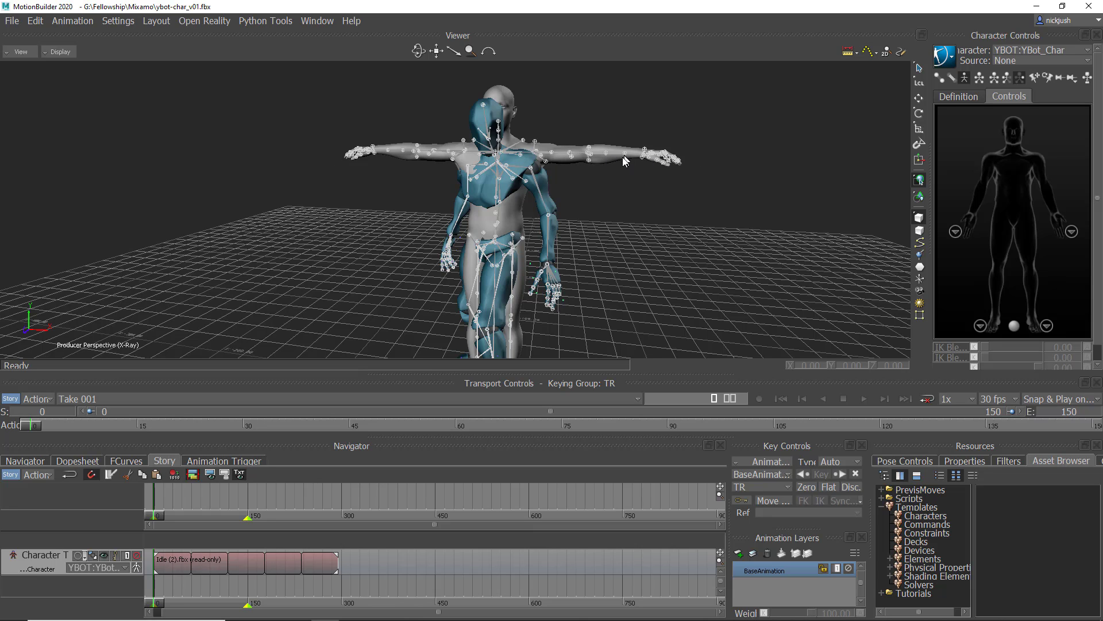
mouse_move(434, 146)
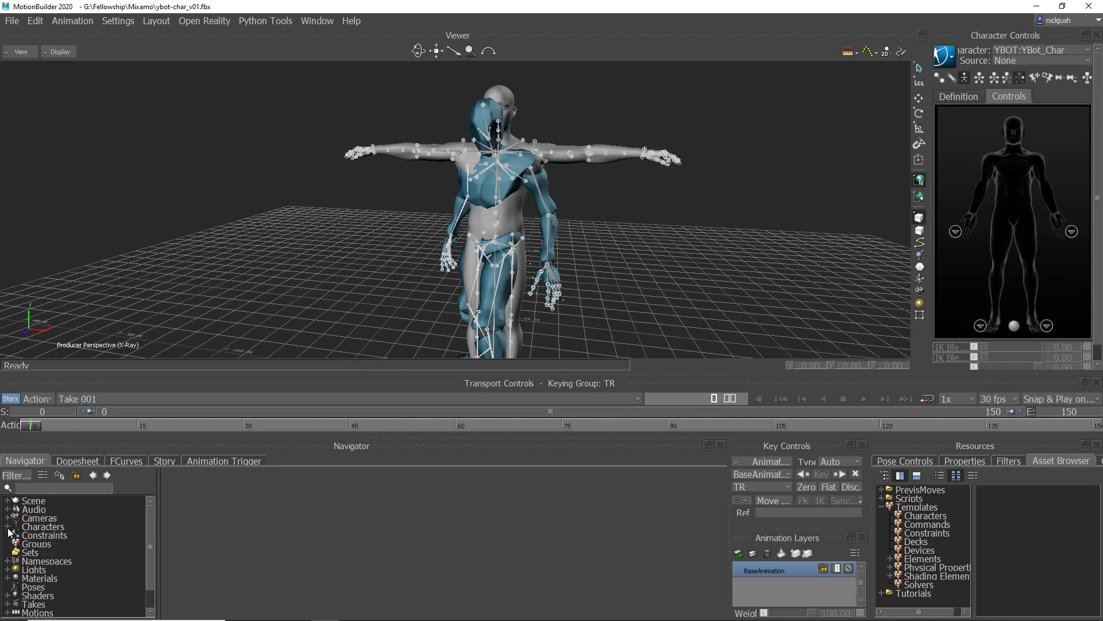
Step: Expand Characters in the Navigator to reveal YBOT:YBot_Char and the MetaHuman mtal_char
left_click(7, 526)
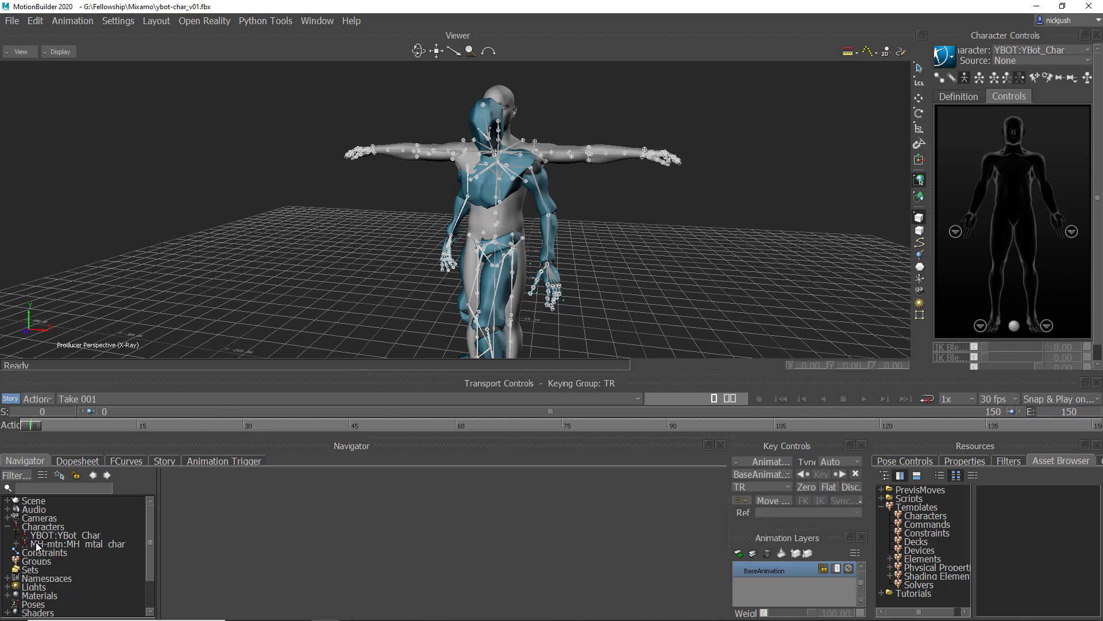
mouse_move(572, 157)
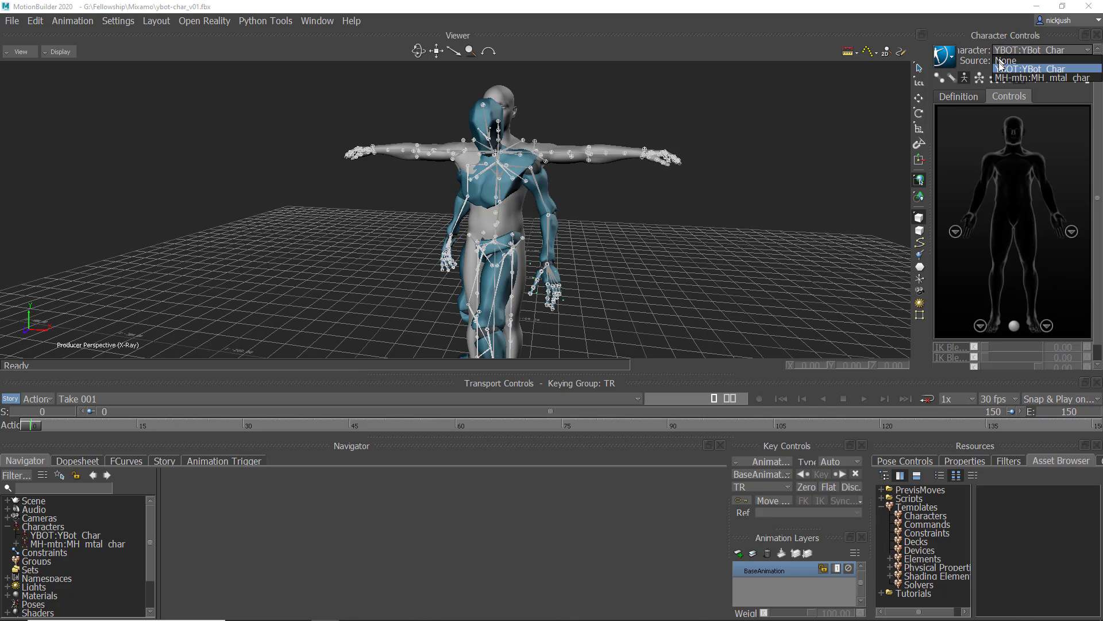
Step: Make MH_mtal_char current with YBOT:YBot_Char as source, then Bake (plot) To Skeleton
left_click(1048, 77)
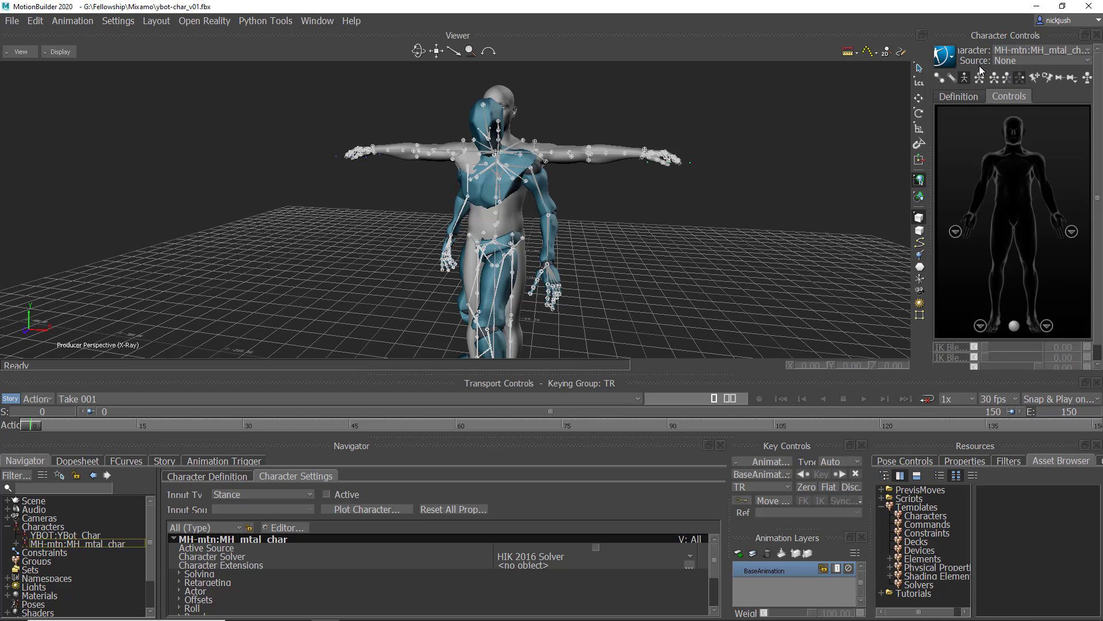
left_click(1045, 60)
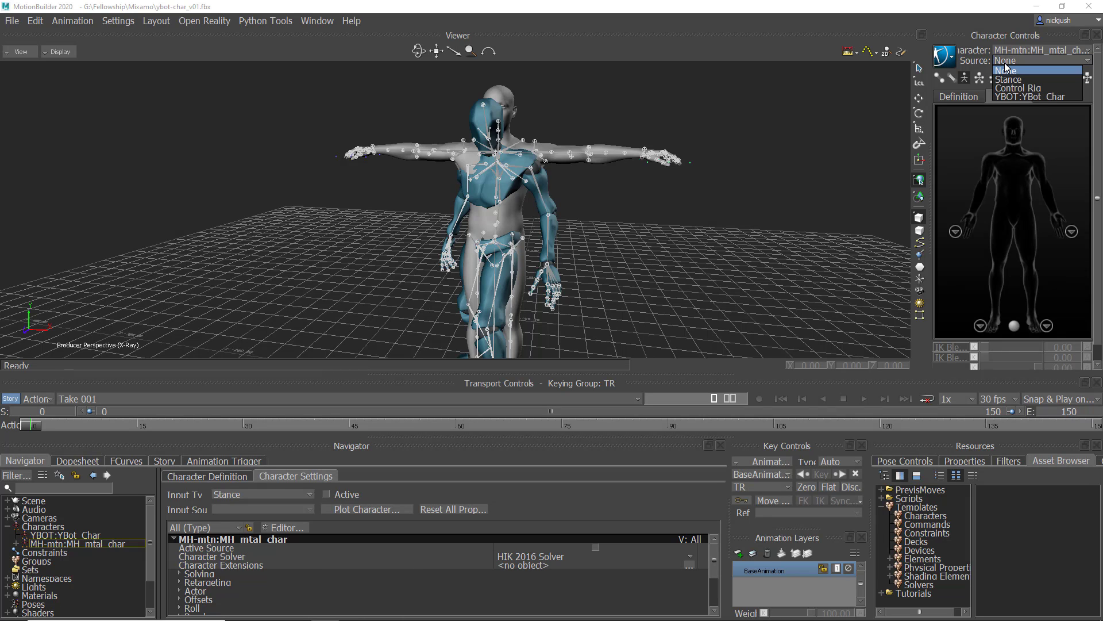
left_click(1042, 95)
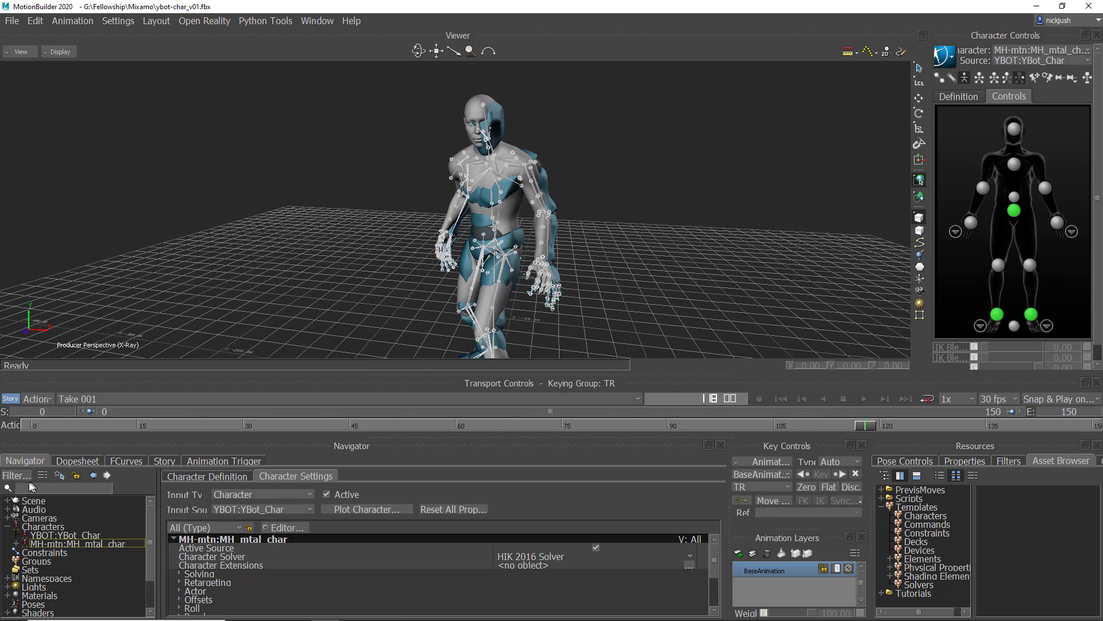
mouse_move(811, 326)
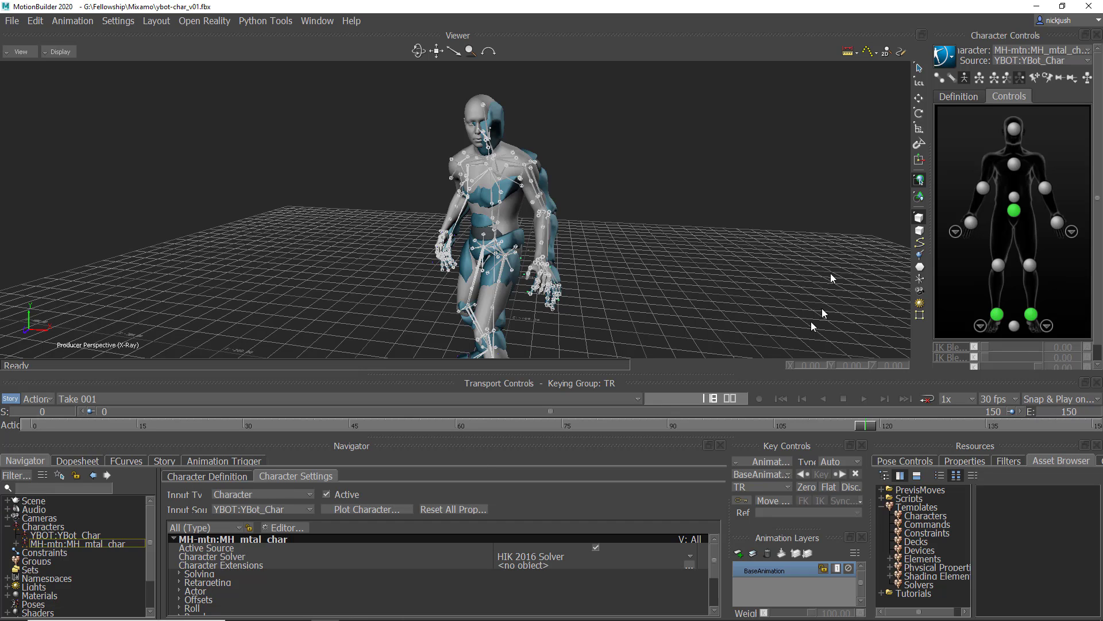
left_click(946, 57)
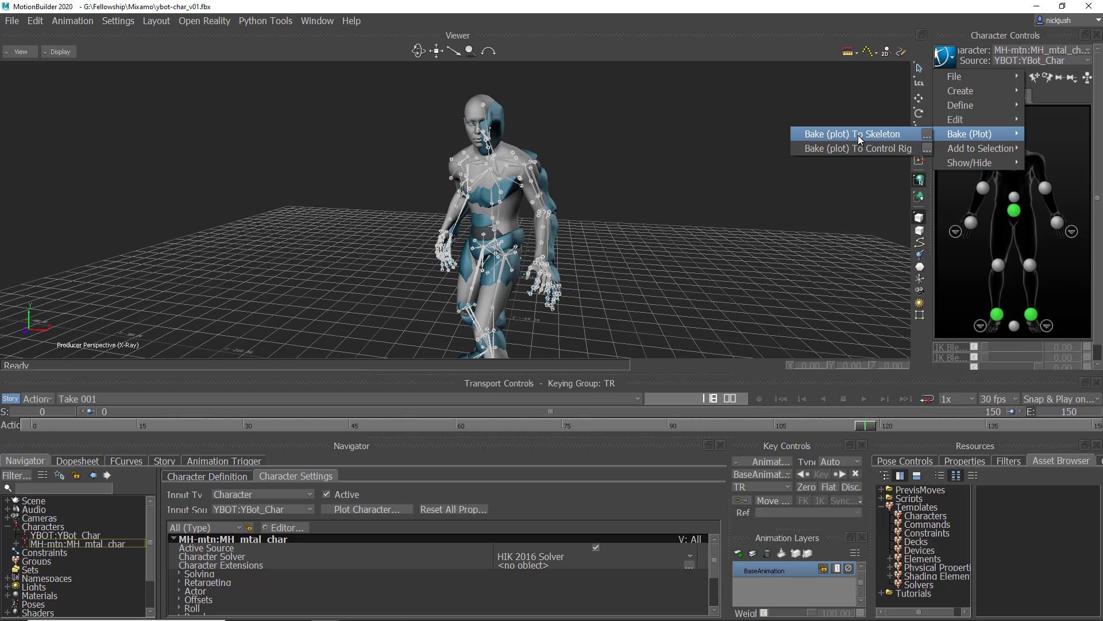
left_click(851, 133)
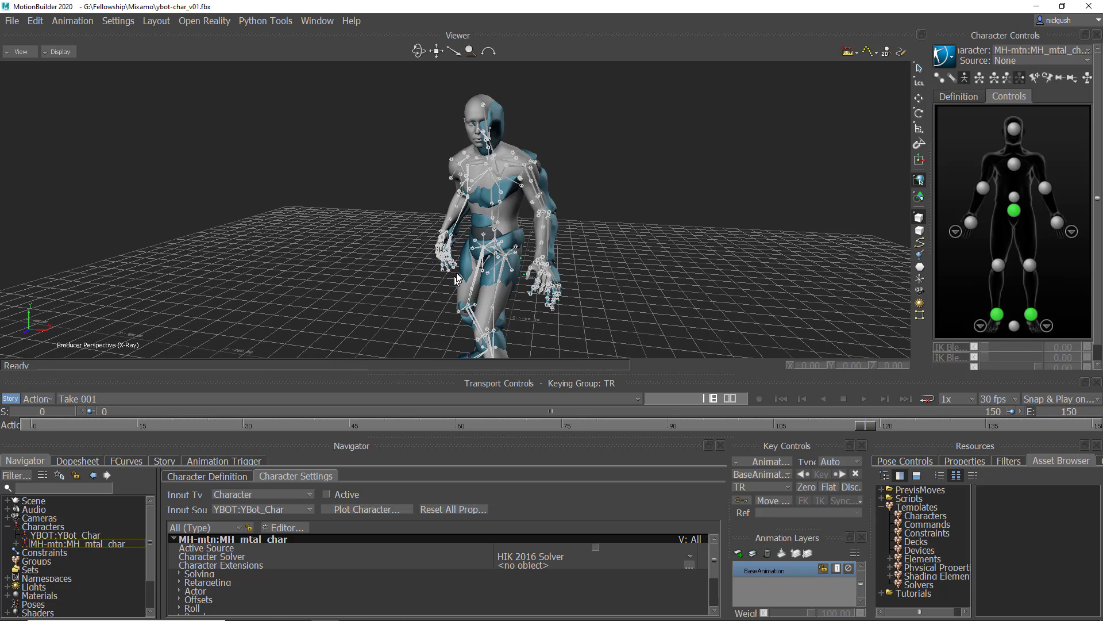
mouse_move(494, 179)
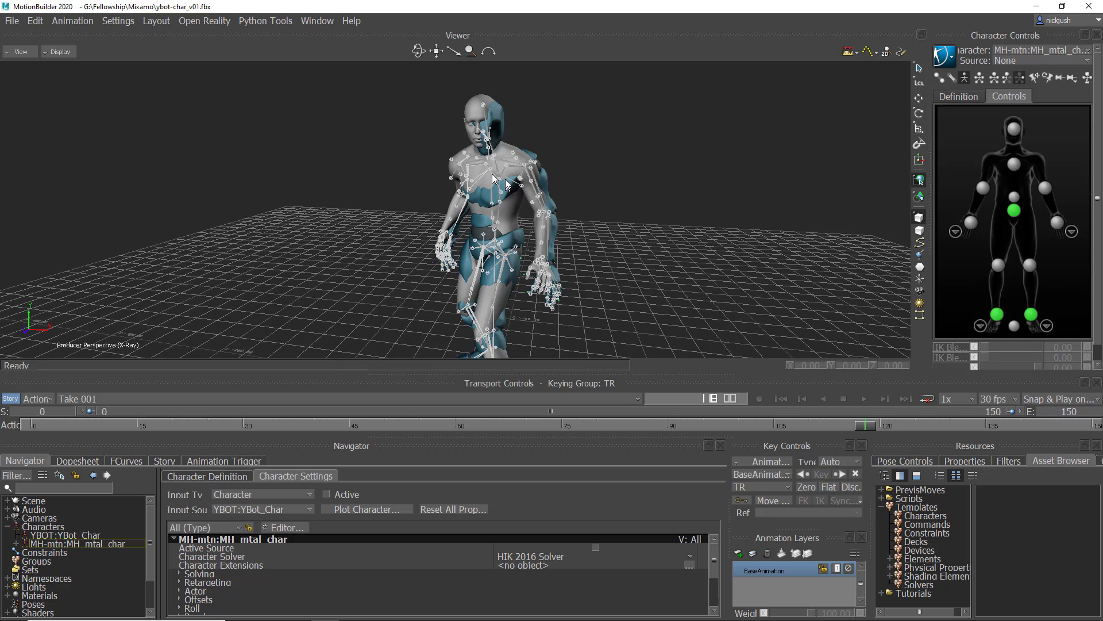
mouse_move(507, 184)
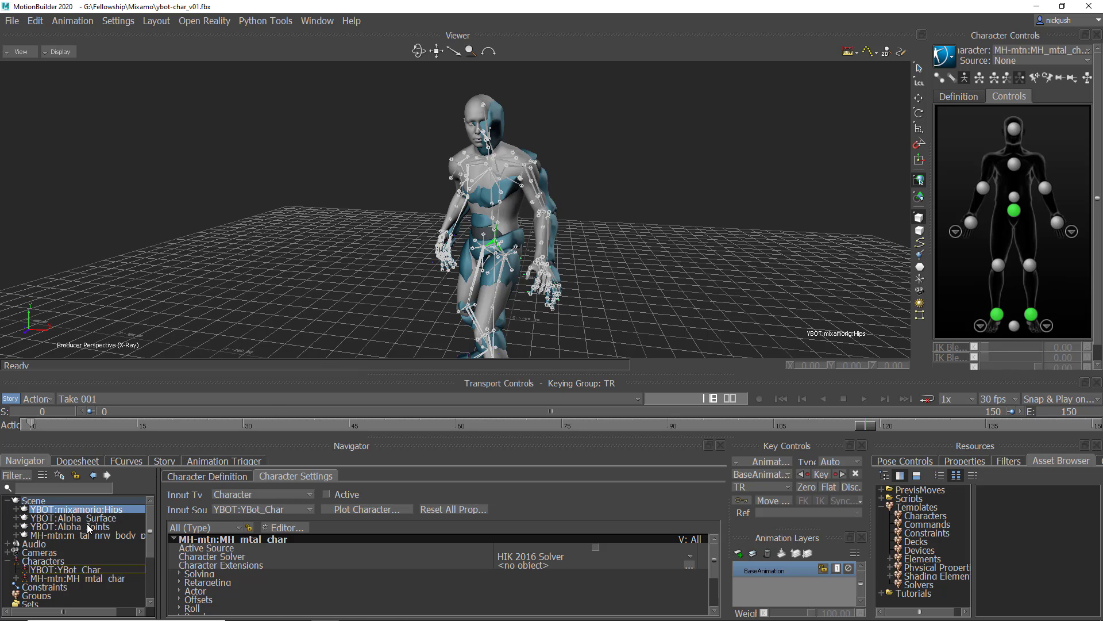
Step: Delete the selected YBOT items, the YBot character and all their materials from the scene
right_click(74, 526)
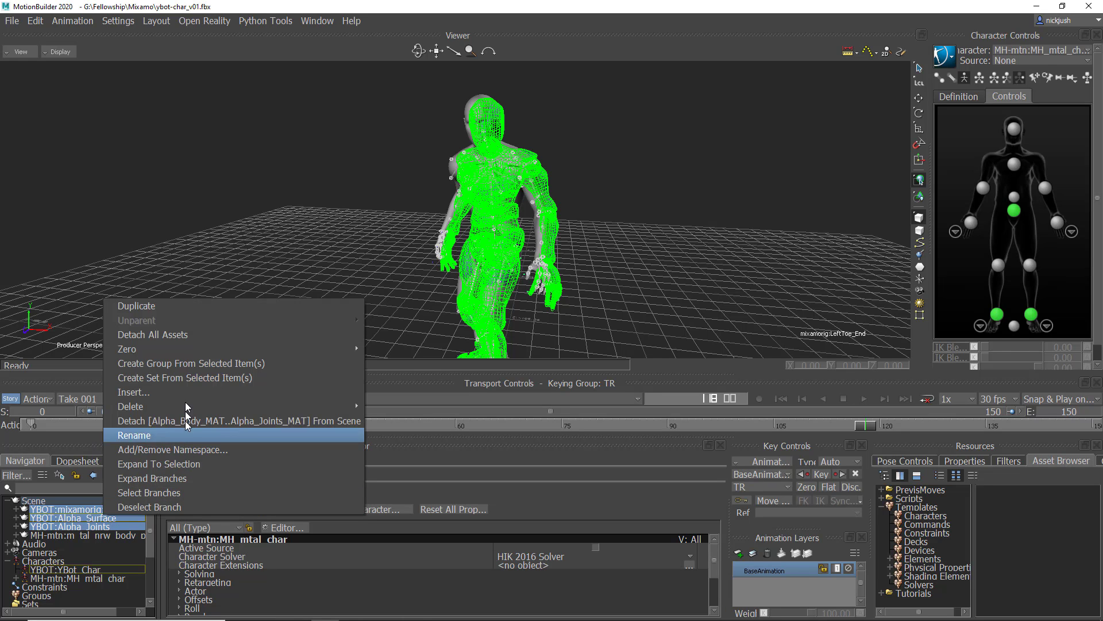
left_click(130, 406)
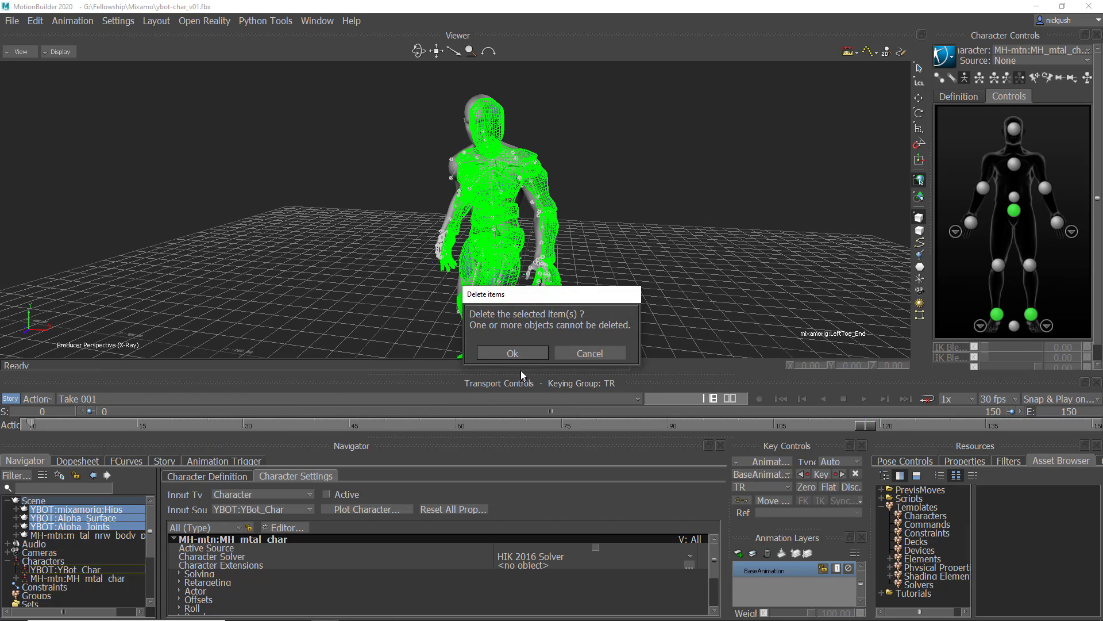
left_click(511, 353)
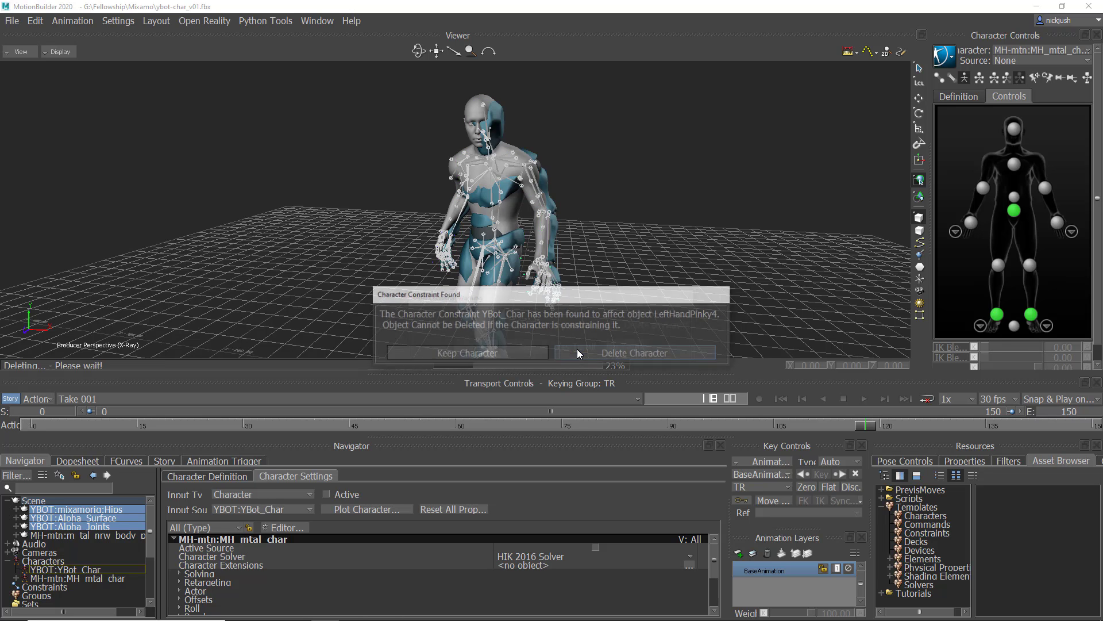
left_click(633, 352)
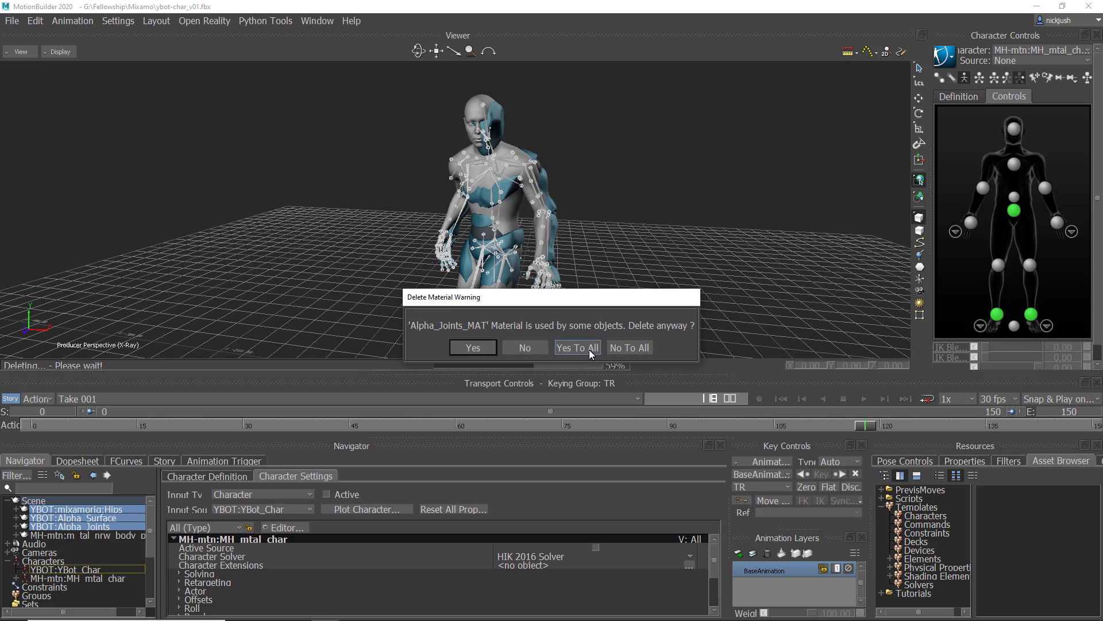
left_click(576, 347)
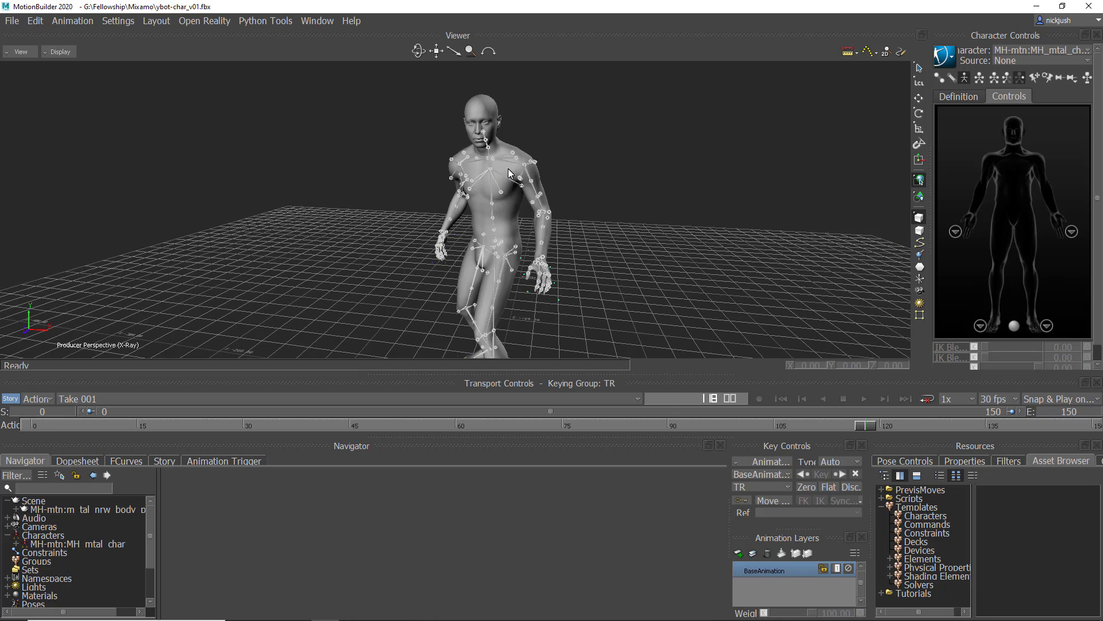
mouse_move(643, 200)
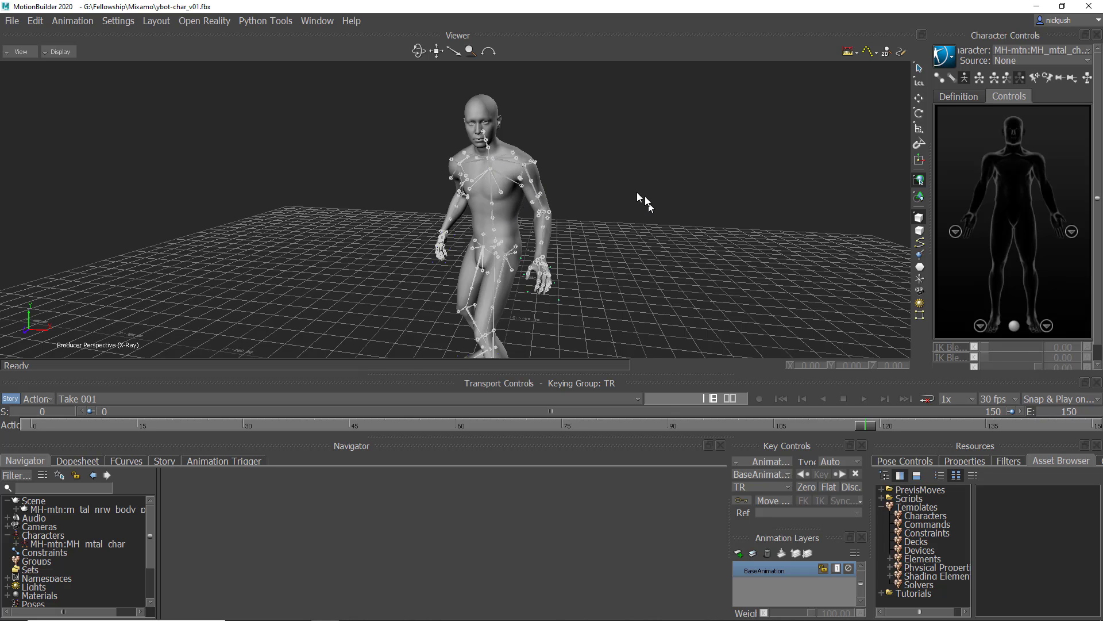
mouse_move(240, 357)
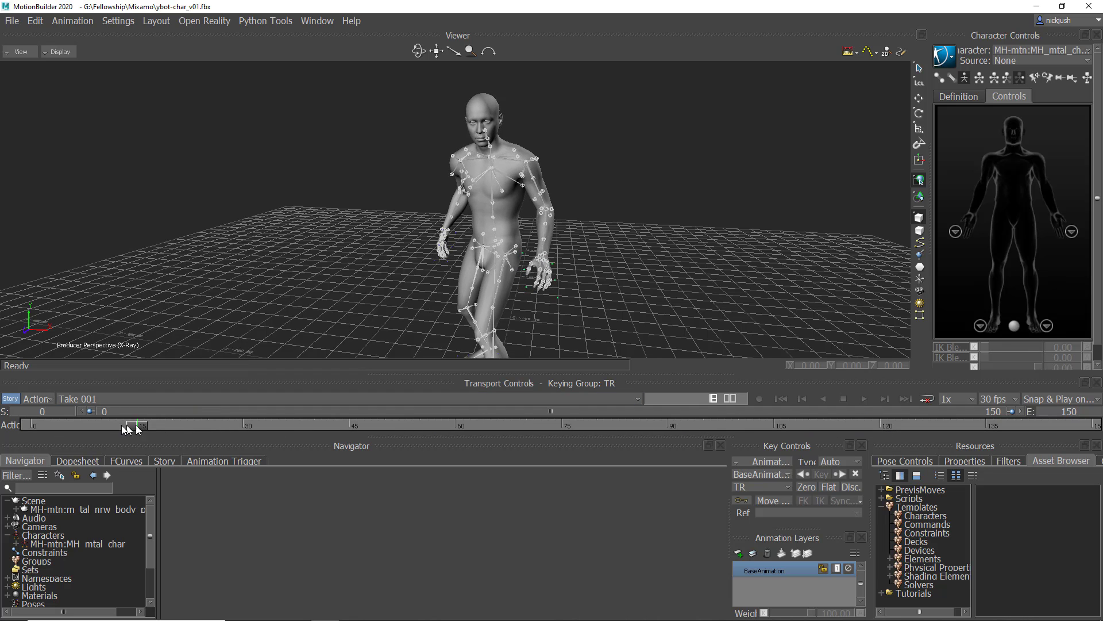
Step: Scrub the plotted idle, then Plot Character onto a new FK/IK control rig
left_click_drag(133, 426, 384, 425)
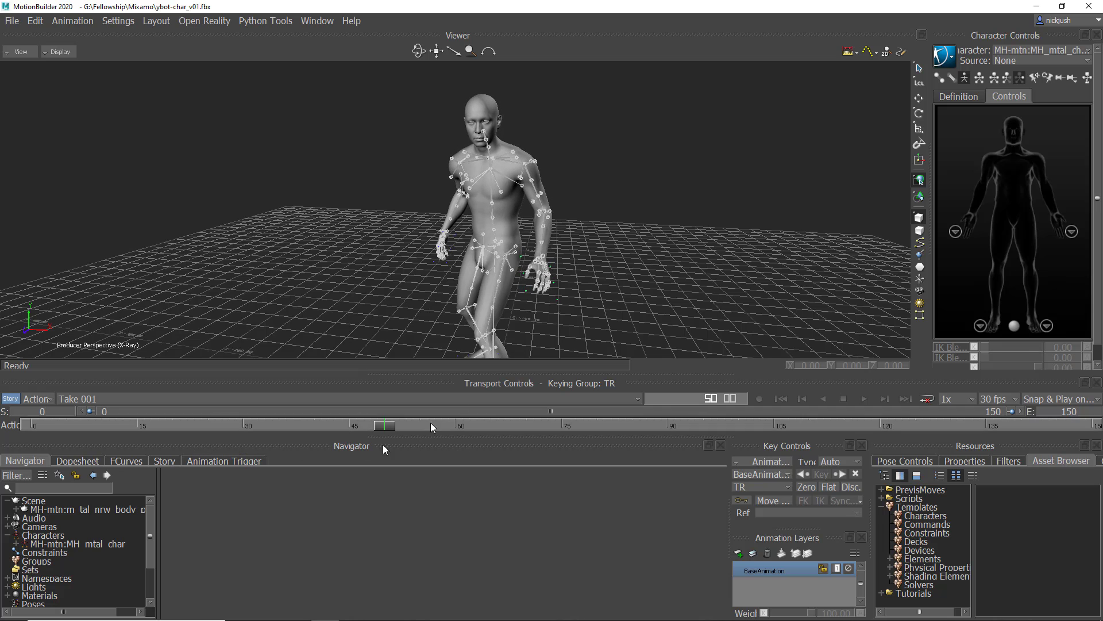
left_click_drag(385, 425, 484, 425)
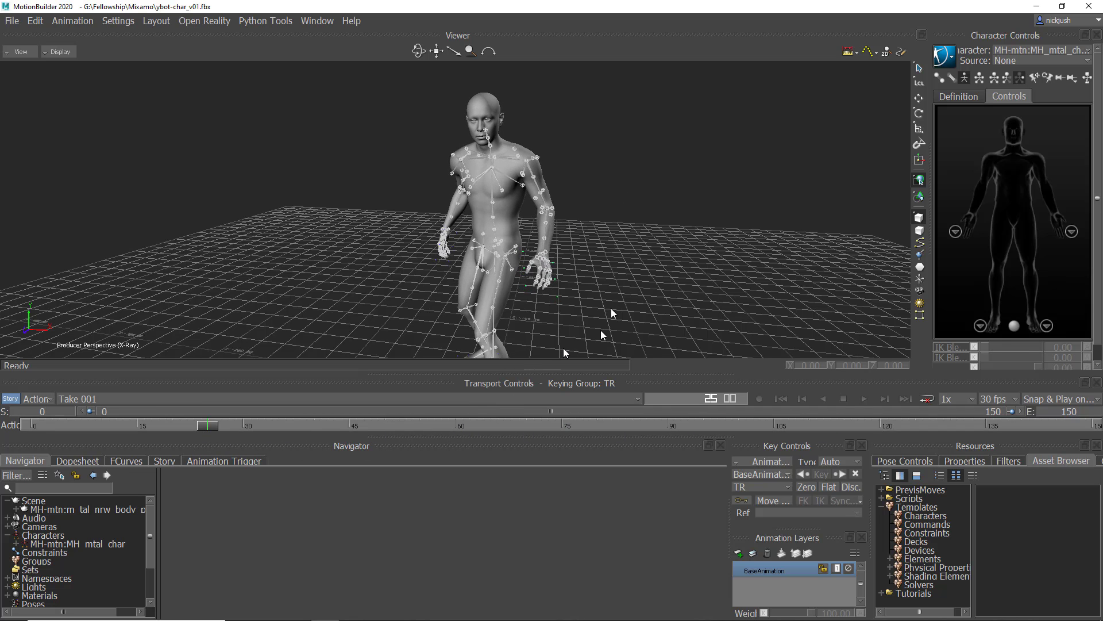
mouse_move(611, 165)
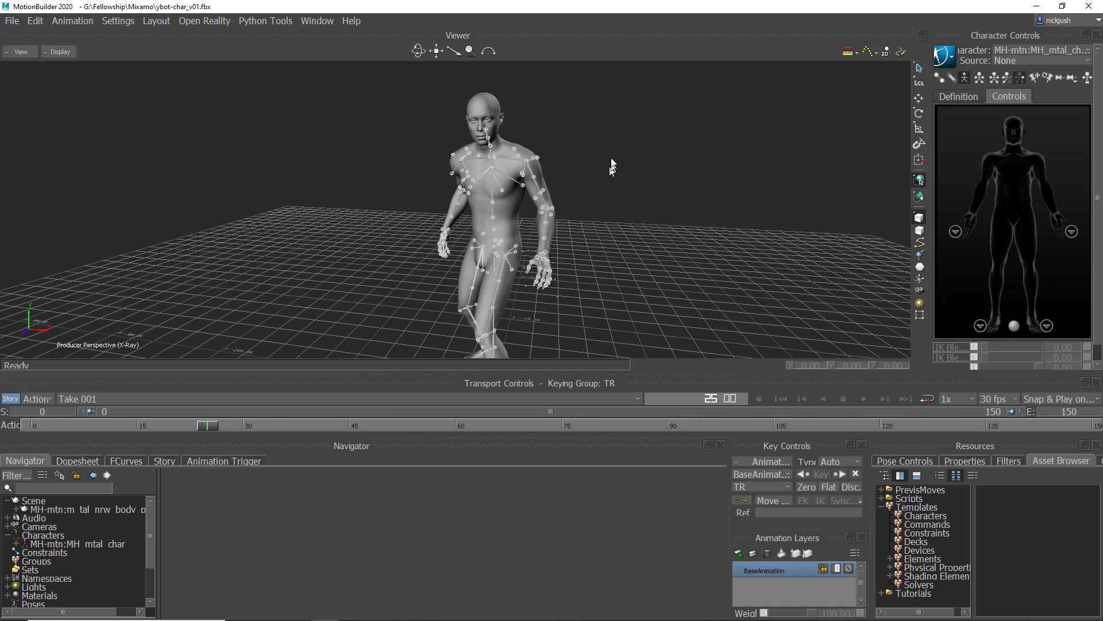
mouse_move(213, 385)
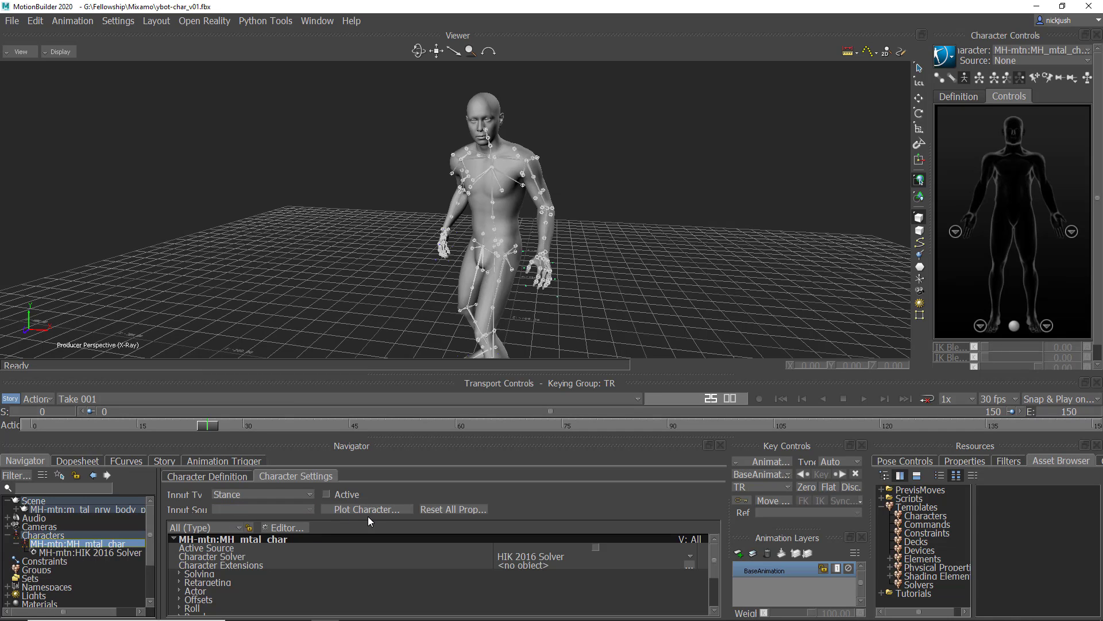
mouse_move(472, 228)
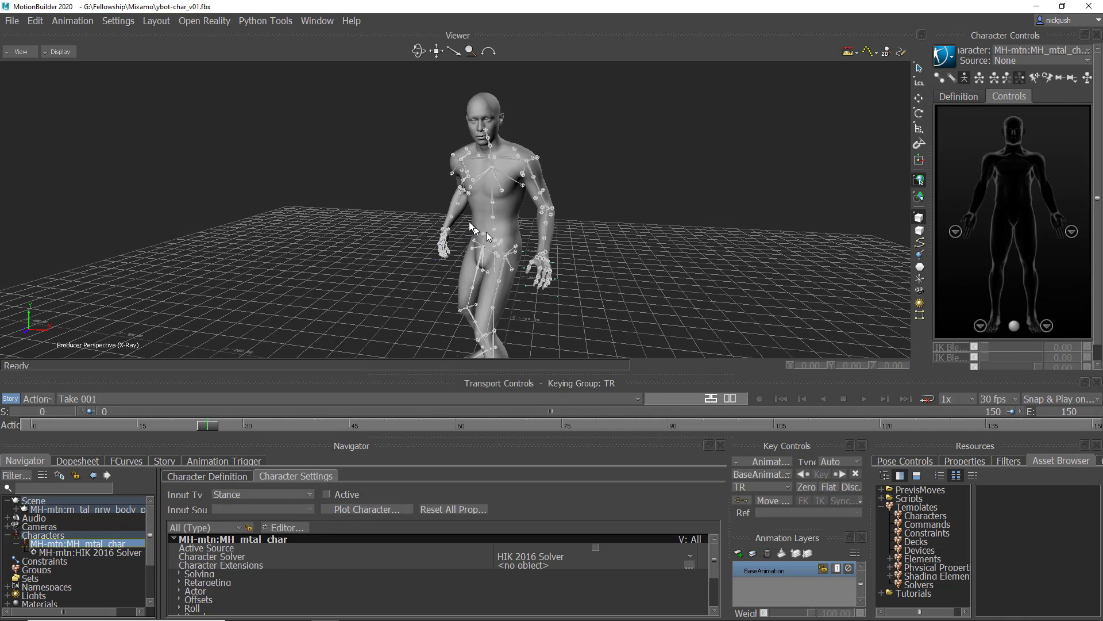
left_click(365, 509)
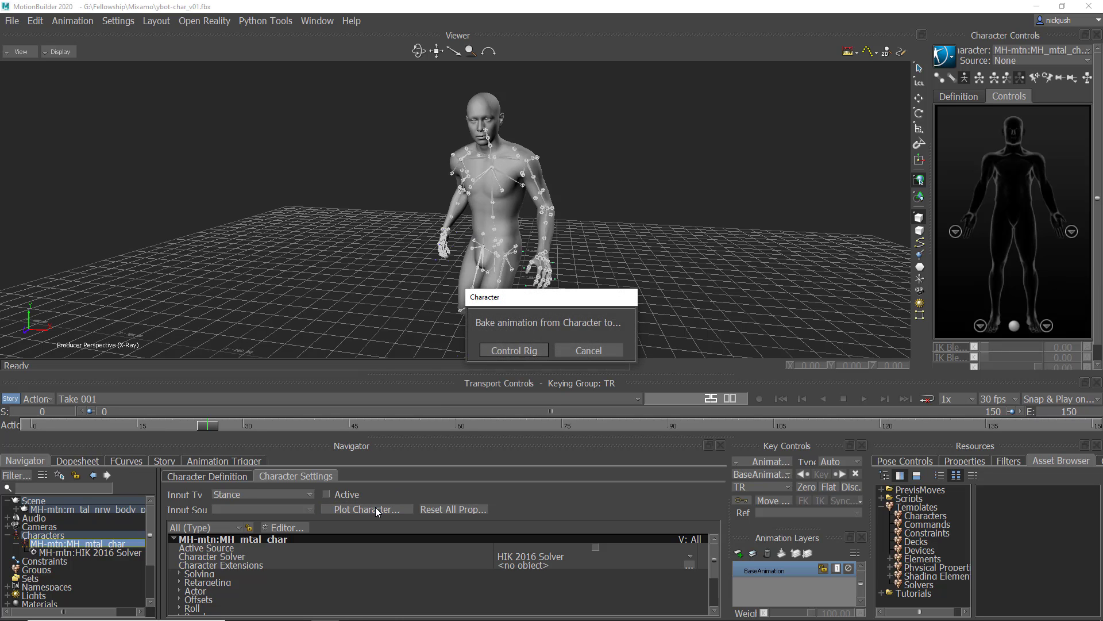
left_click(513, 349)
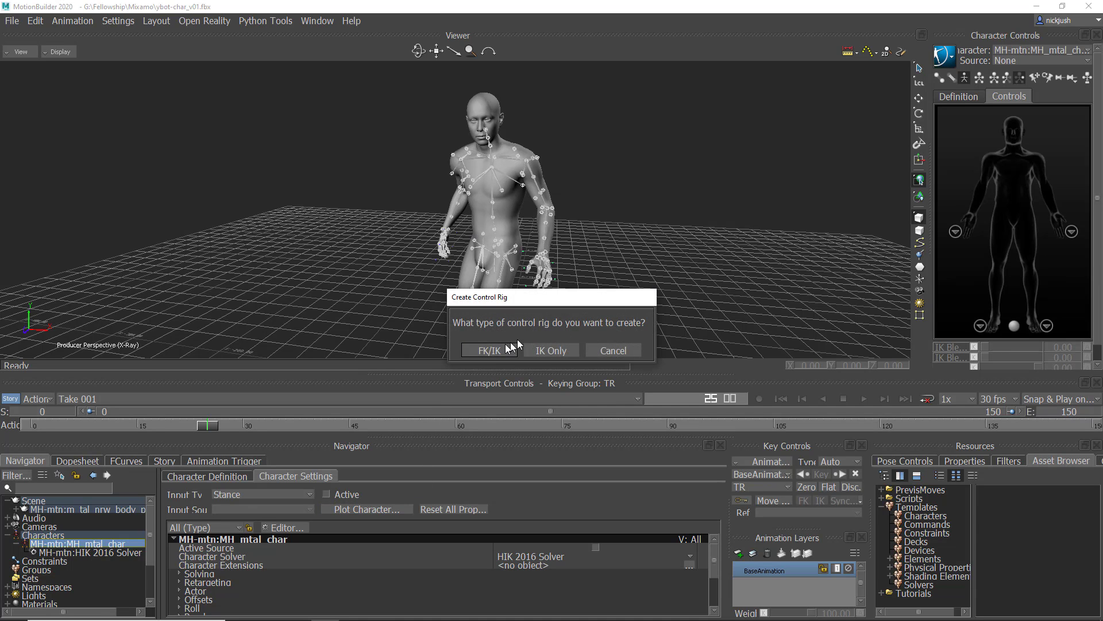
left_click(489, 349)
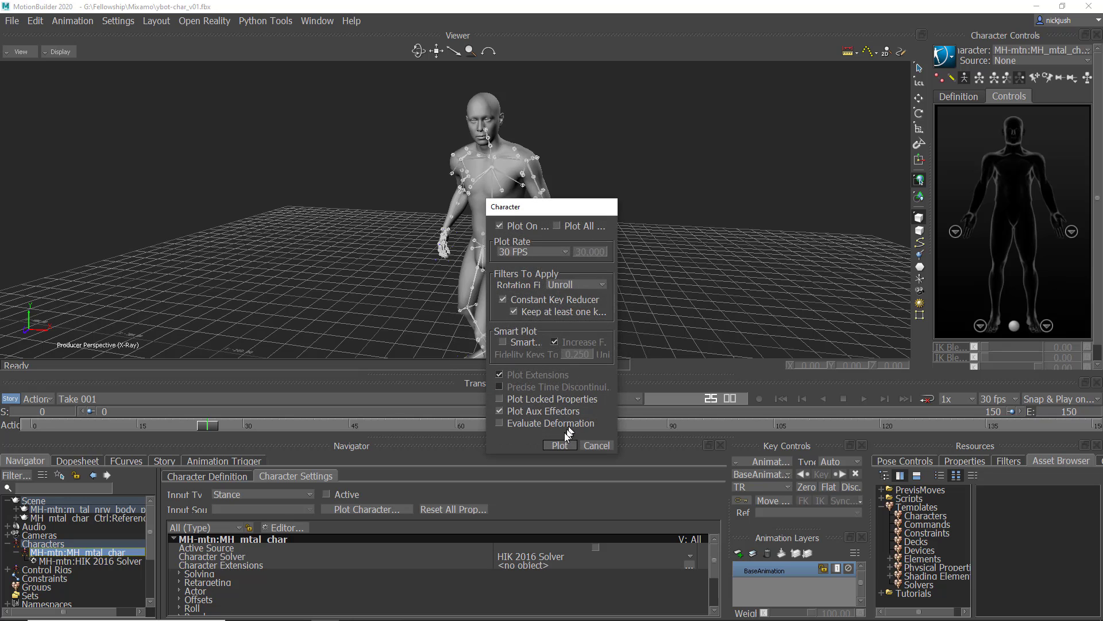
left_click(560, 445)
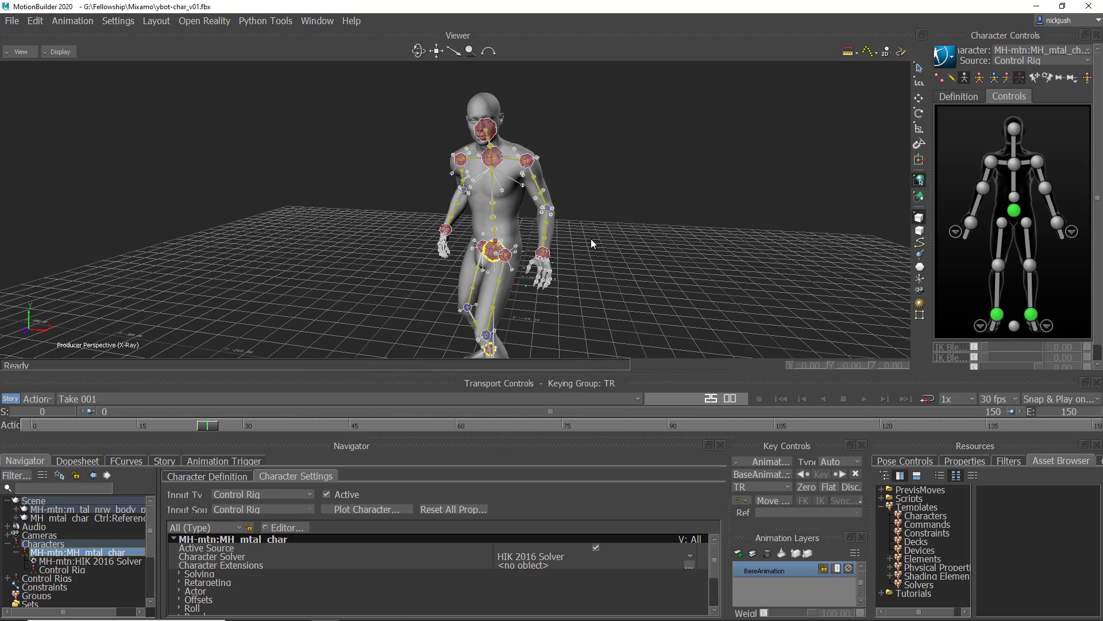
mouse_move(785, 573)
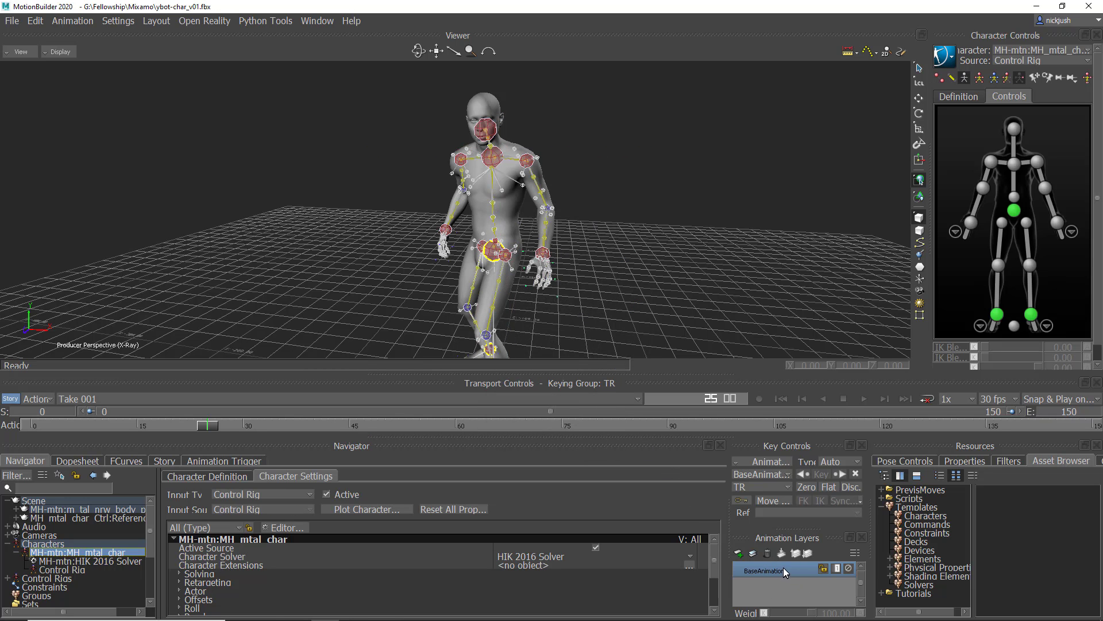
Step: On a new animation layer at an early frame, rotate the shoulder effectors to raise both arms and play it back
left_click(739, 553)
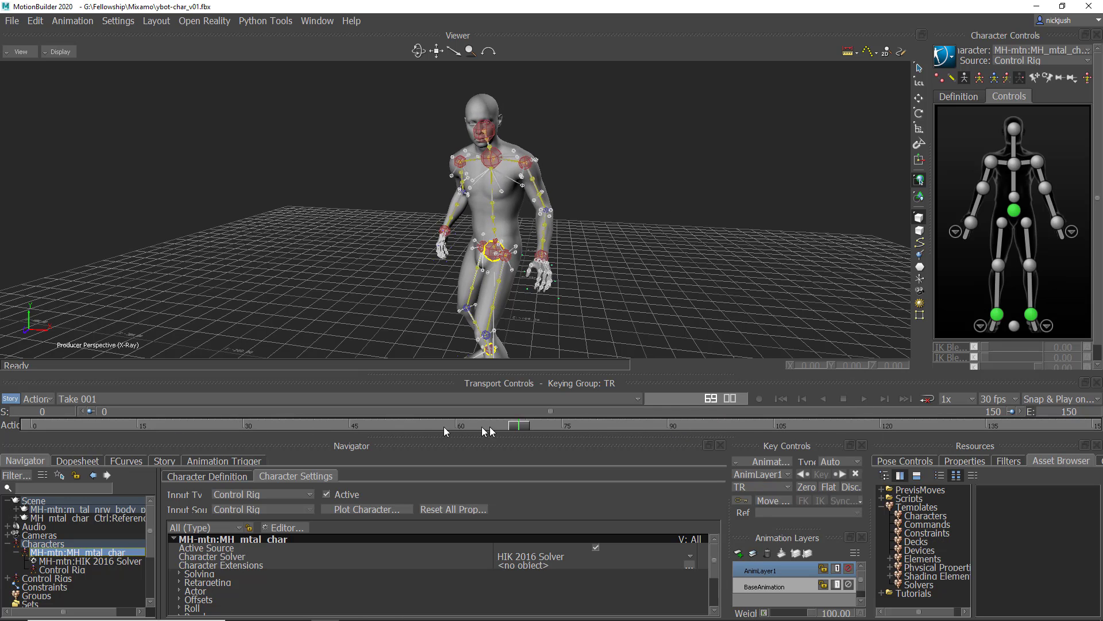
left_click_drag(519, 424, 164, 424)
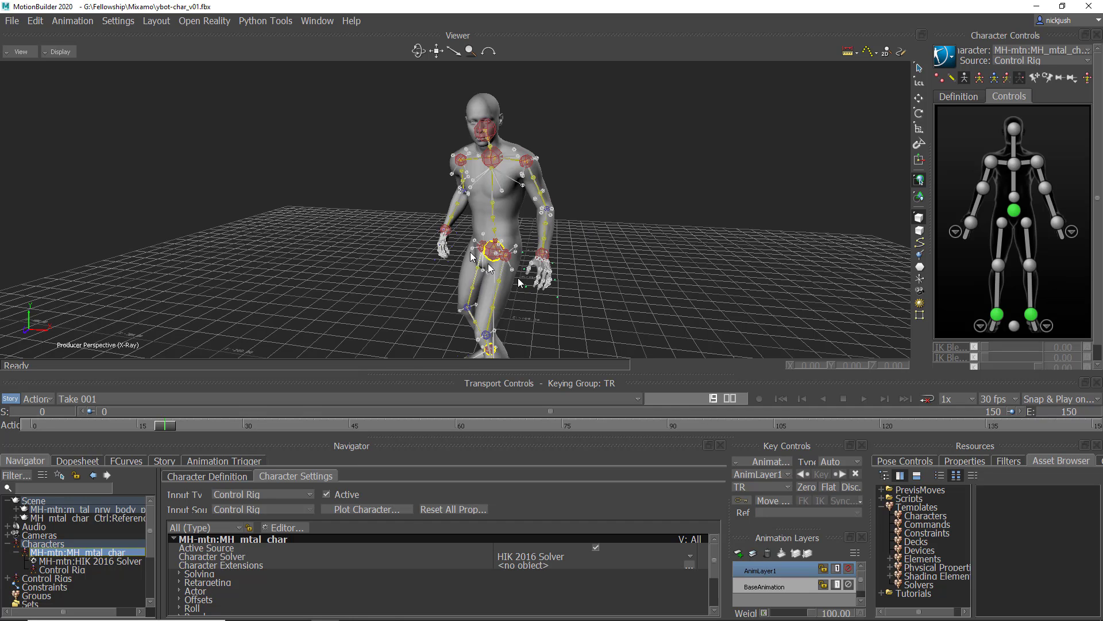
mouse_move(763, 593)
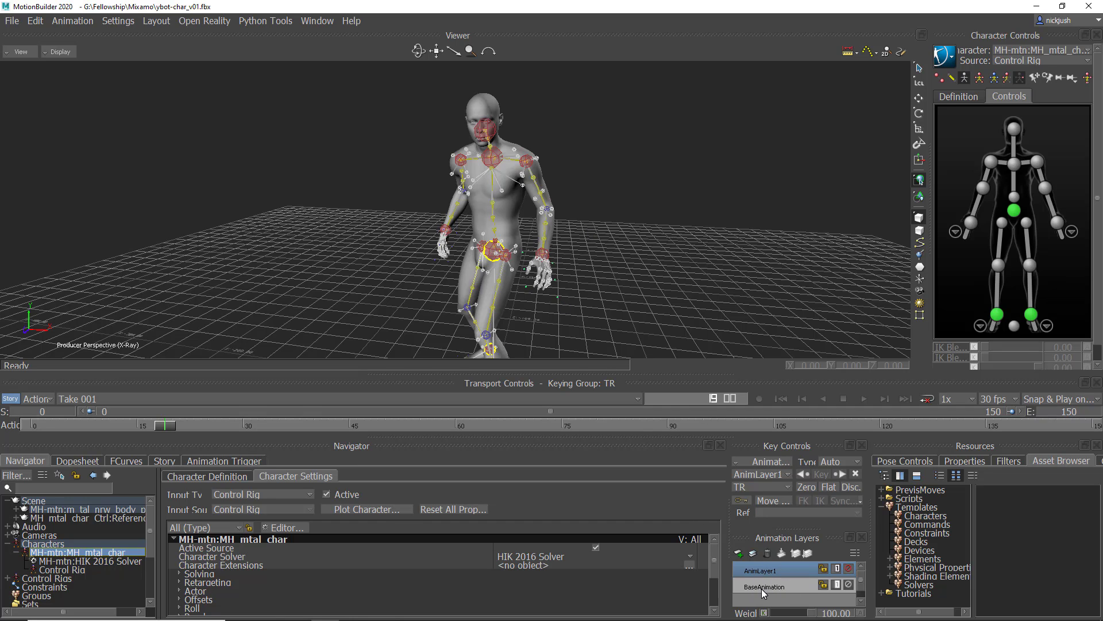
mouse_move(455, 162)
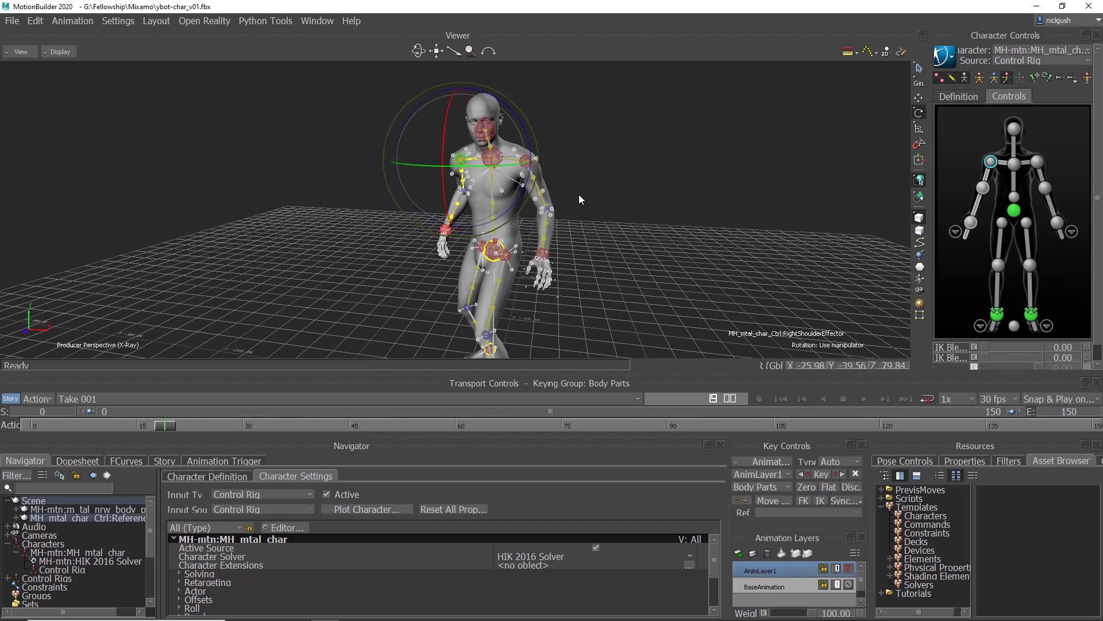
mouse_move(905, 86)
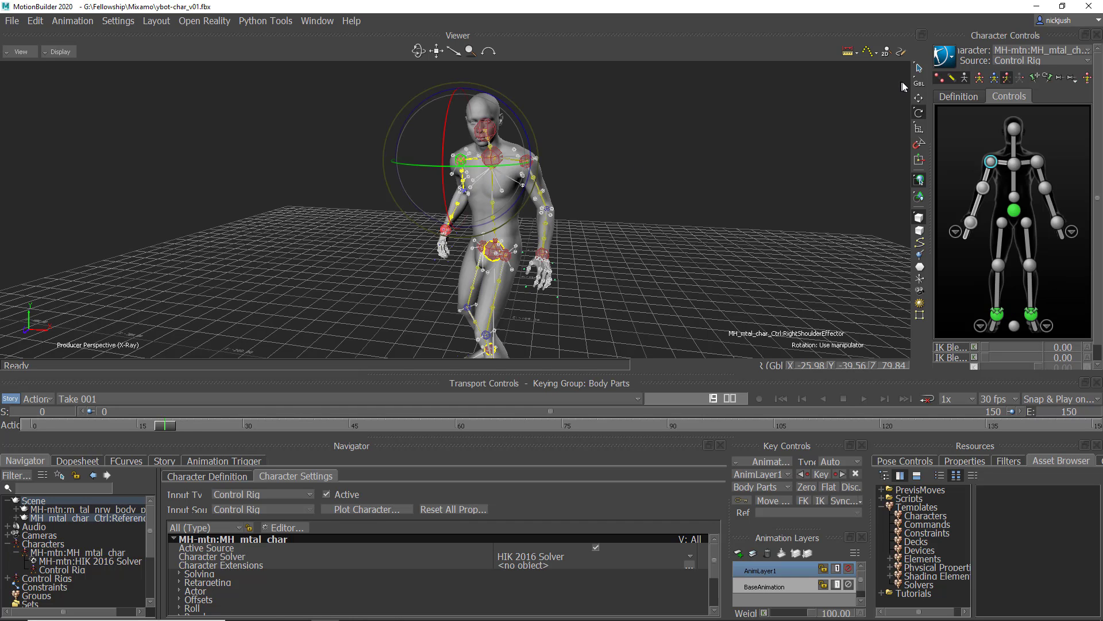
mouse_move(920, 85)
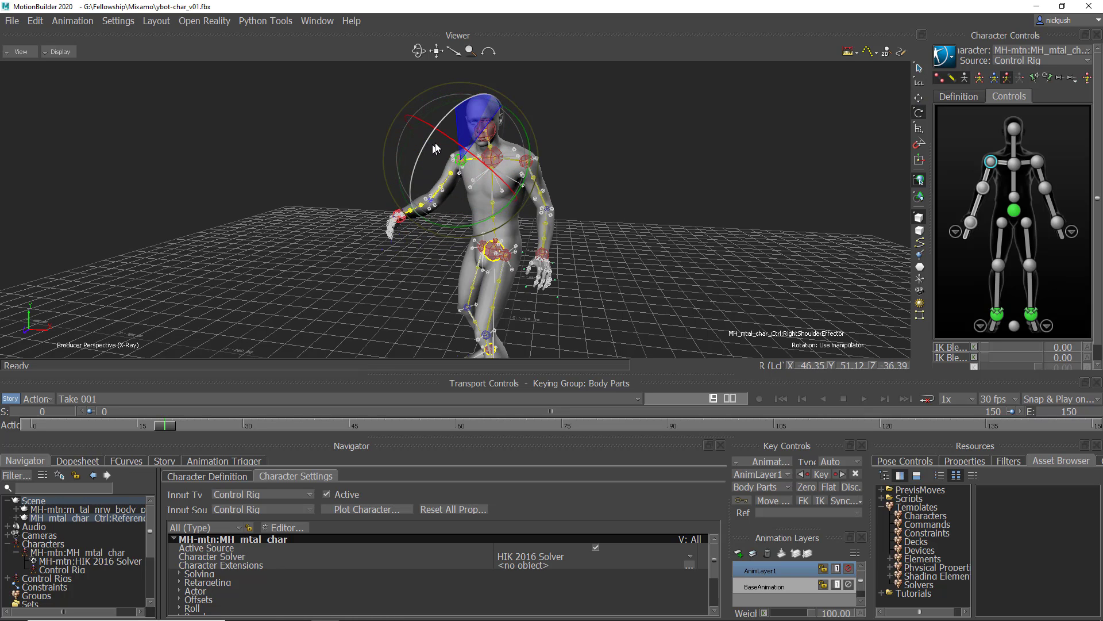
left_click_drag(433, 148, 447, 212)
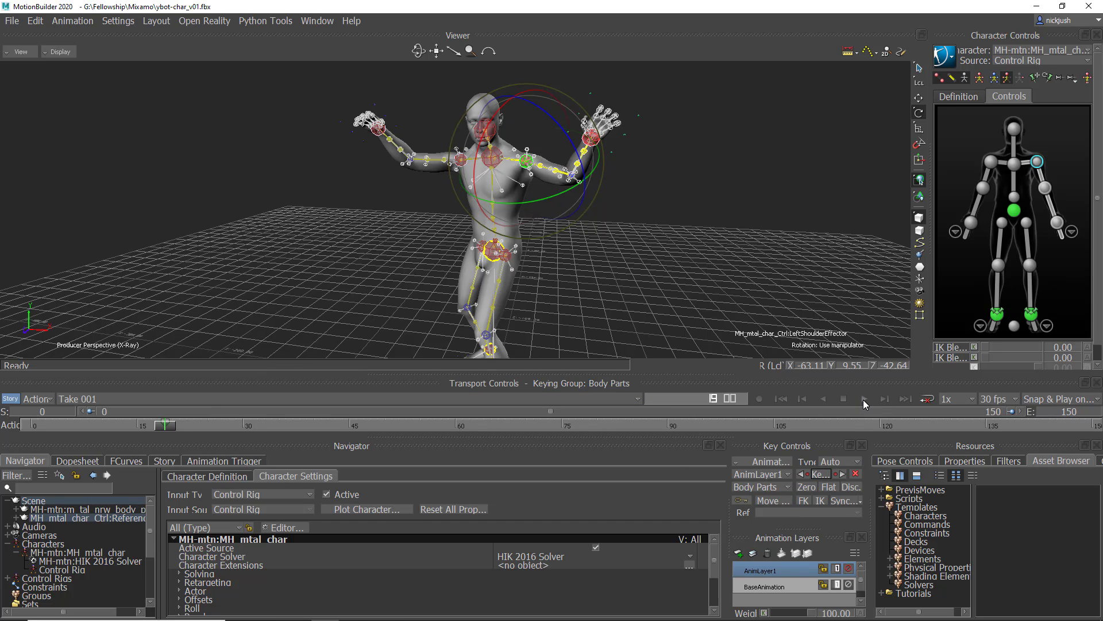
left_click(864, 398)
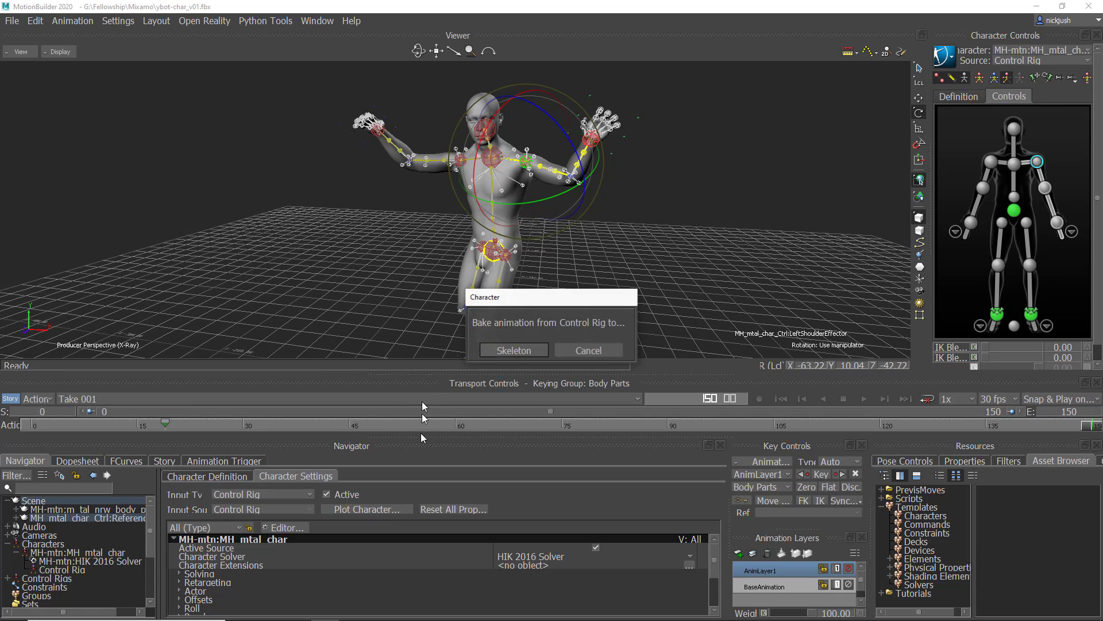
Step: Plot the hands-up rig animation back onto the Skeleton and bring up File to save the selection
left_click(513, 349)
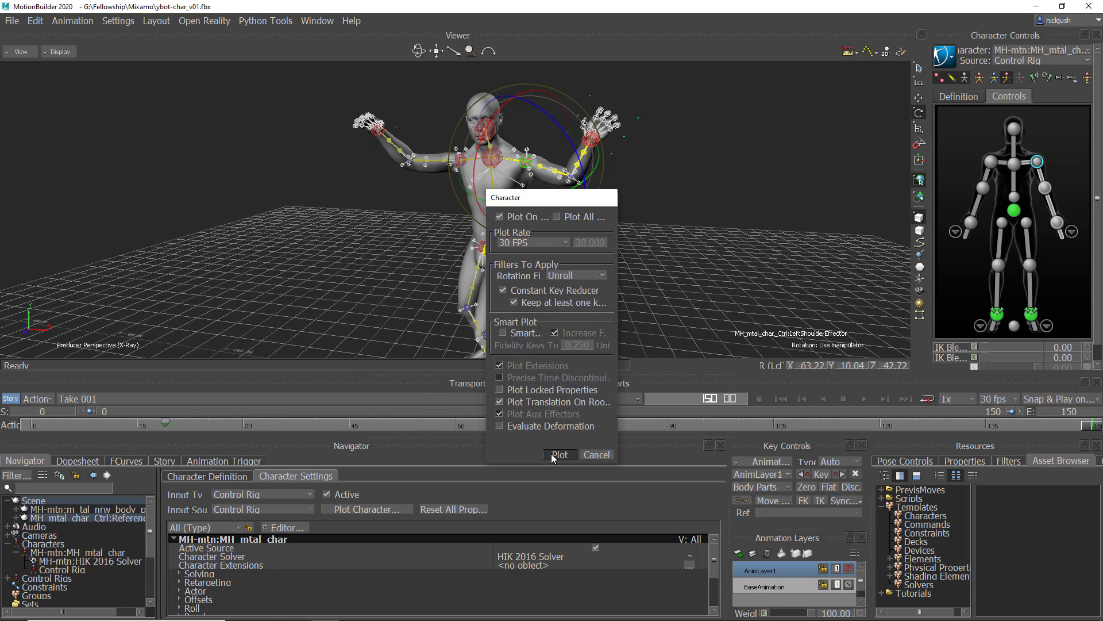
left_click(559, 454)
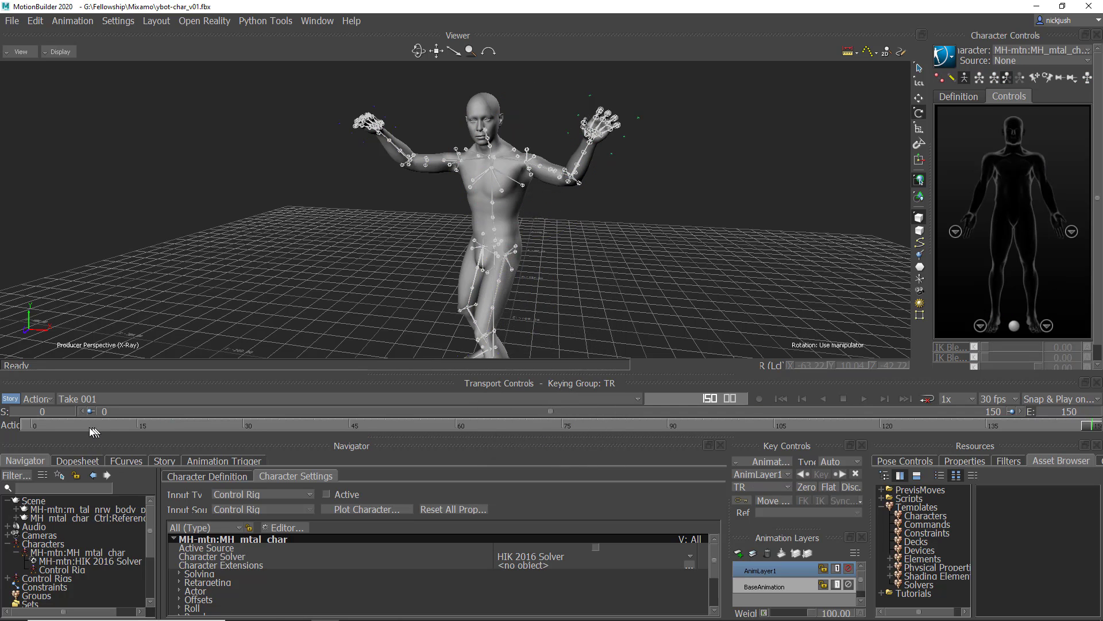
mouse_move(1084, 424)
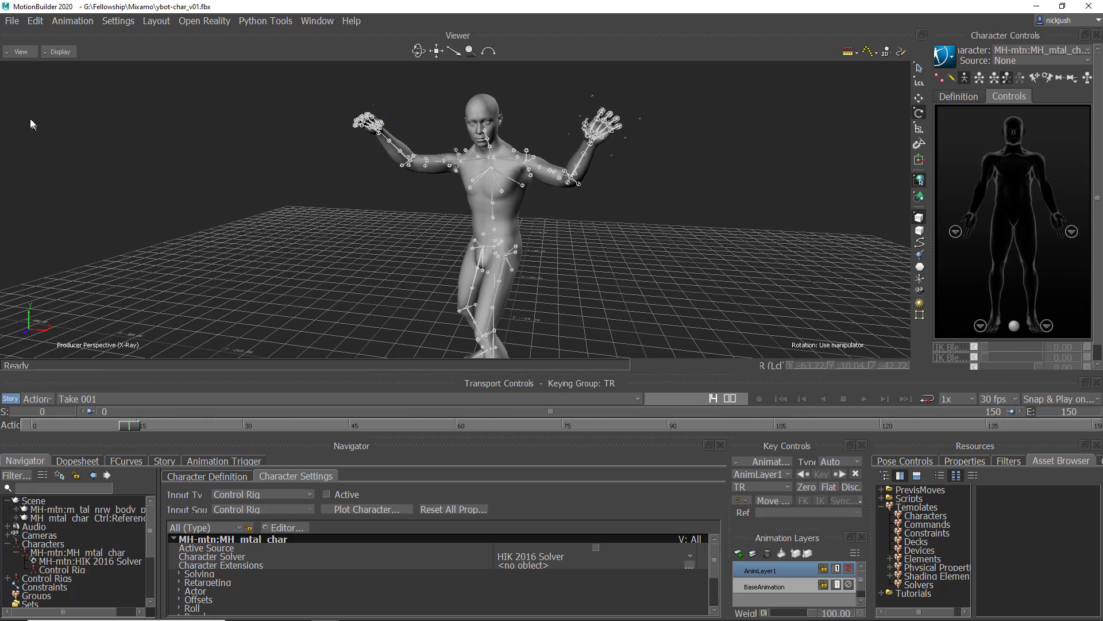
left_click(11, 21)
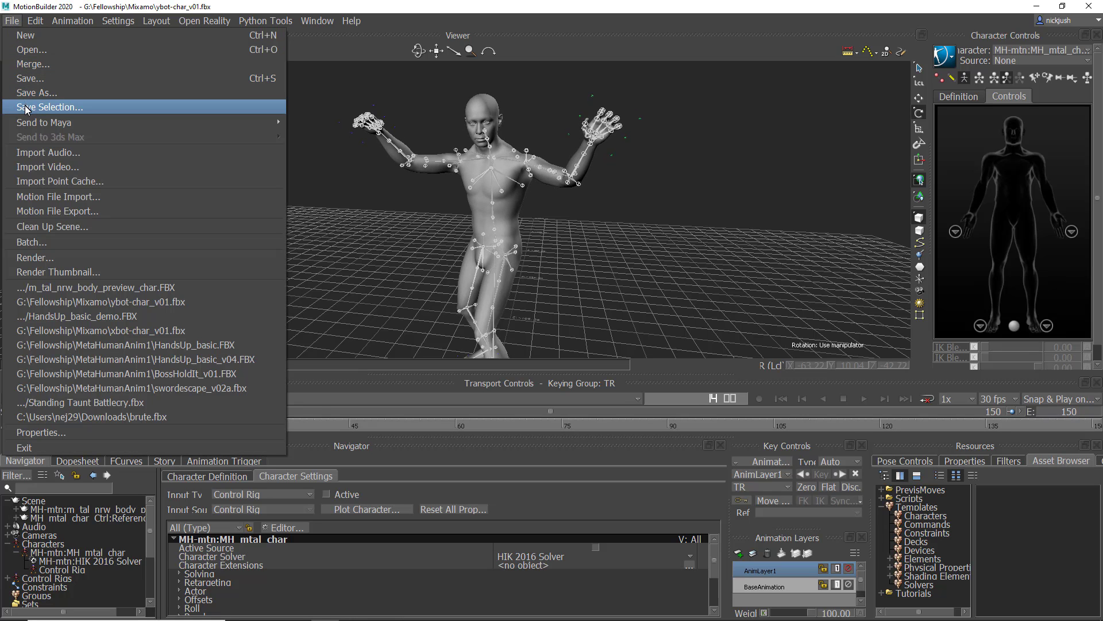
mouse_move(47, 91)
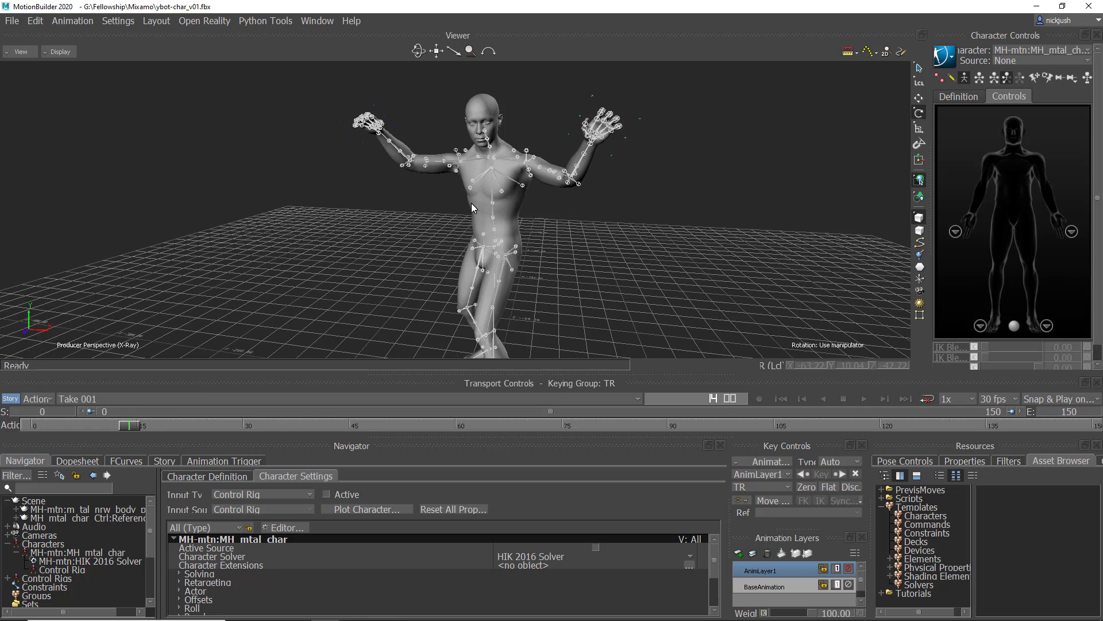
mouse_move(413, 158)
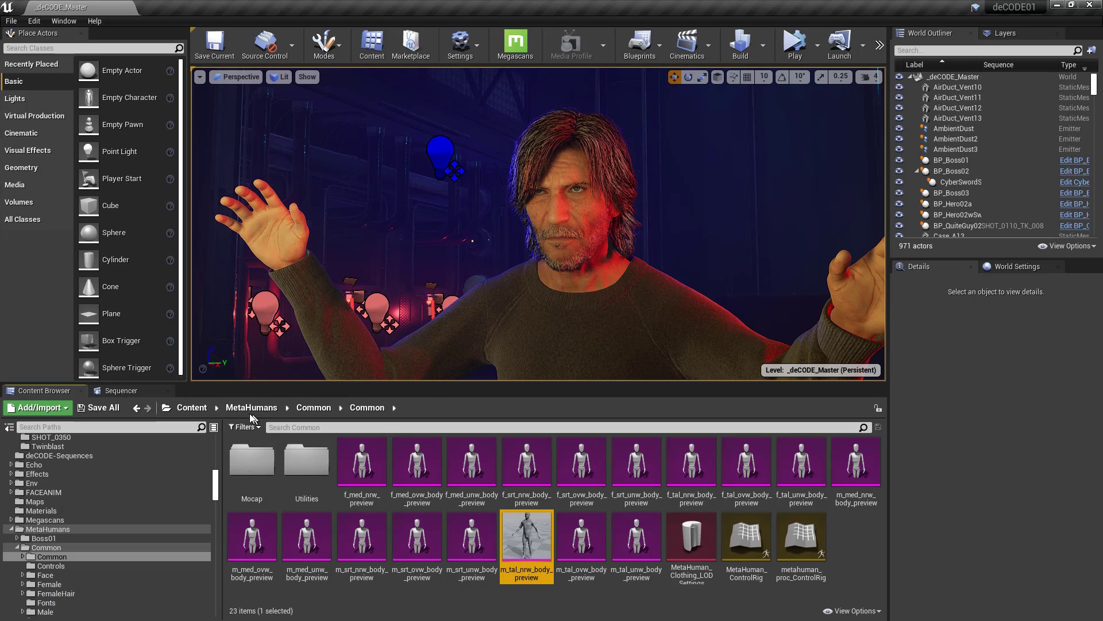
Step: Browse deCODE-Anim > QuietGuy to HandsUp_basic_v04, then return to the SHOT_0110_TK_008 Sequencer
left_click(191, 407)
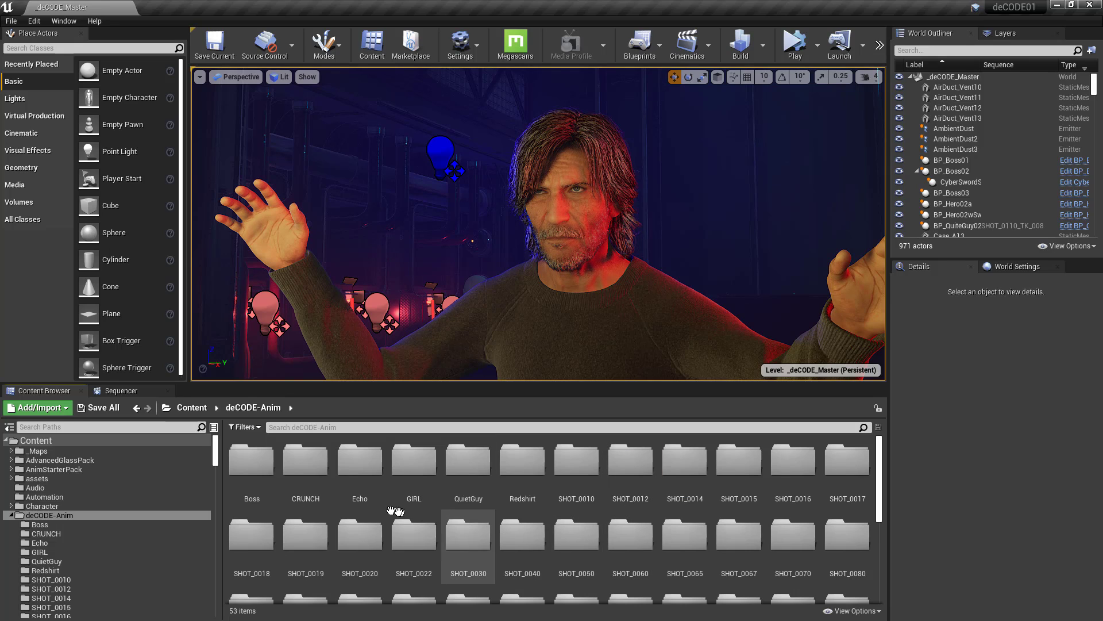
mouse_move(468, 458)
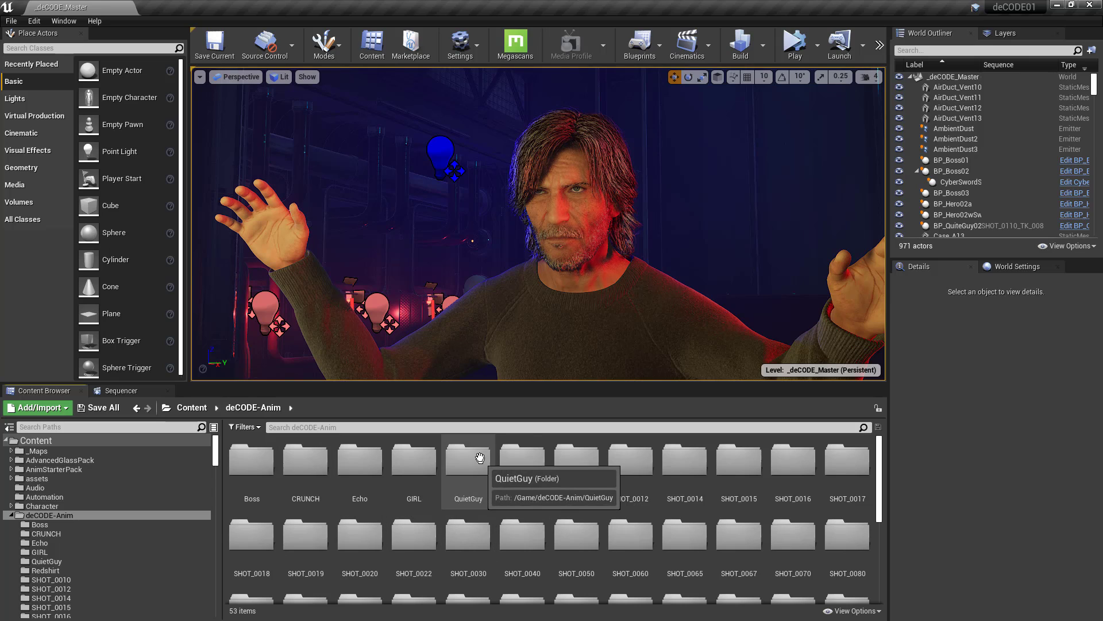
double_click(468, 462)
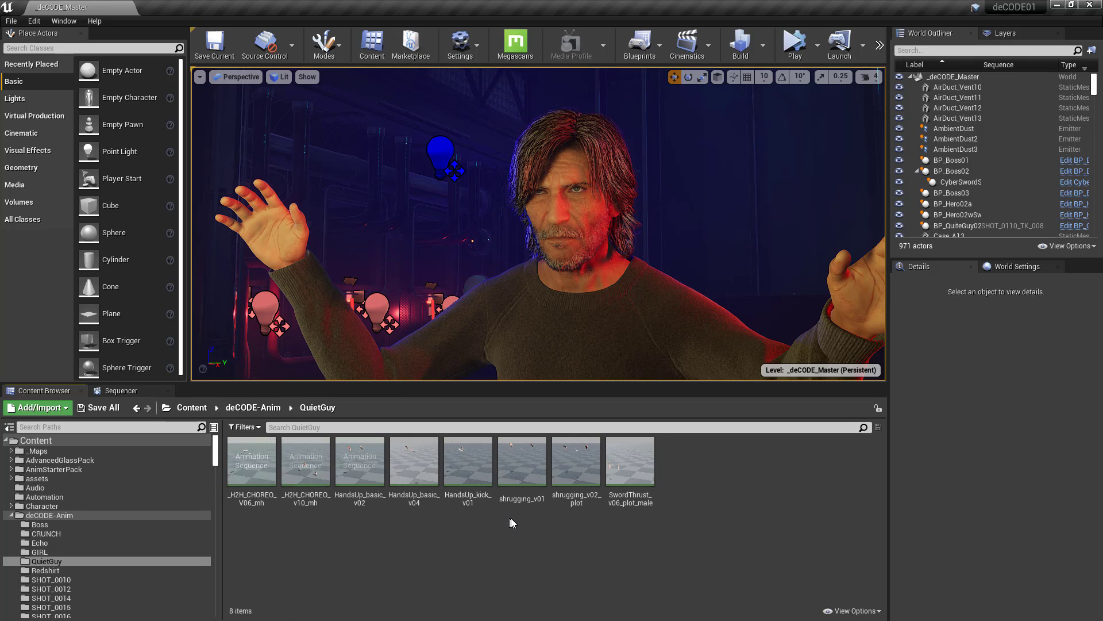
mouse_move(468, 461)
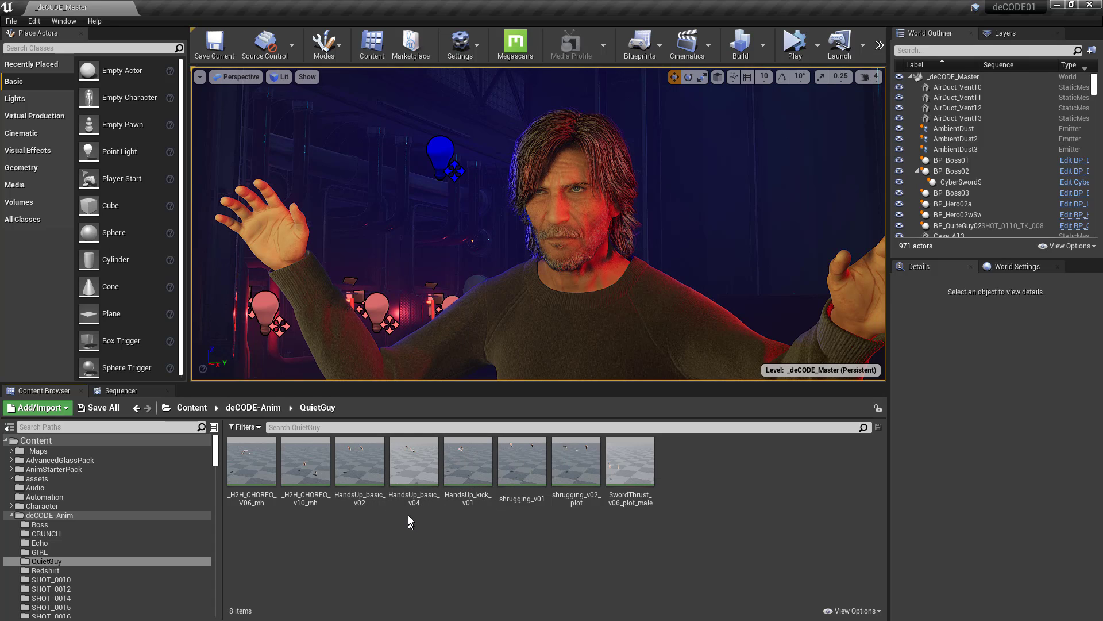
double_click(413, 462)
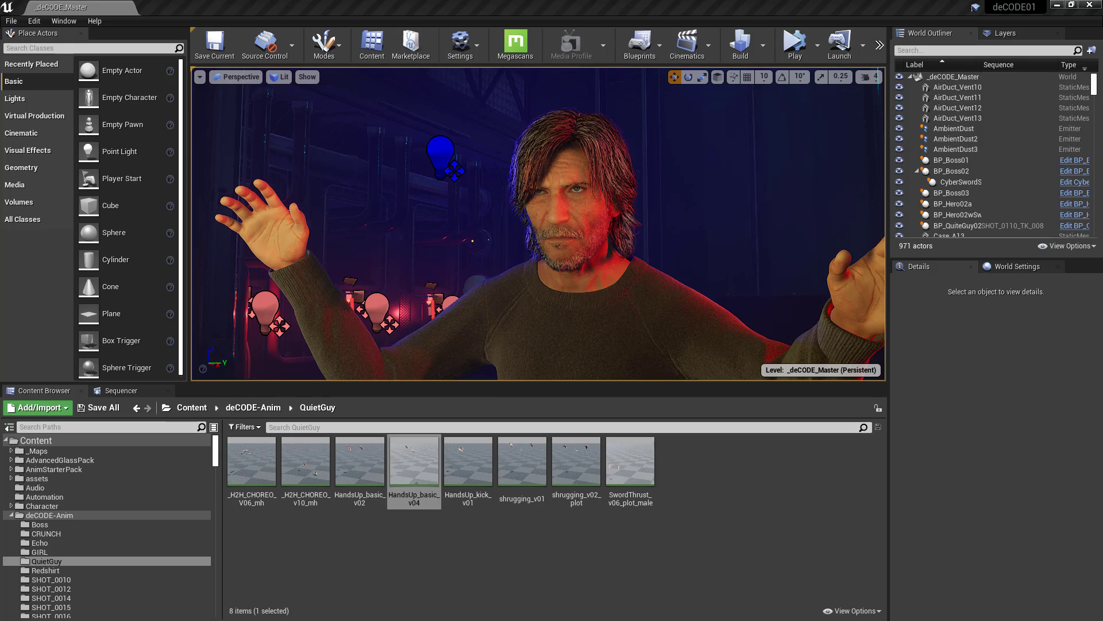
double_click(414, 461)
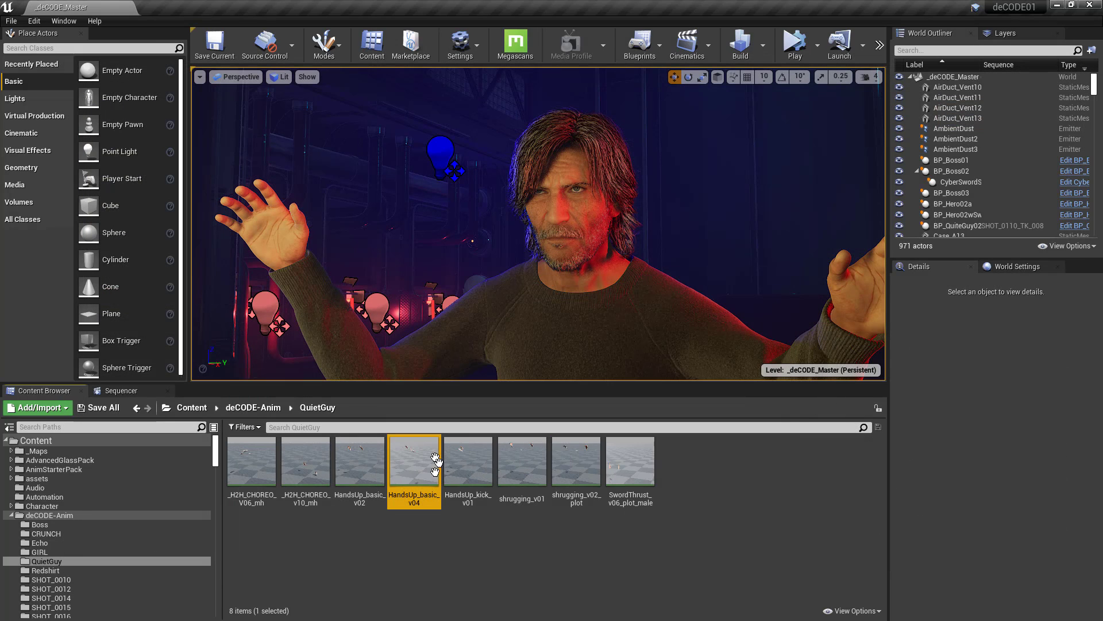
mouse_move(414, 461)
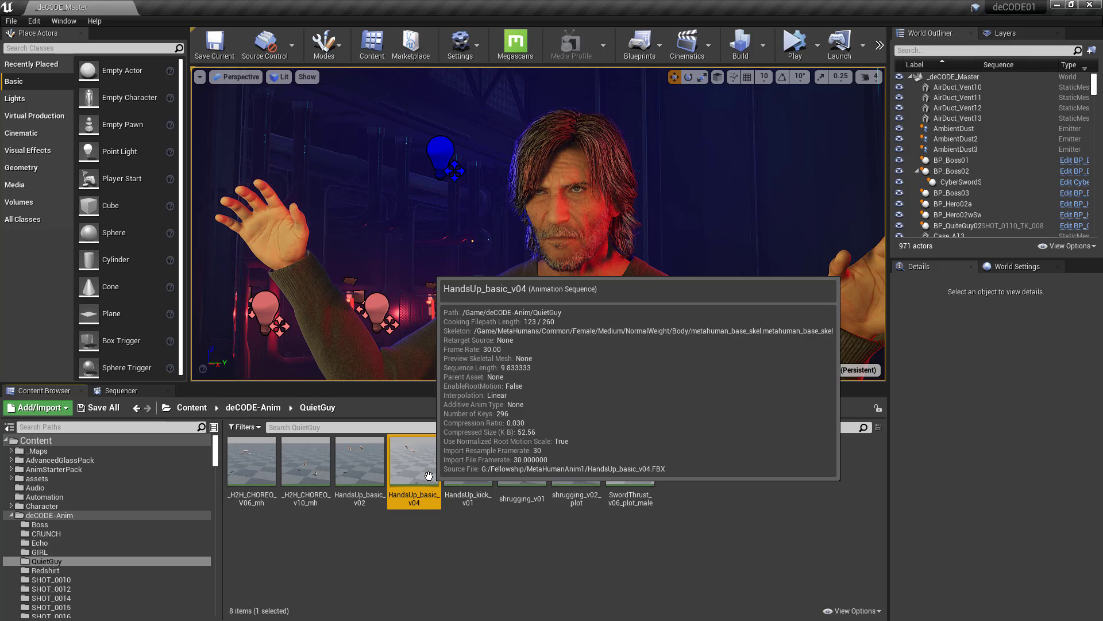
left_click(119, 391)
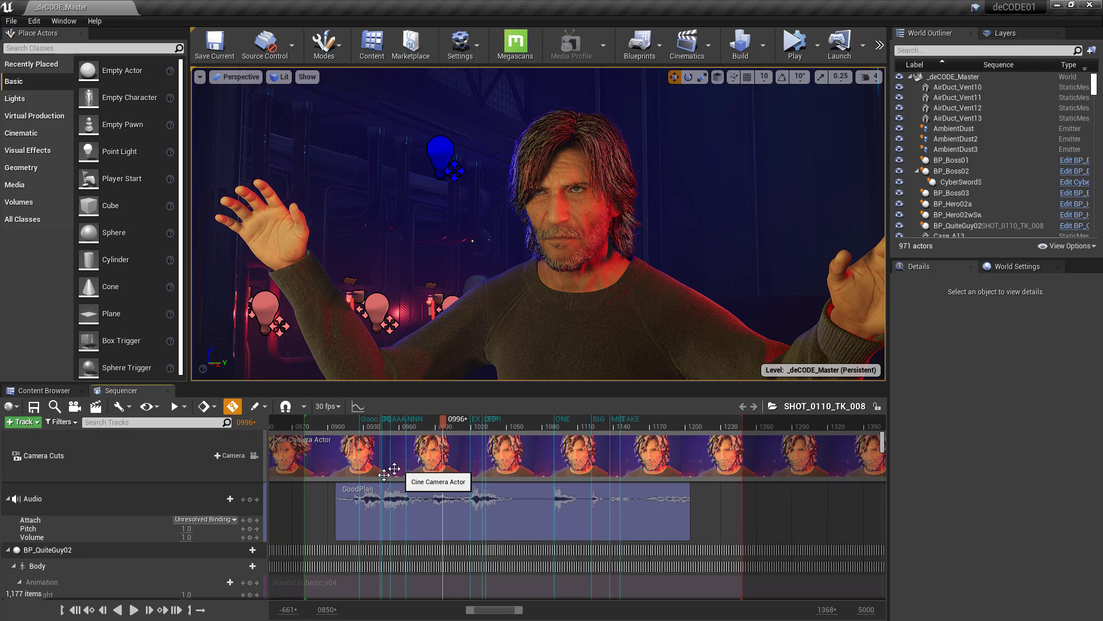
Step: On BP_QuiteGuy02's Body track add an Animation, searching 'hands' for the HandsUp sequence
left_click(47, 549)
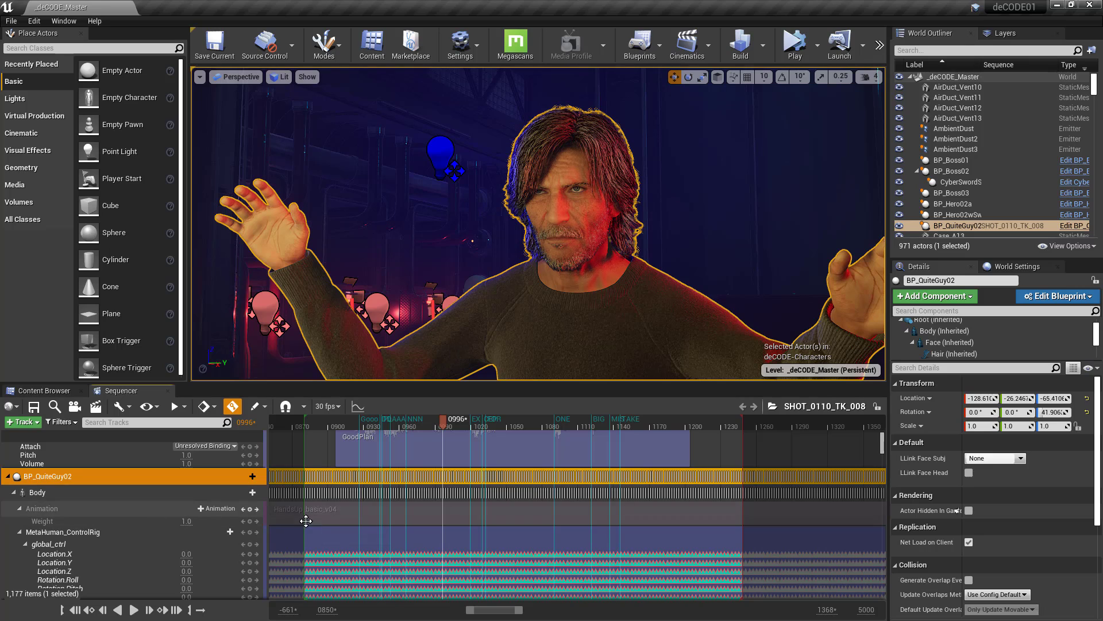
left_click(218, 508)
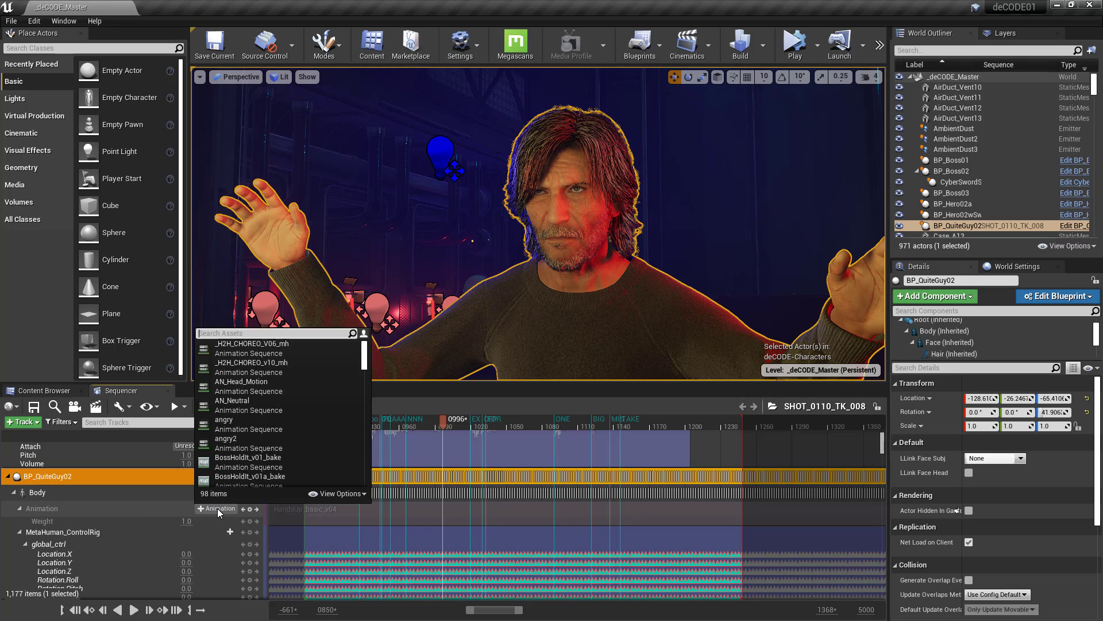
mouse_move(248, 456)
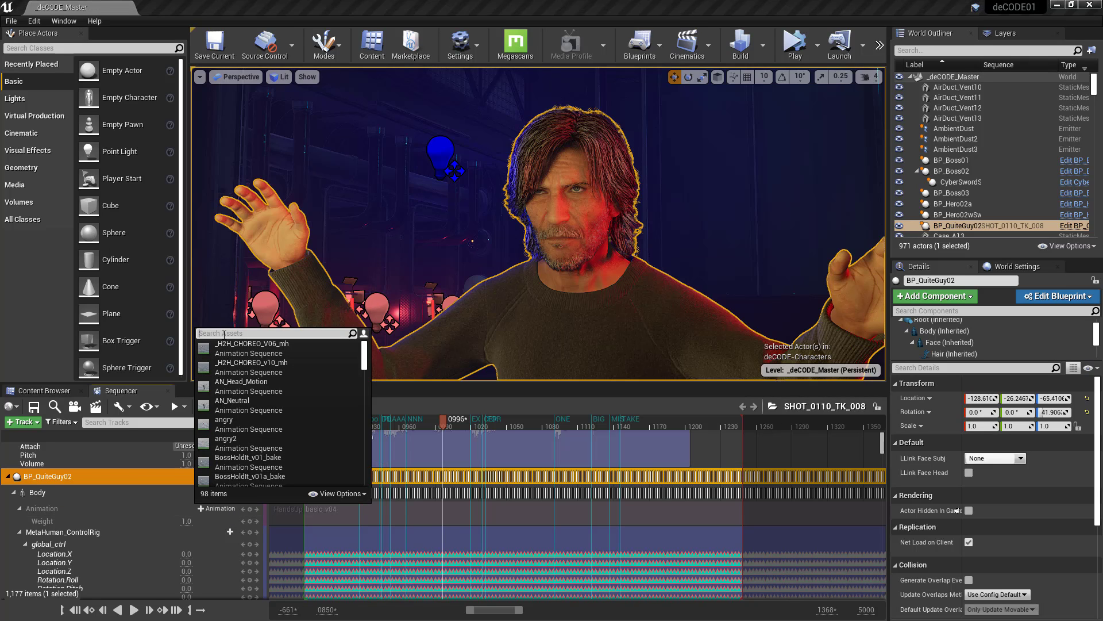
type("hands")
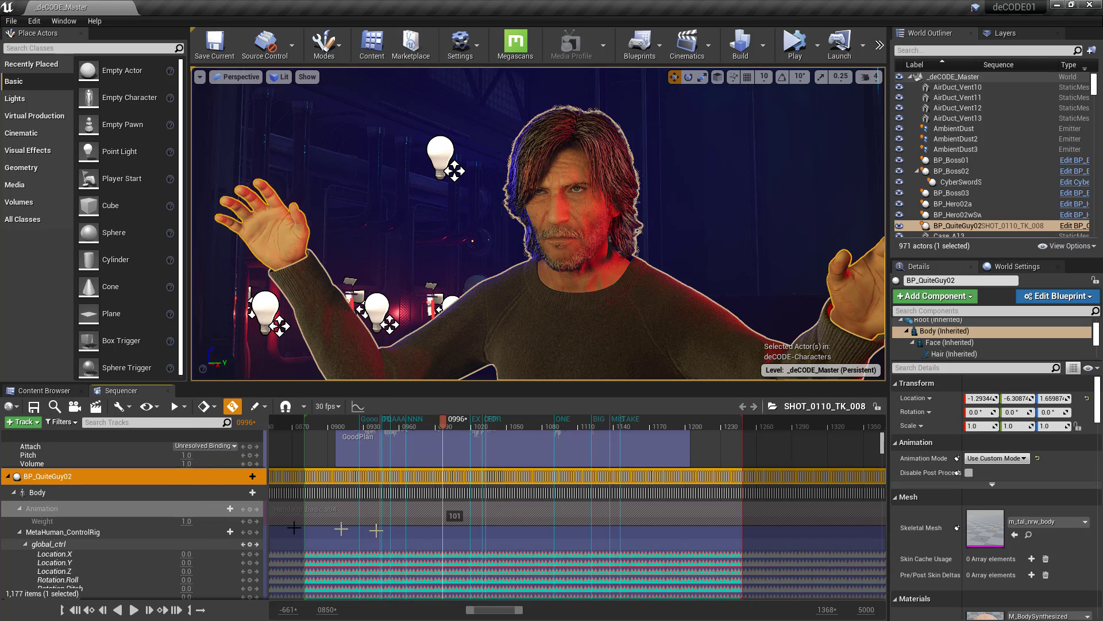
mouse_move(295, 519)
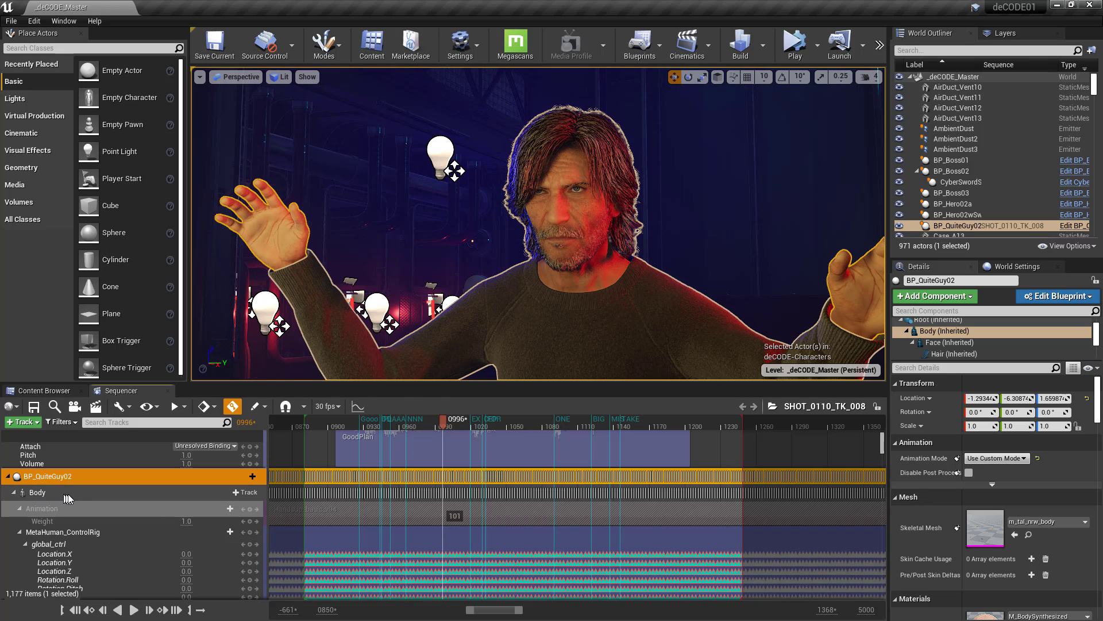
right_click(37, 492)
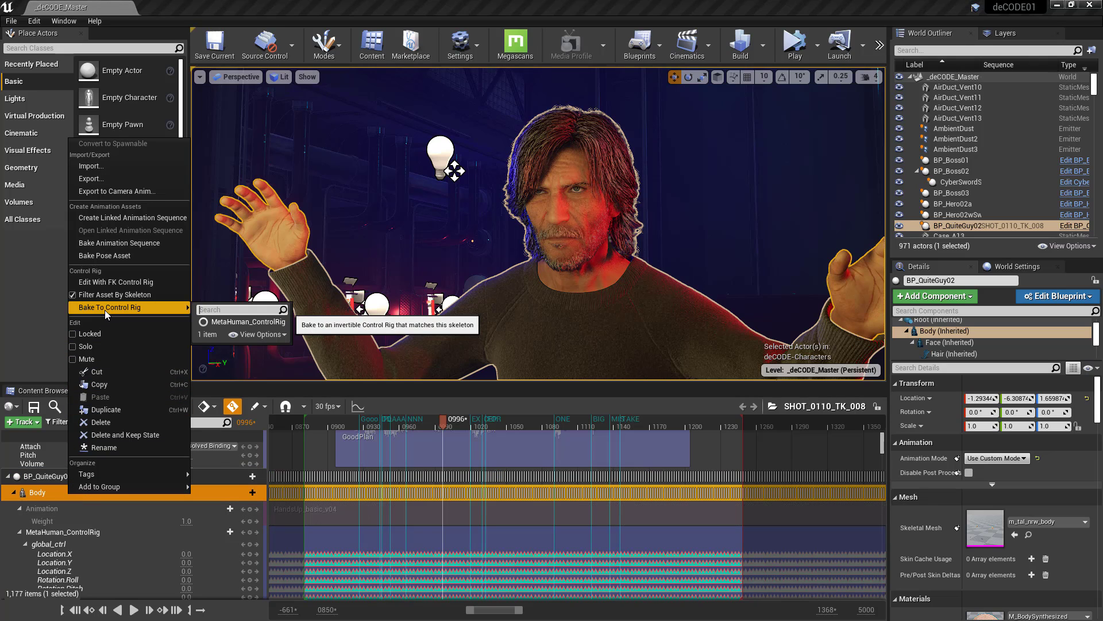
mouse_move(243, 322)
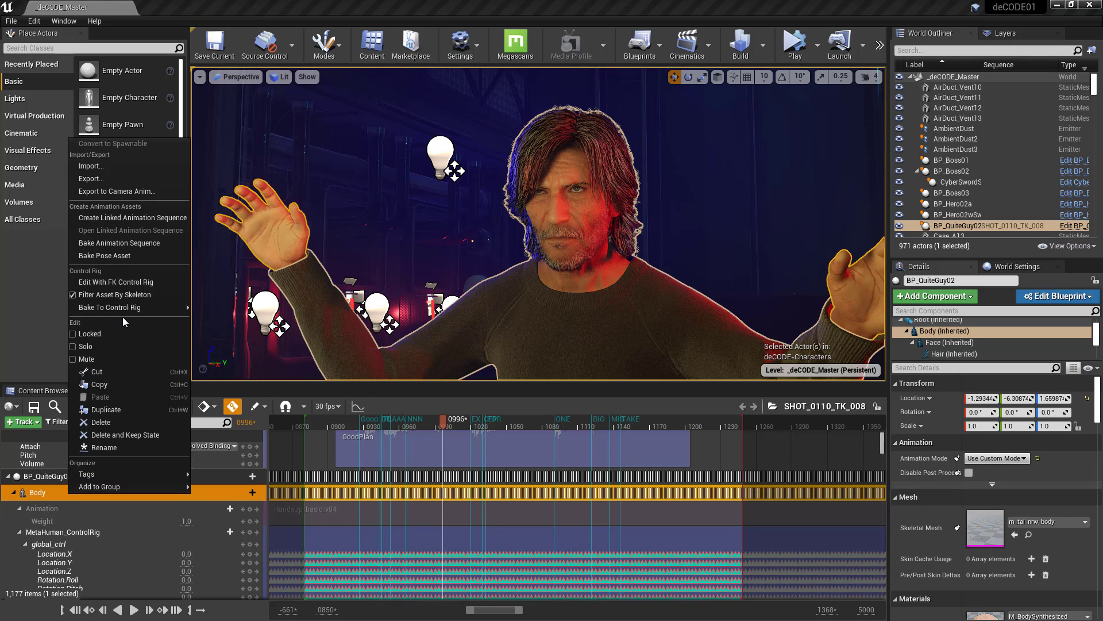
mouse_move(109, 307)
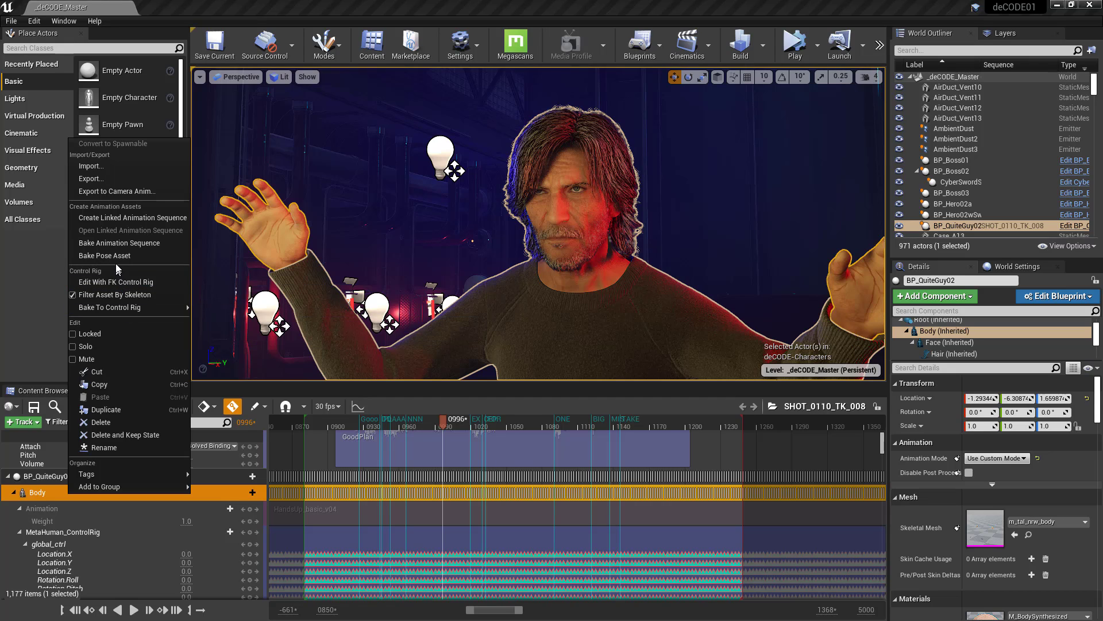
mouse_move(127, 242)
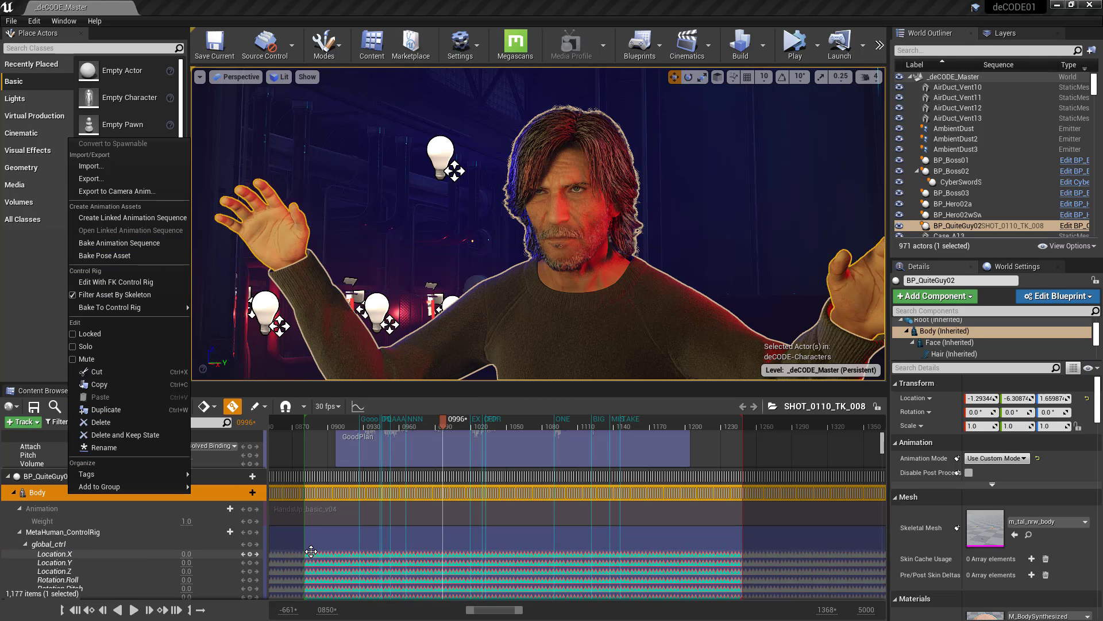
mouse_move(124, 242)
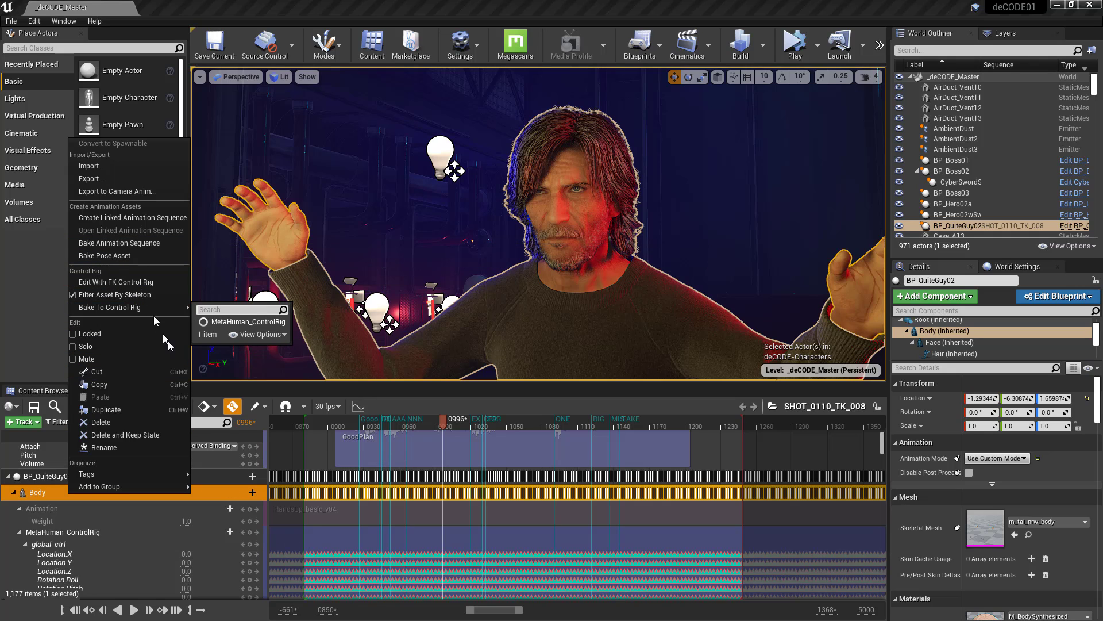
mouse_move(130, 230)
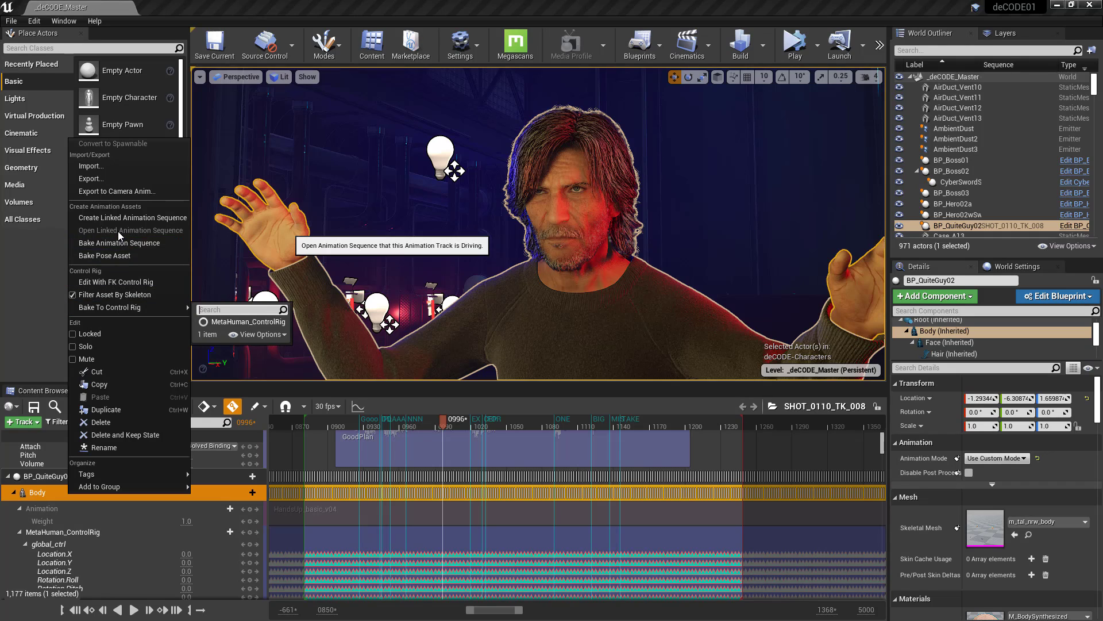
mouse_move(120, 282)
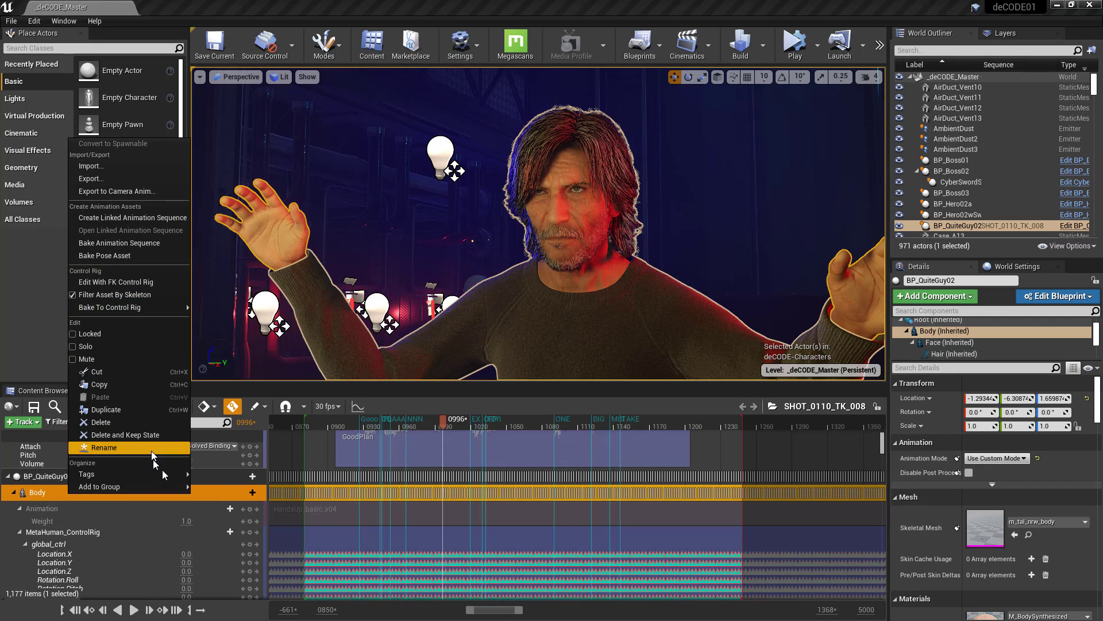
mouse_move(90, 333)
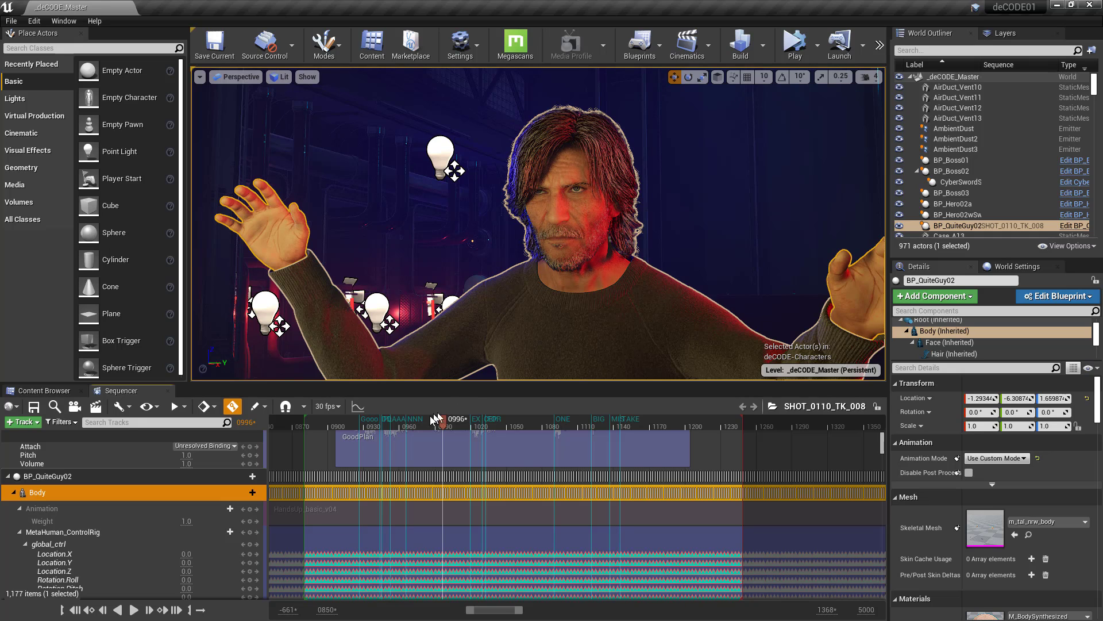
Step: After baking to MetaHuman_ControlRig, filter tracks by 'head' and scrub the head_ctrl keys around frame 983
left_click_drag(440, 418, 425, 418)
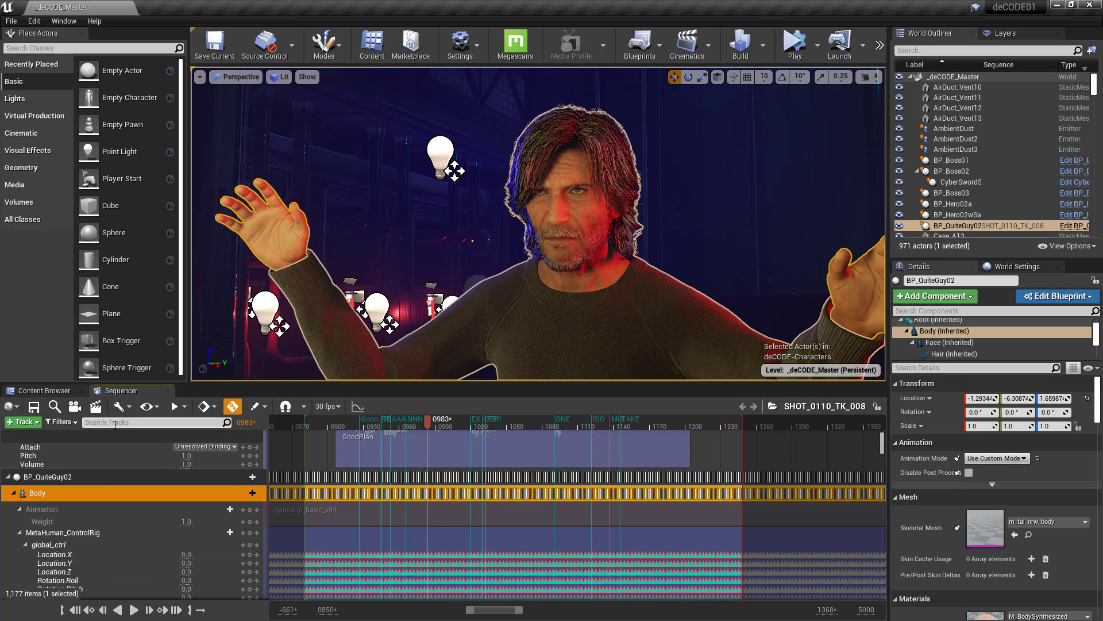
type("head")
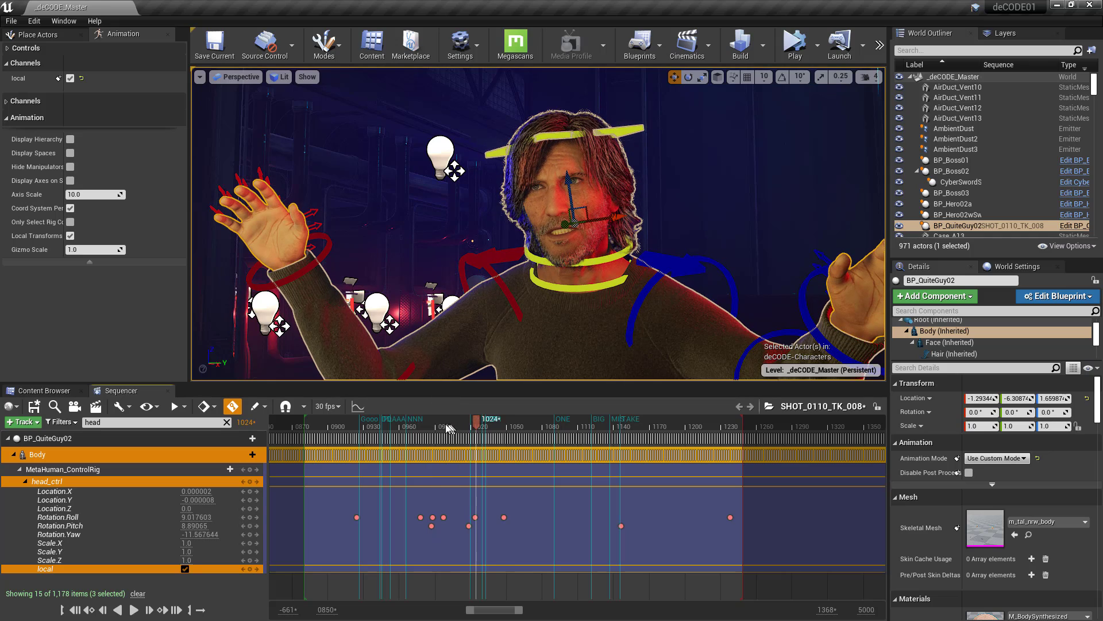
left_click_drag(487, 418, 429, 418)
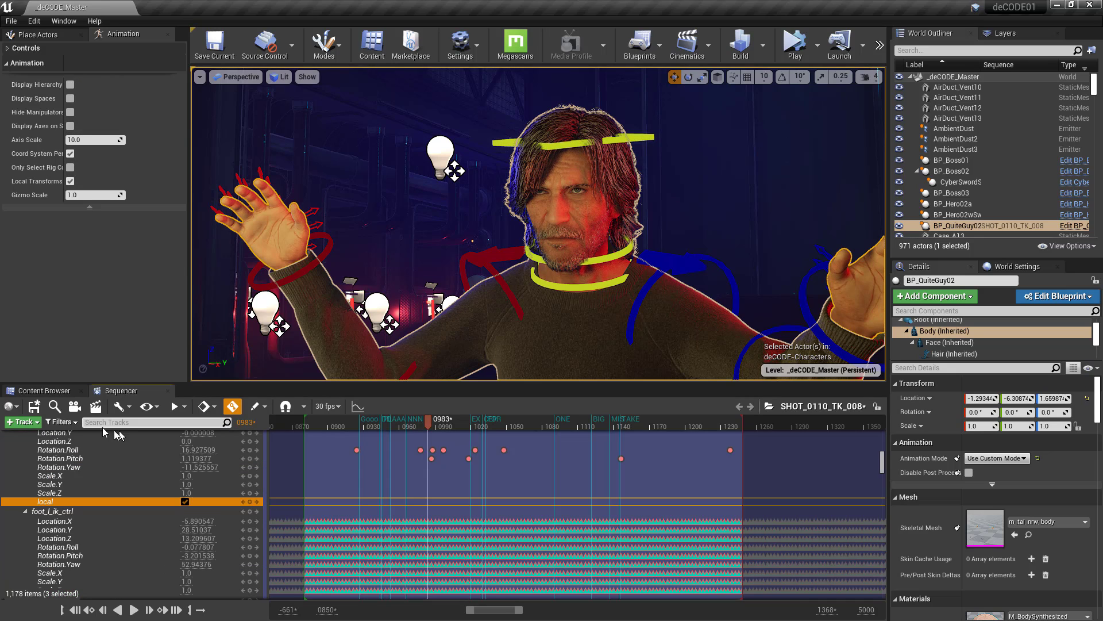
scroll("down", 3)
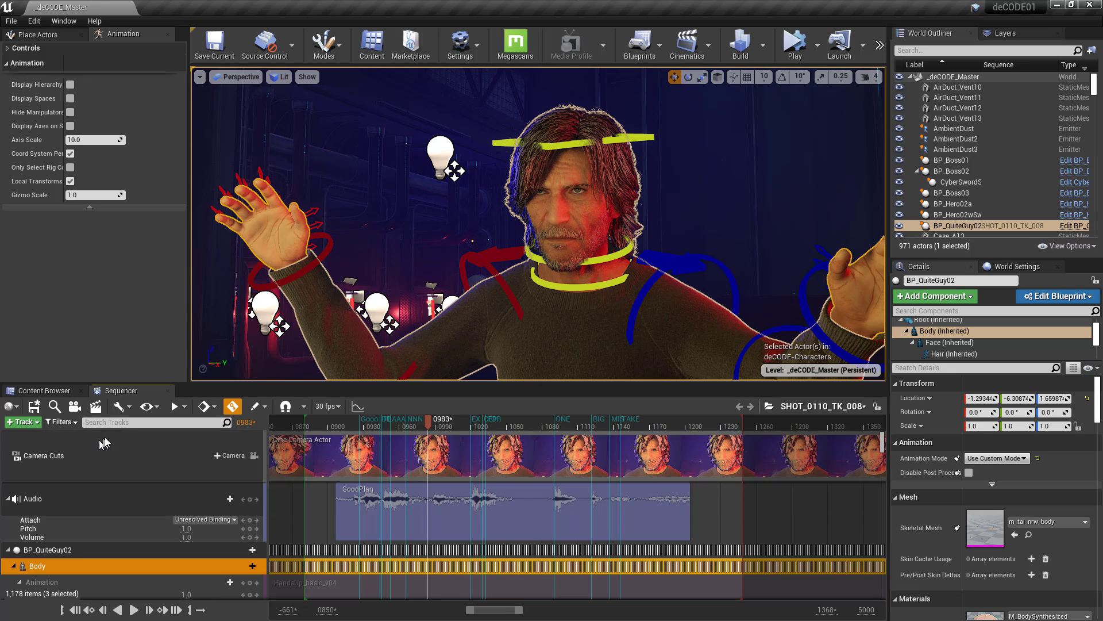
type("head")
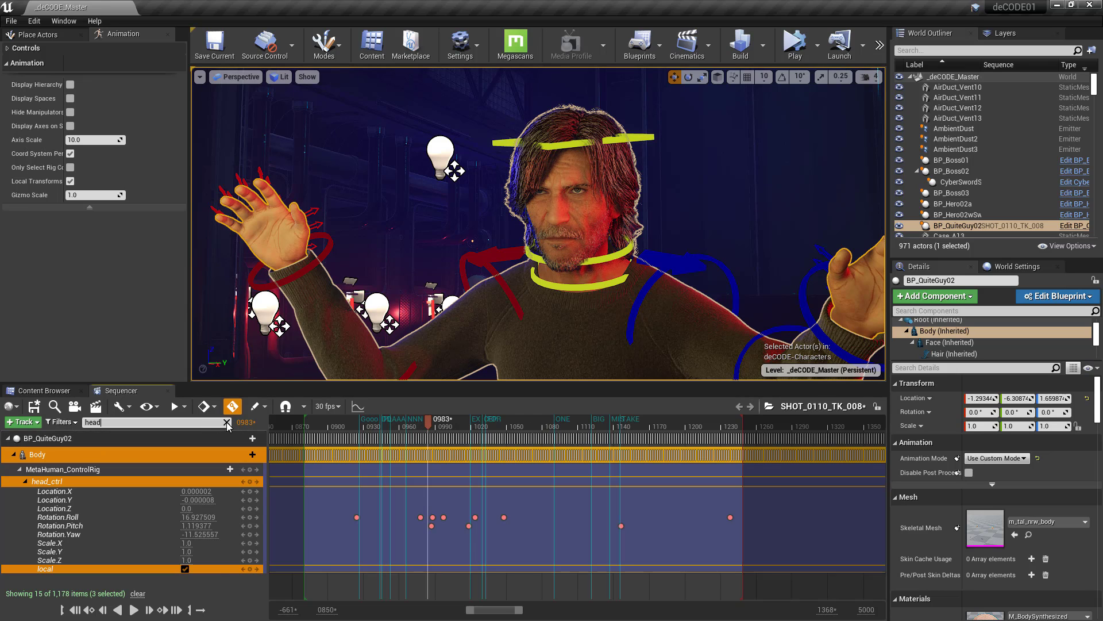
left_click(228, 425)
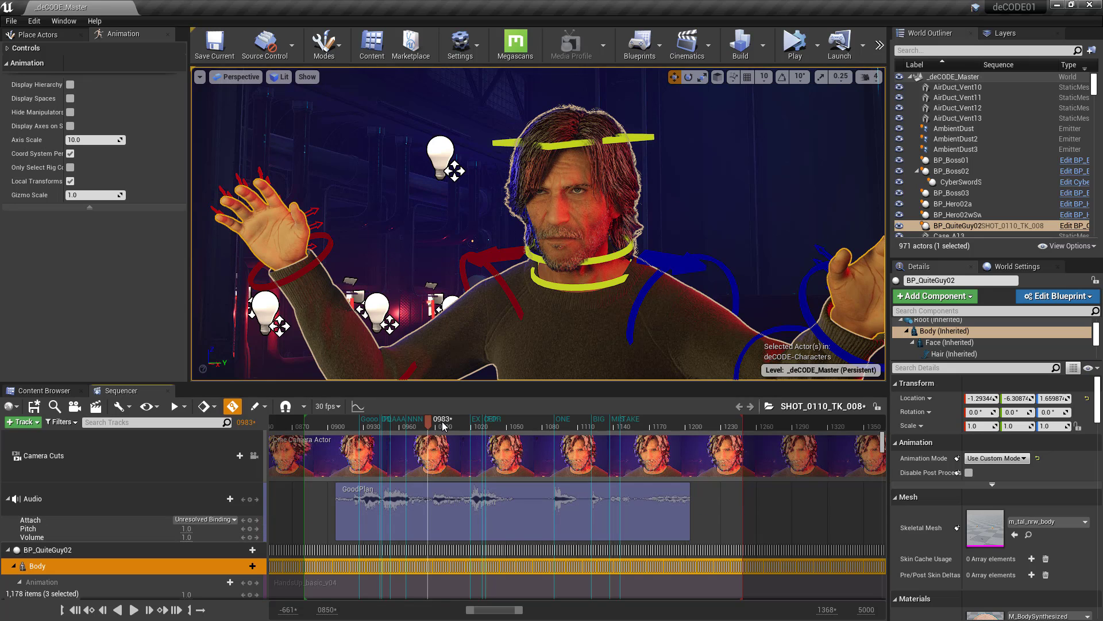
left_click_drag(444, 419, 455, 418)
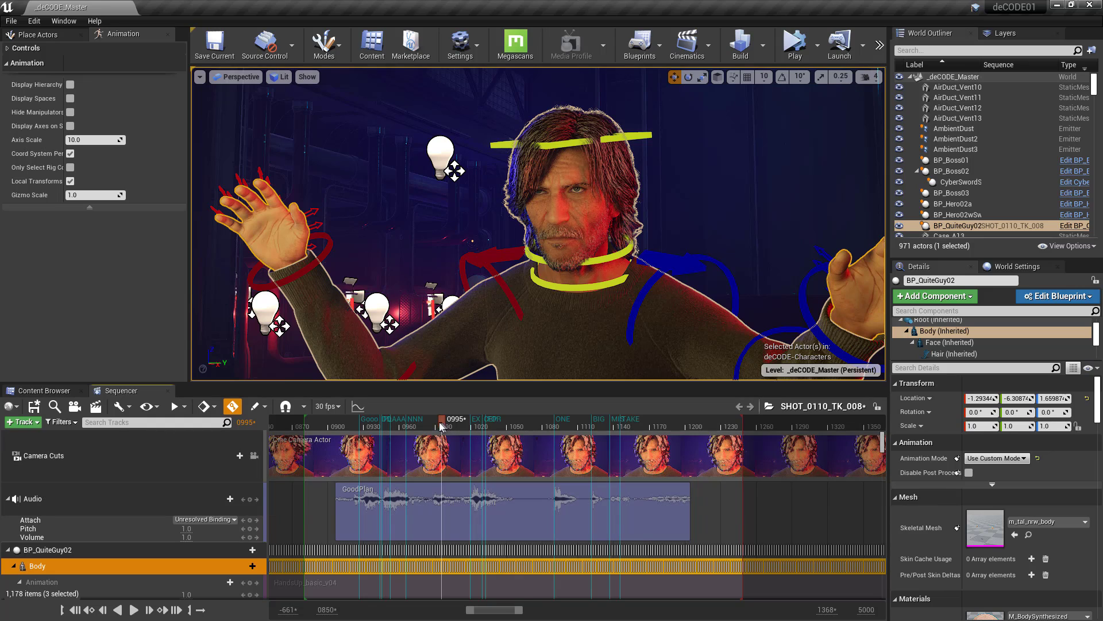
left_click_drag(457, 418, 440, 418)
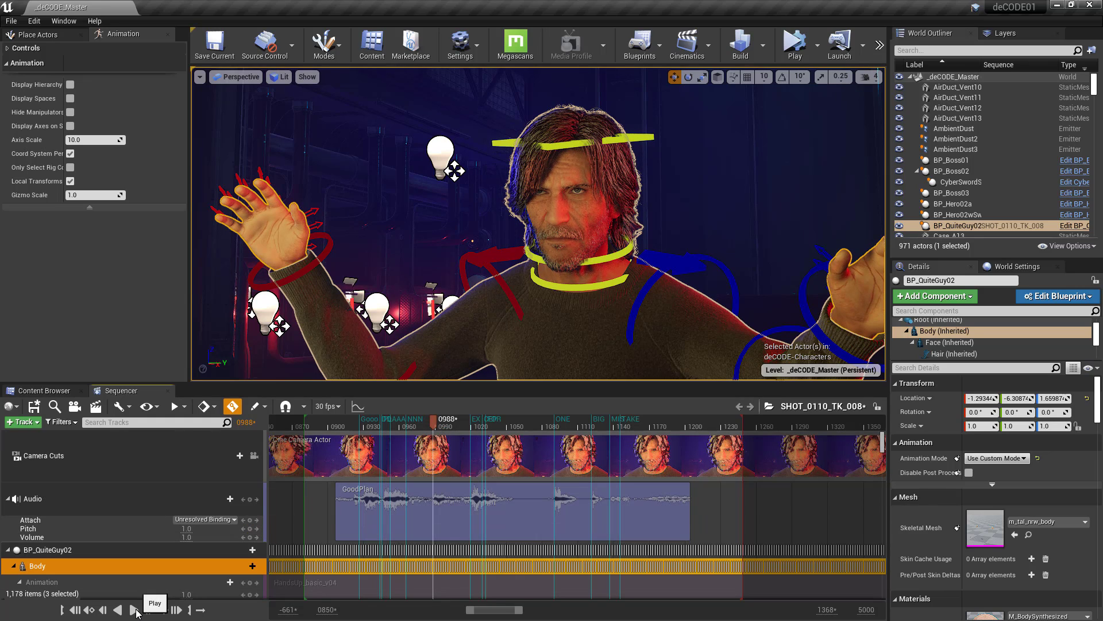
left_click(137, 610)
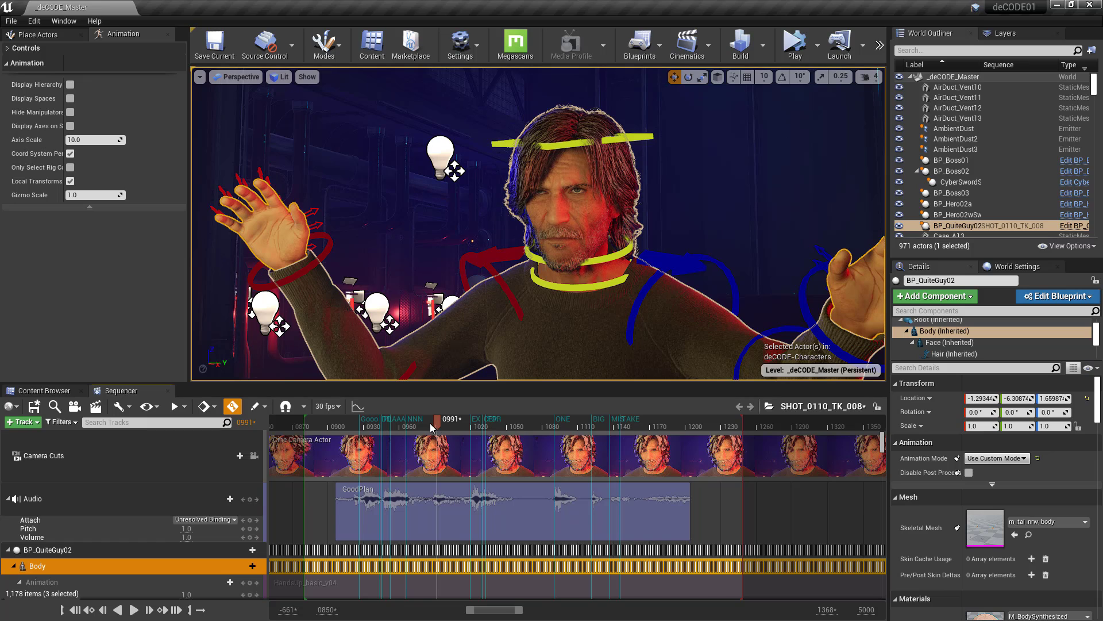
left_click_drag(437, 418, 433, 419)
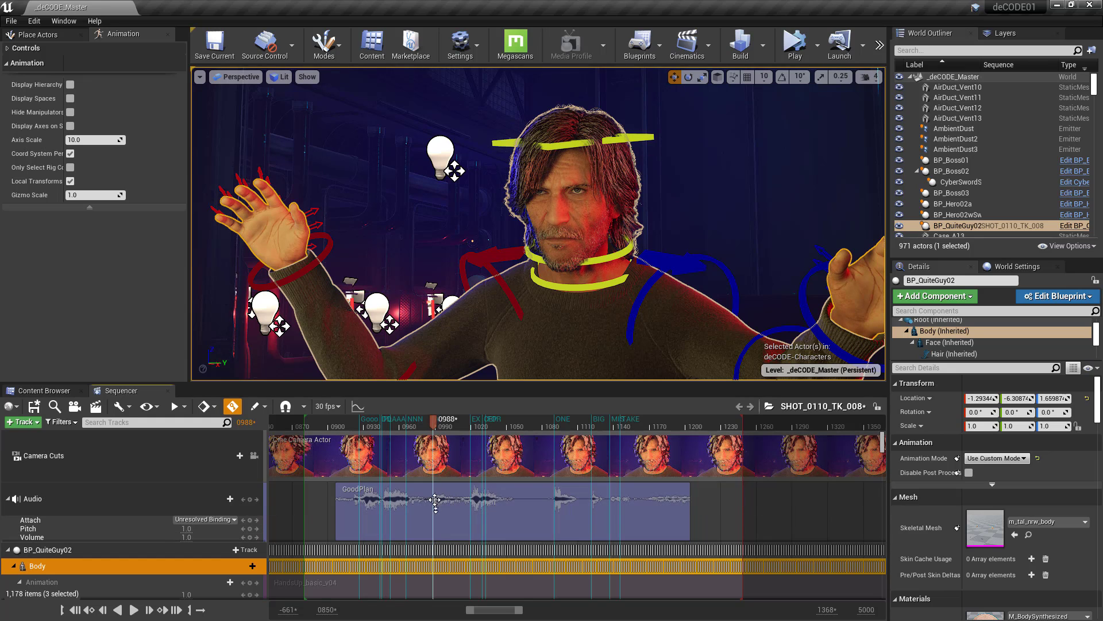
Step: Edit the marked frame at 988 from the timeline ruler's context menu
right_click(435, 419)
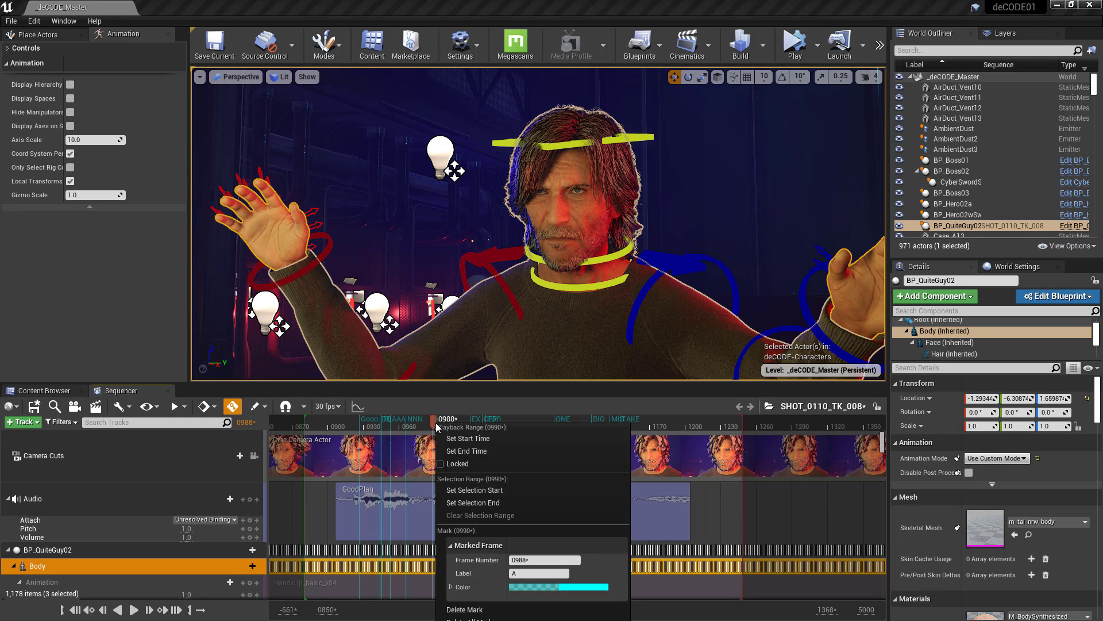
left_click(538, 572)
type("head")
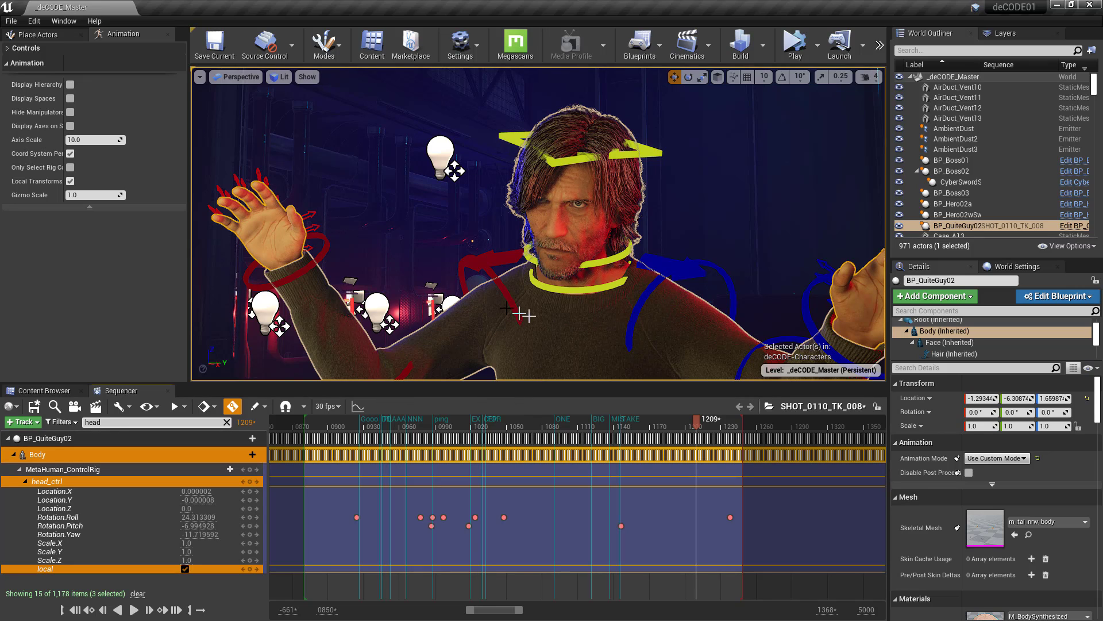
mouse_move(610, 309)
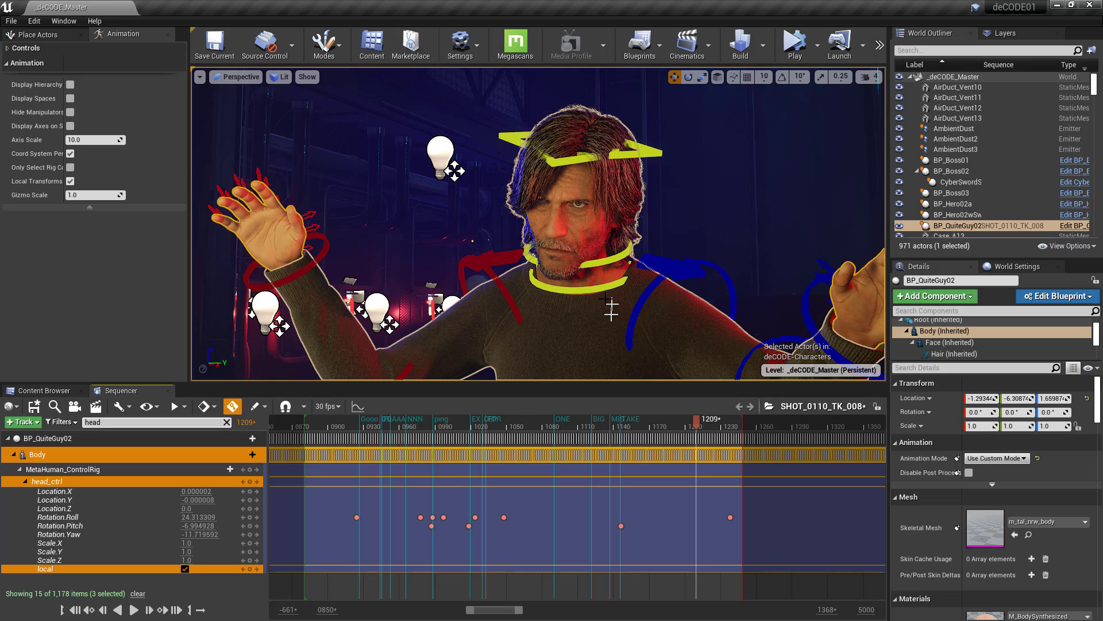
mouse_move(601, 326)
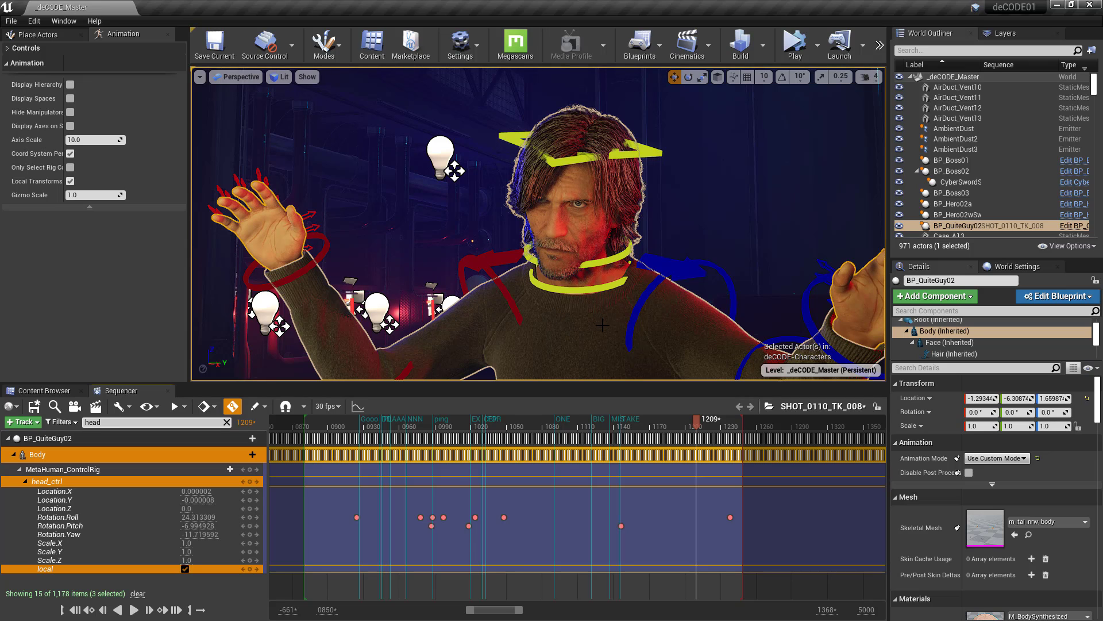